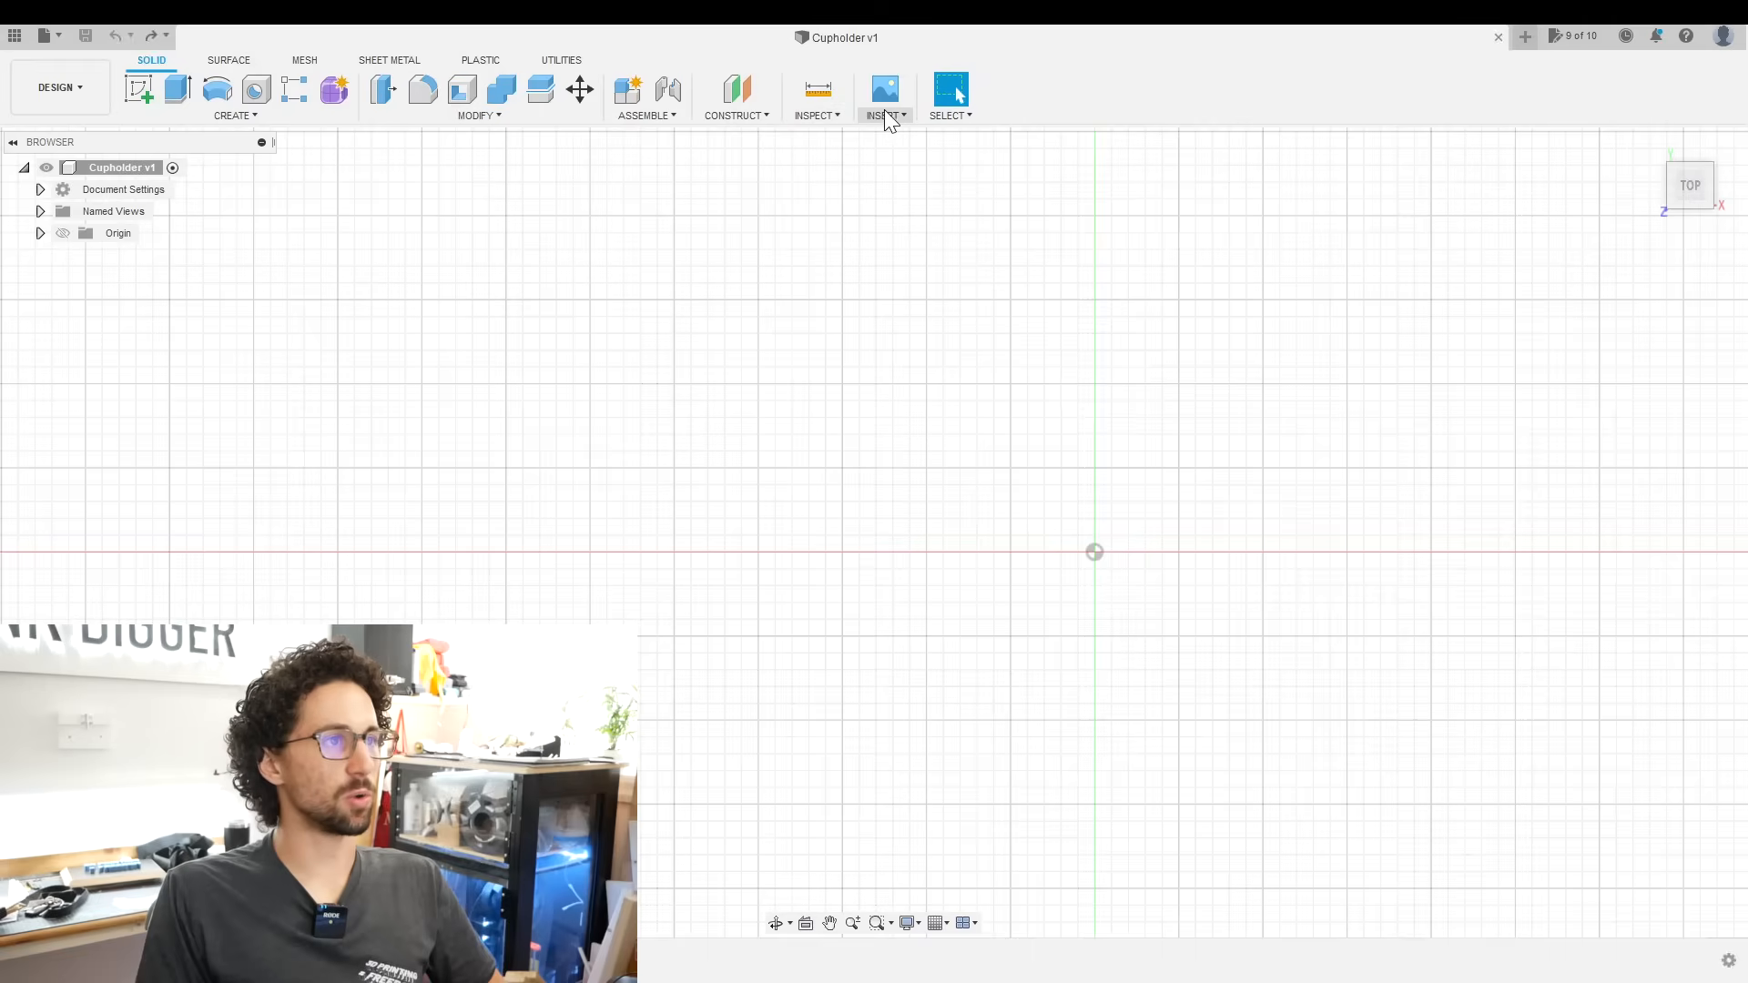
- Place the cupholder photo as a canvas on the XY plane with Z Angle -1 and start a sketch on it
click(884, 99)
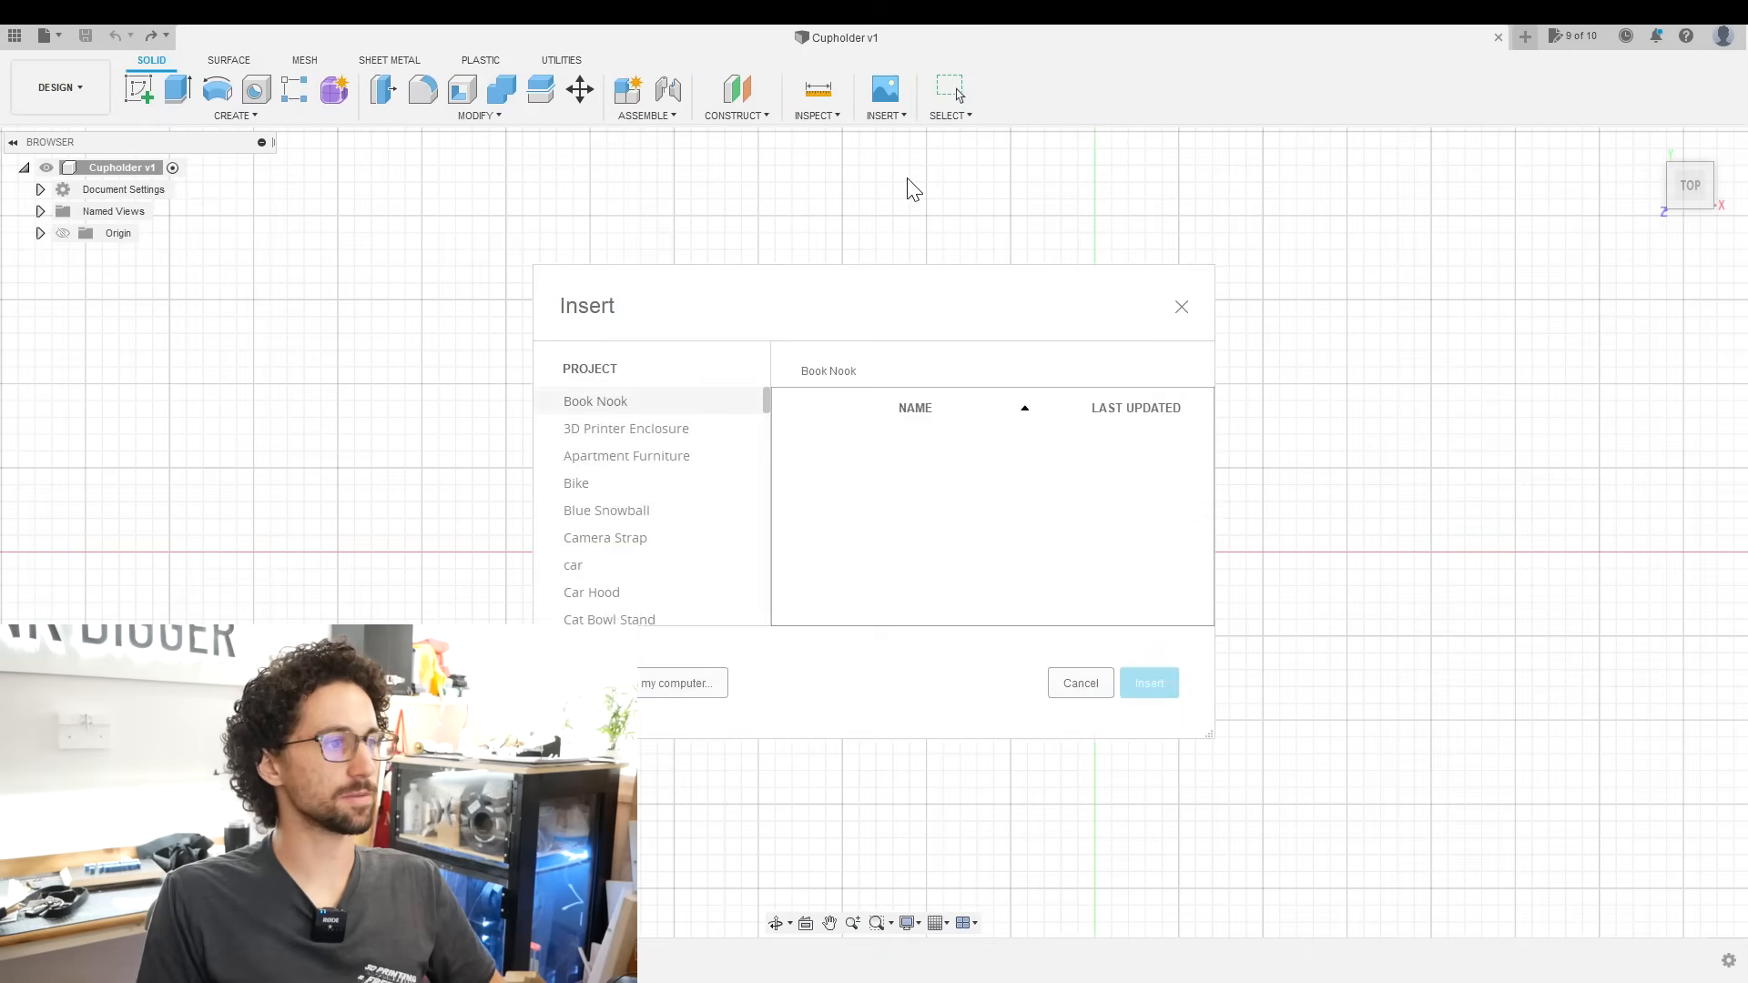
click(1149, 683)
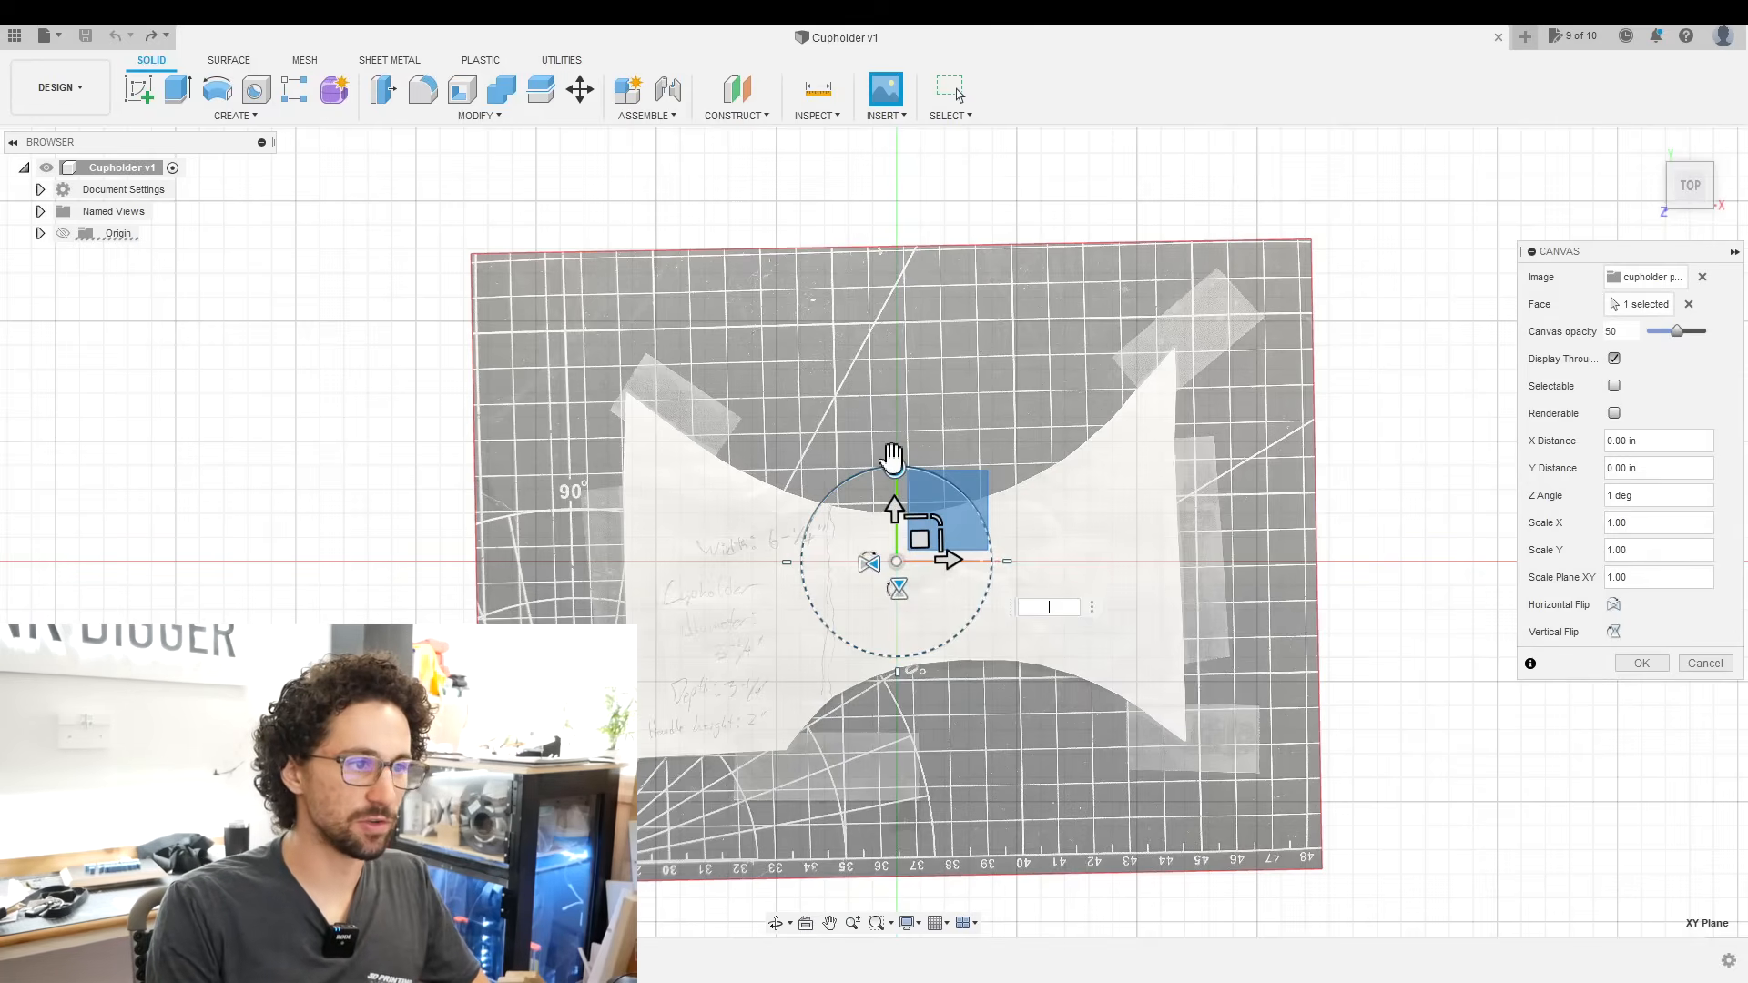
text(-1)
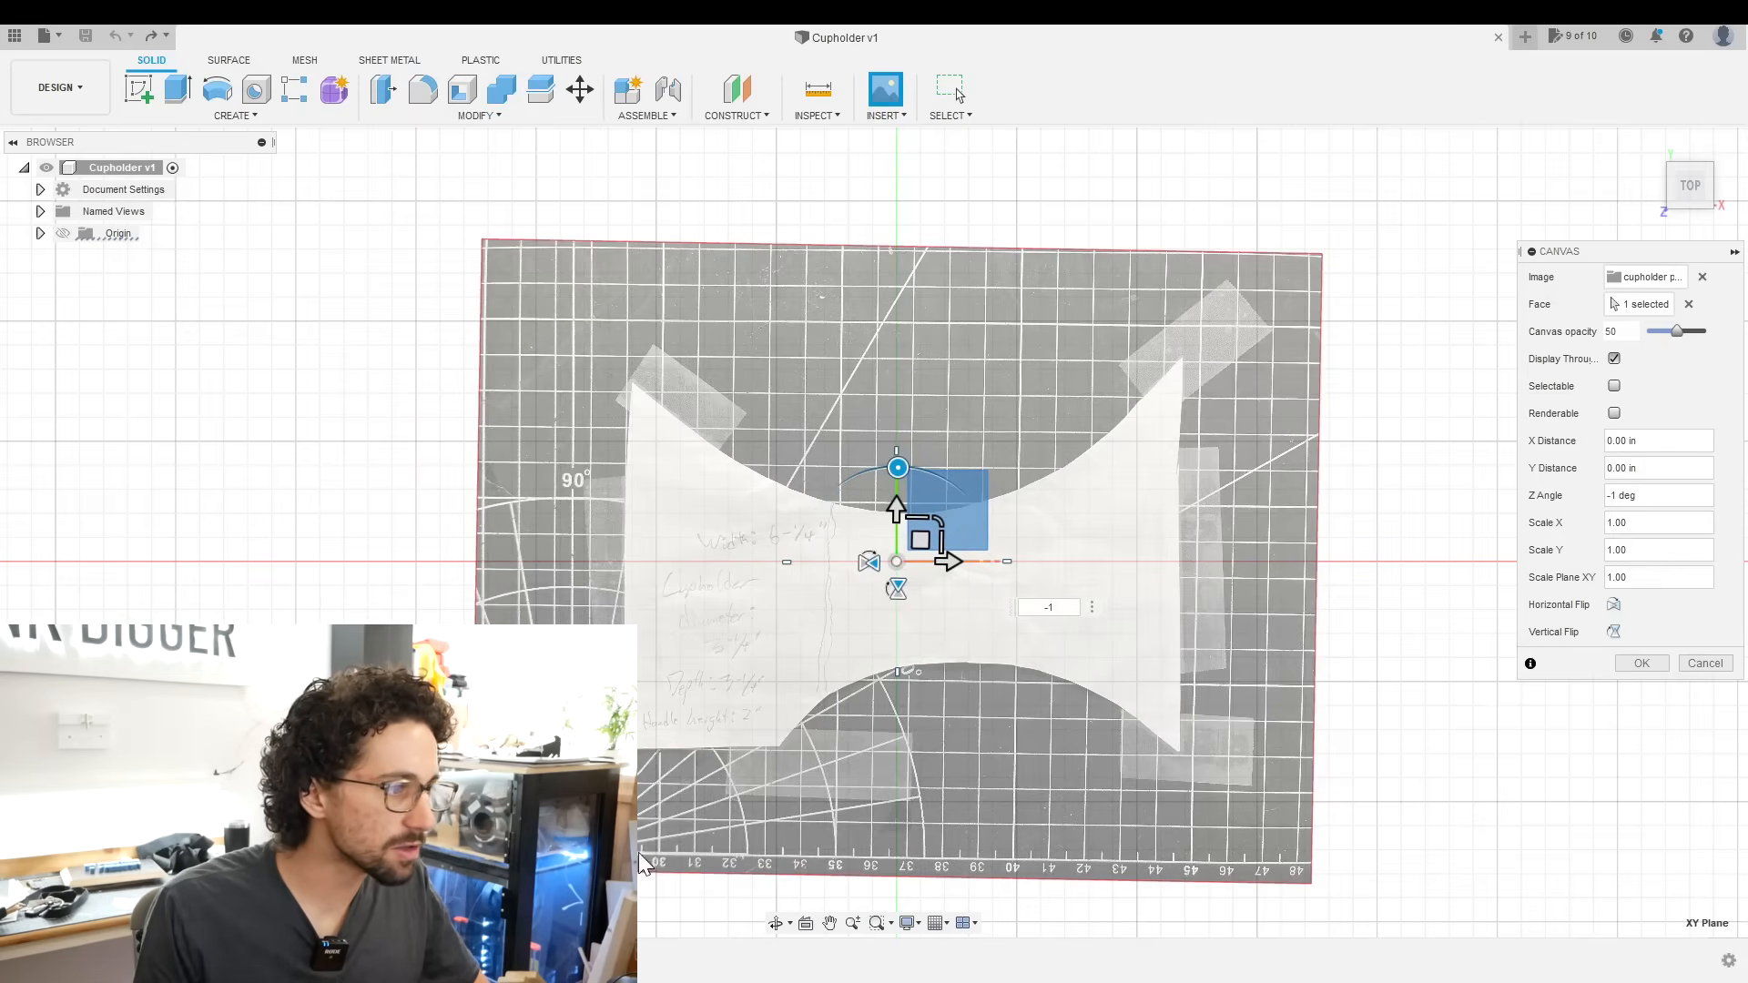
click(1640, 663)
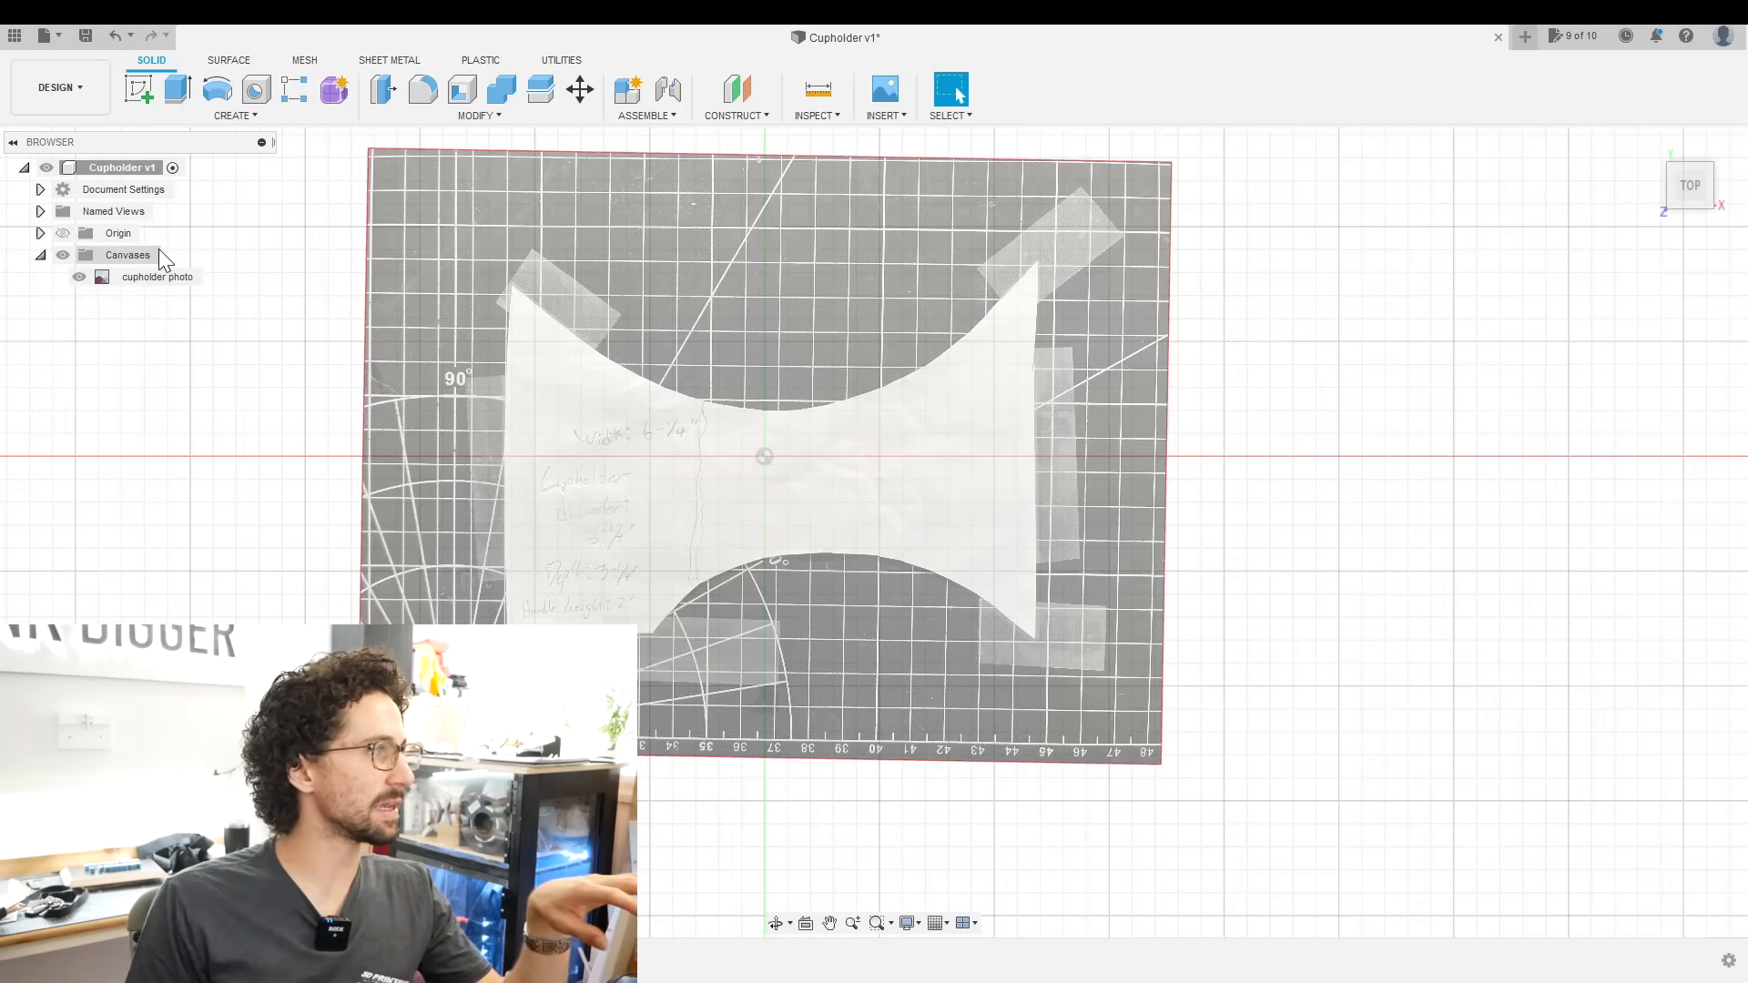
right_click(156, 277)
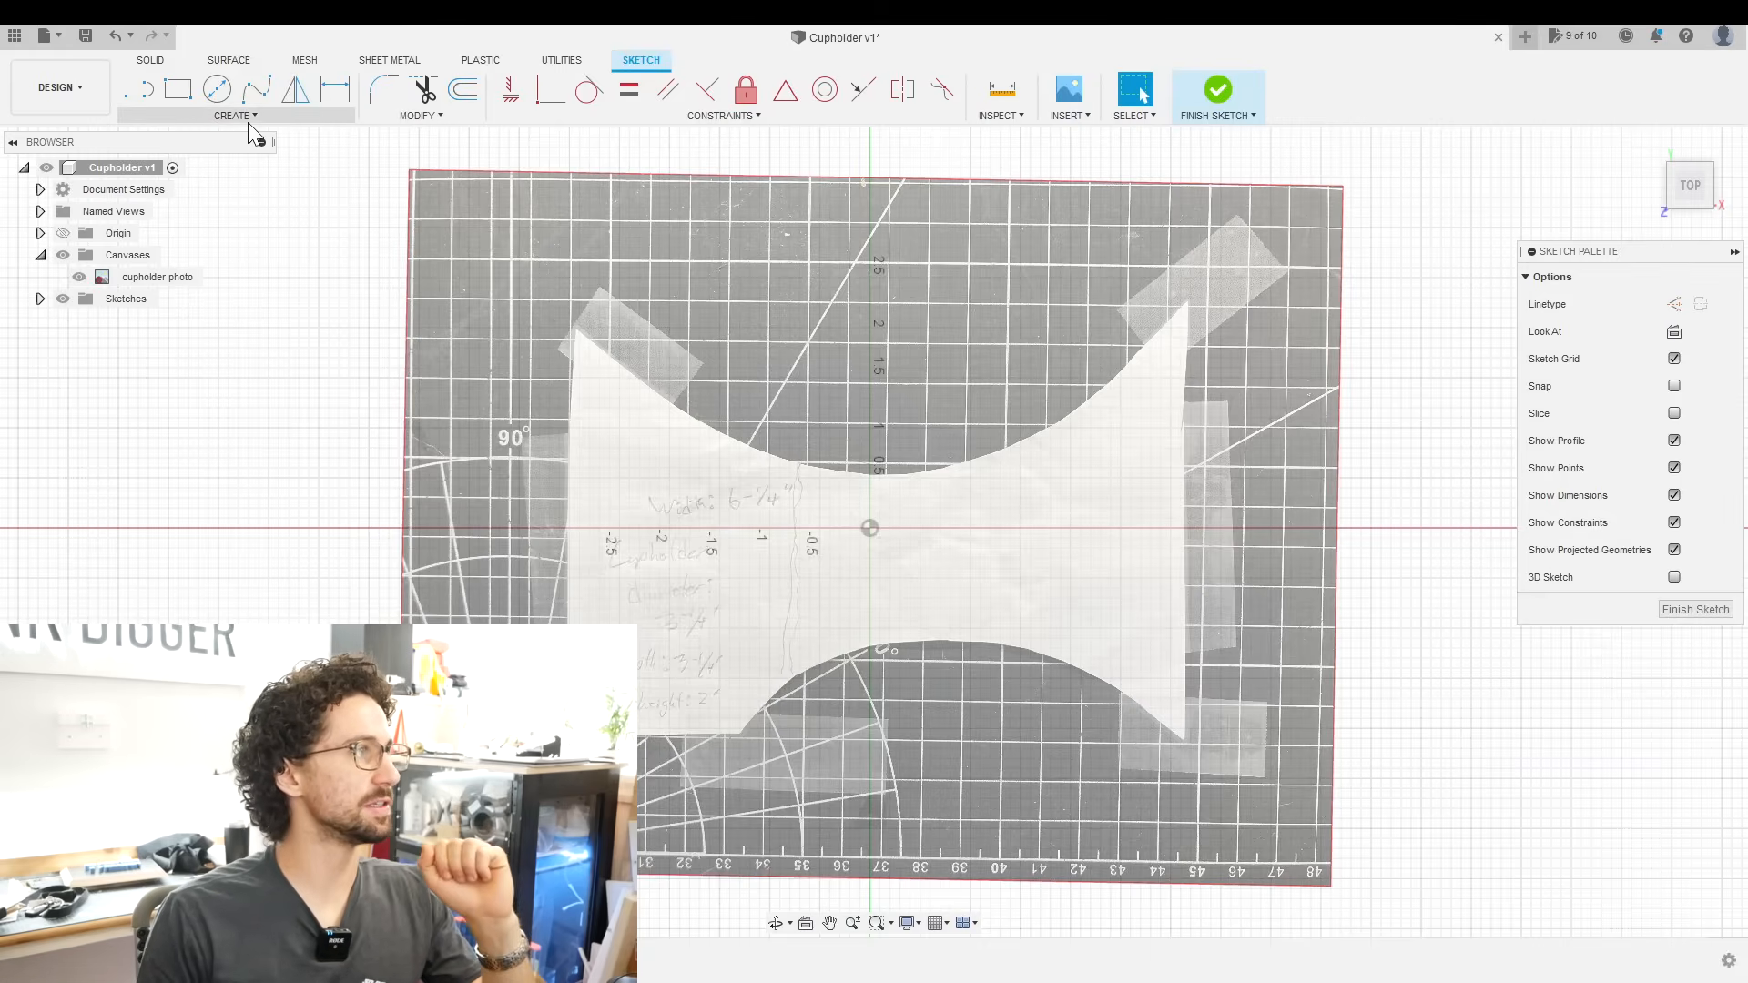
- Draw a straight 6.25 line across the template's middle after tracing the curved edges
click(235, 115)
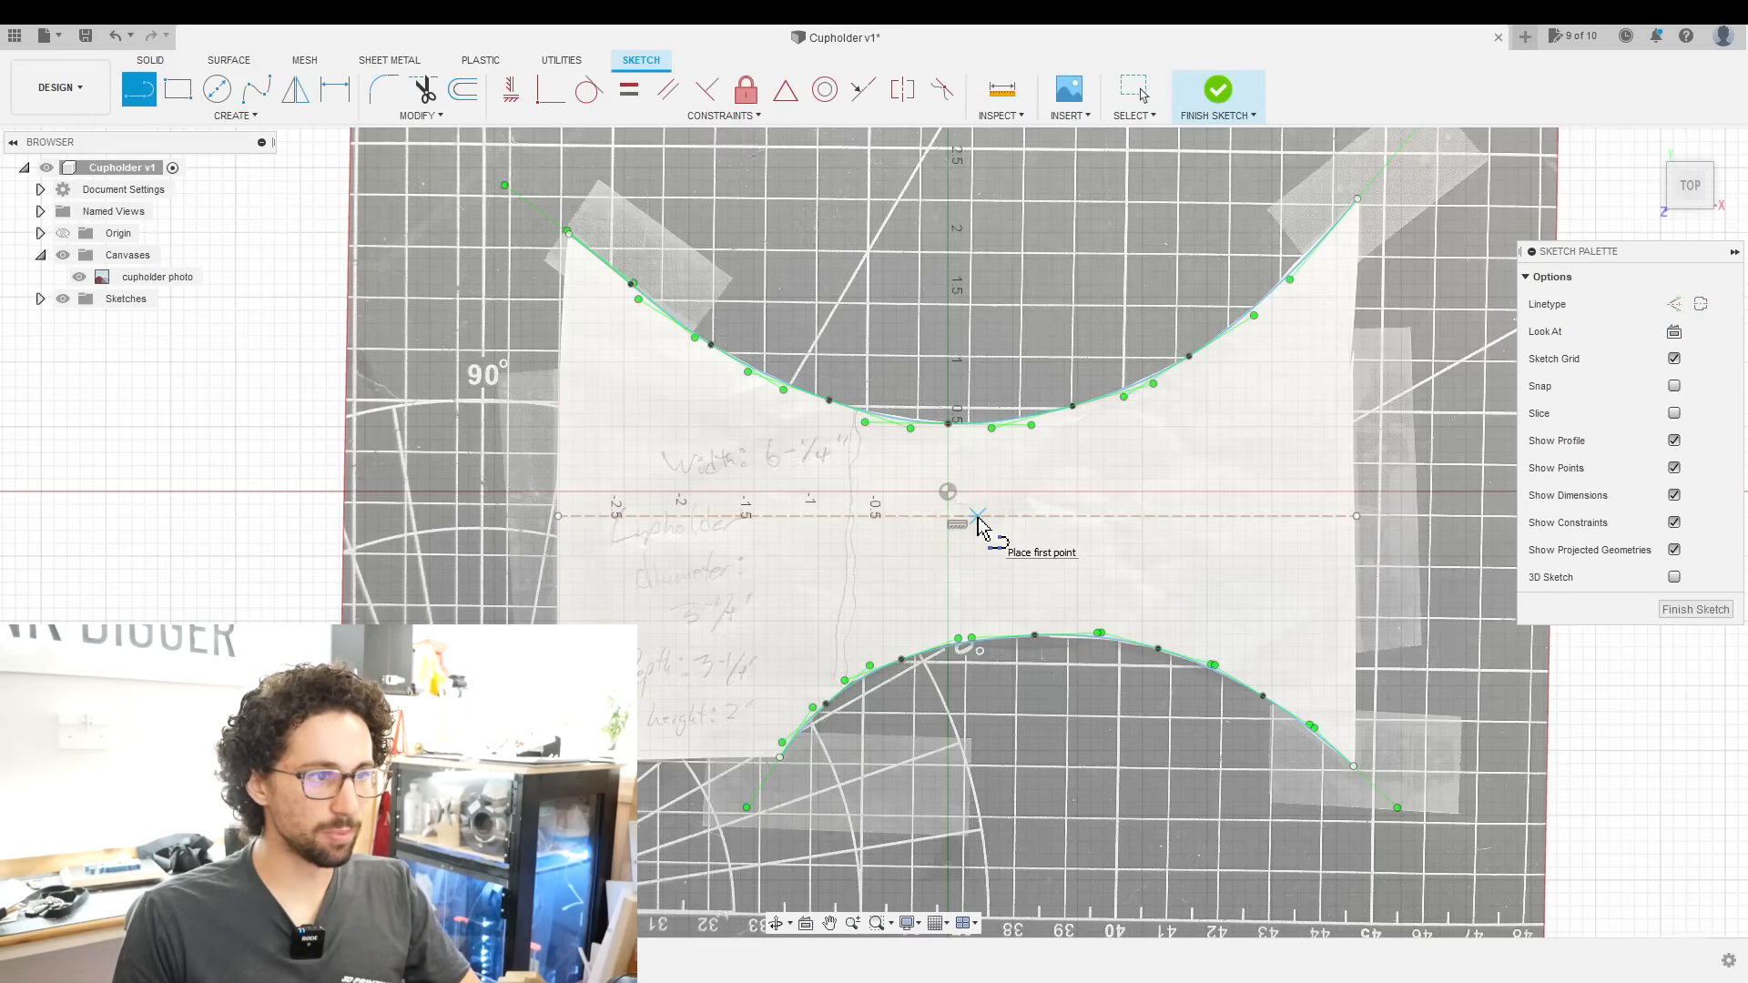
click(979, 515)
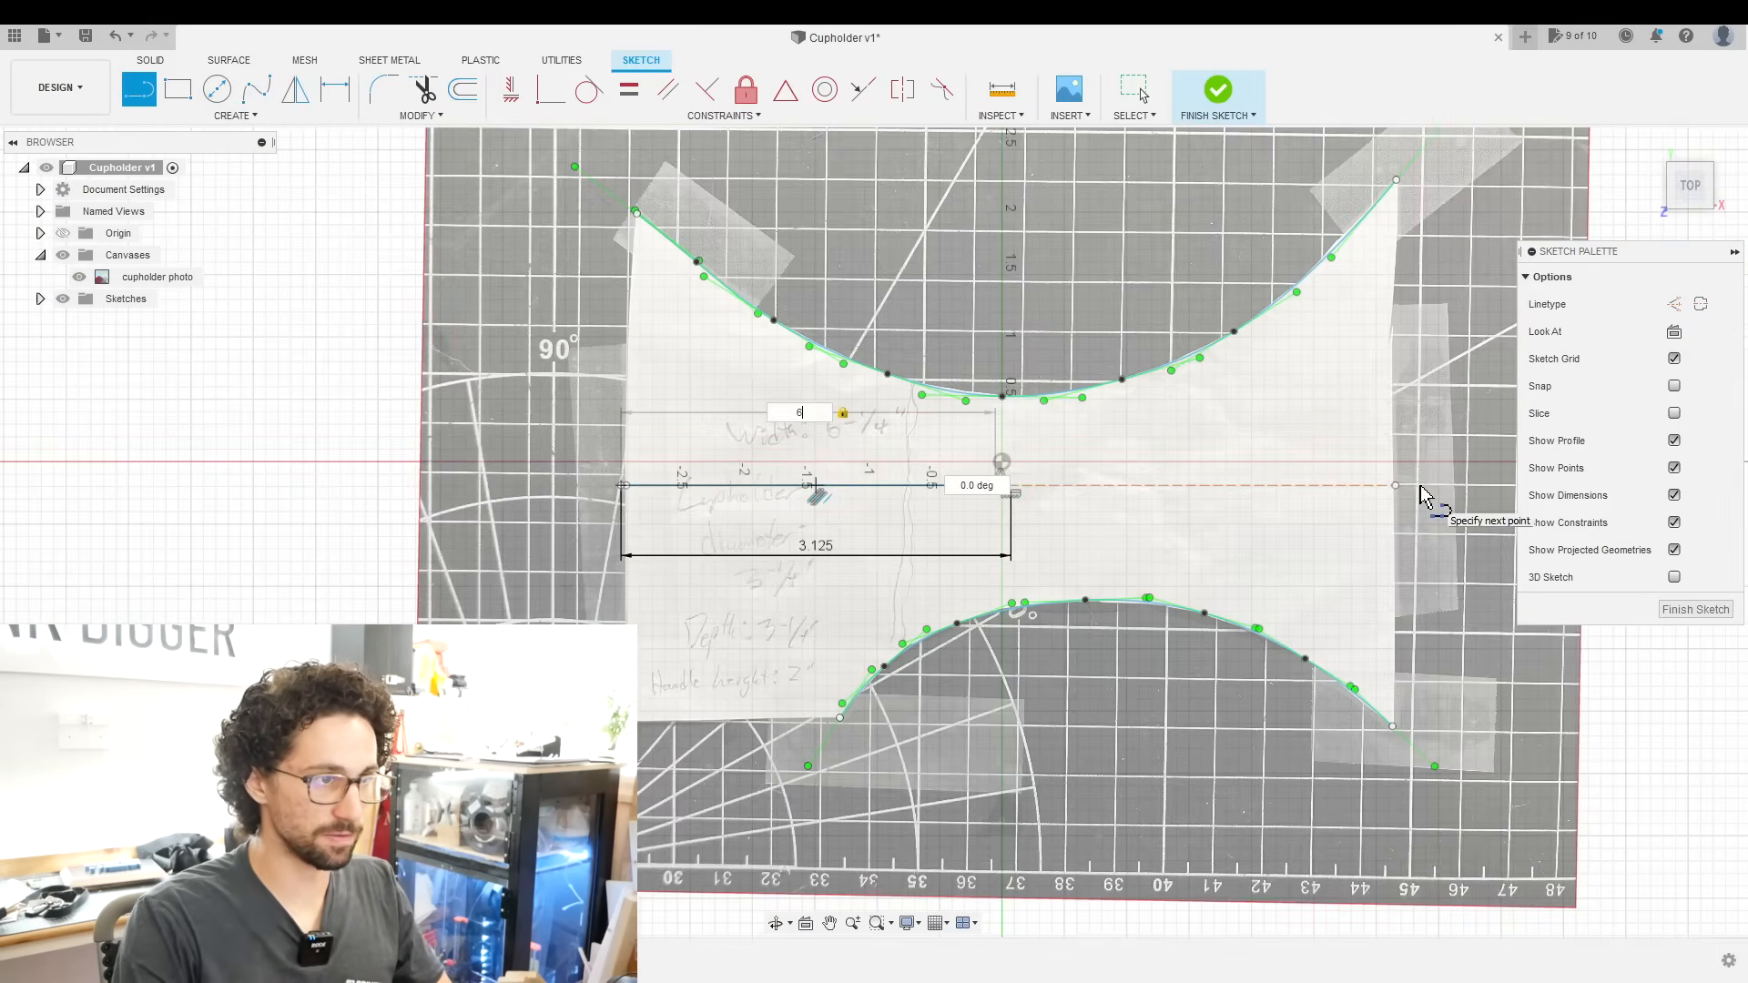
text(6.25)
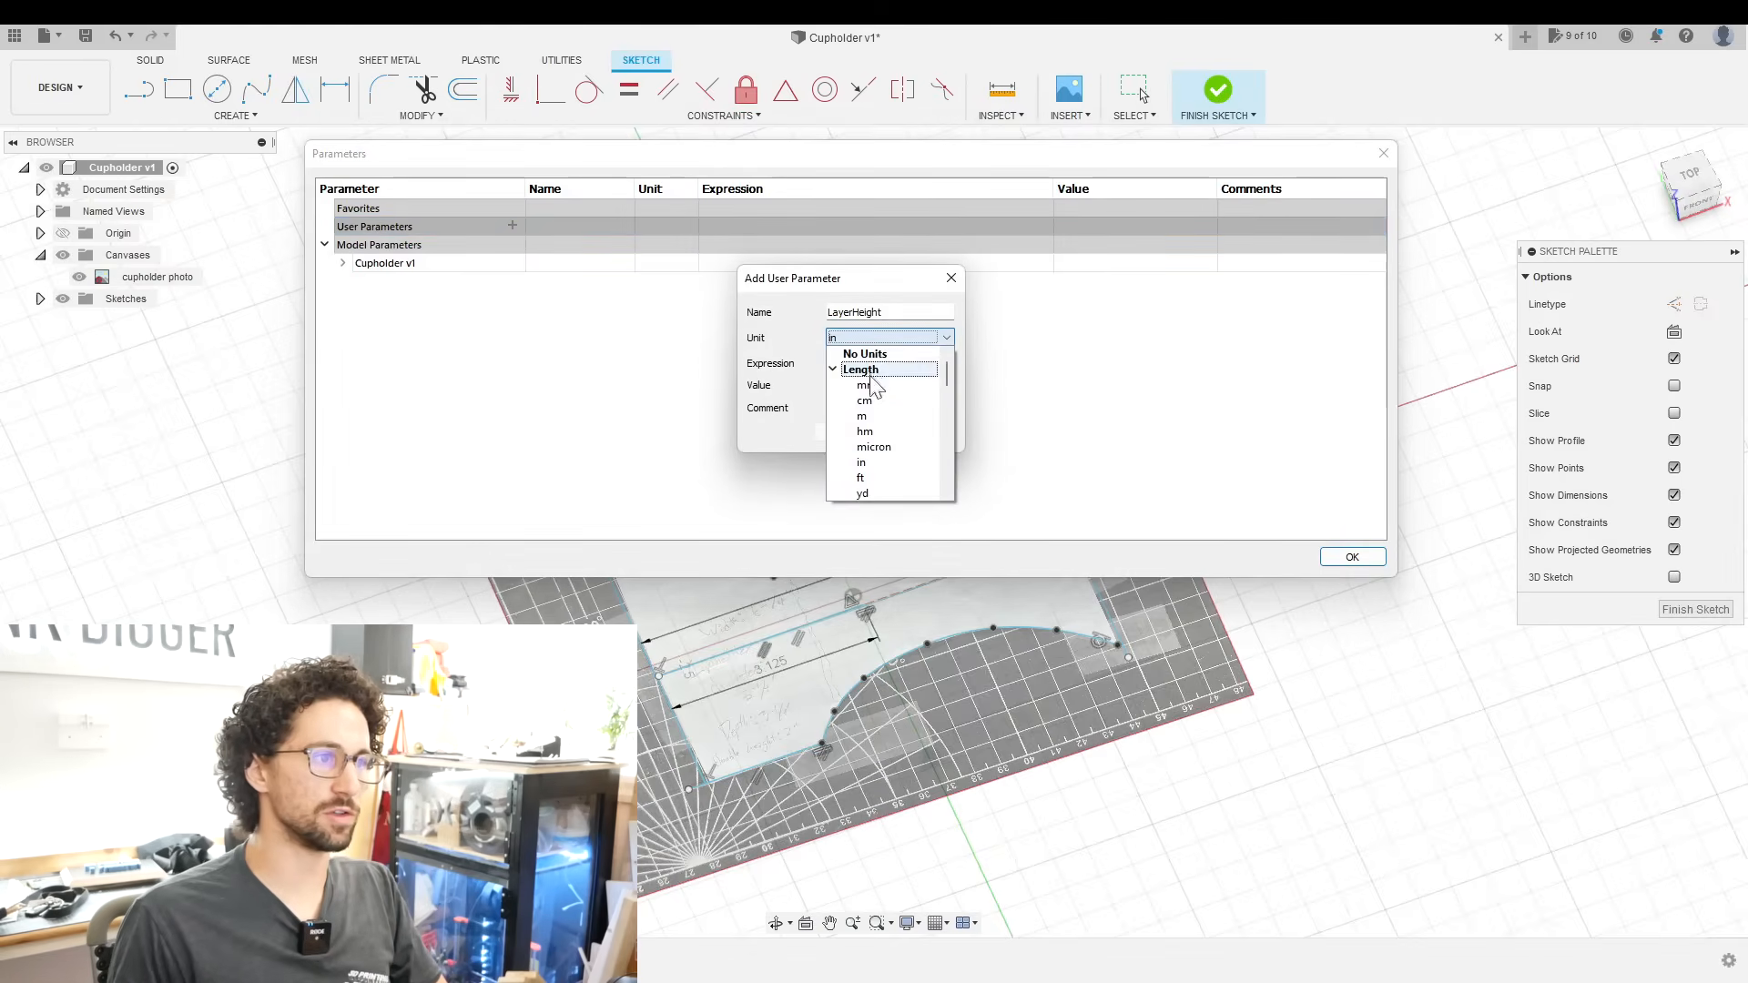
- Set LayerHeight to 0.2 mm and confirm it, then add the MaterialThickness parameter
click(863, 384)
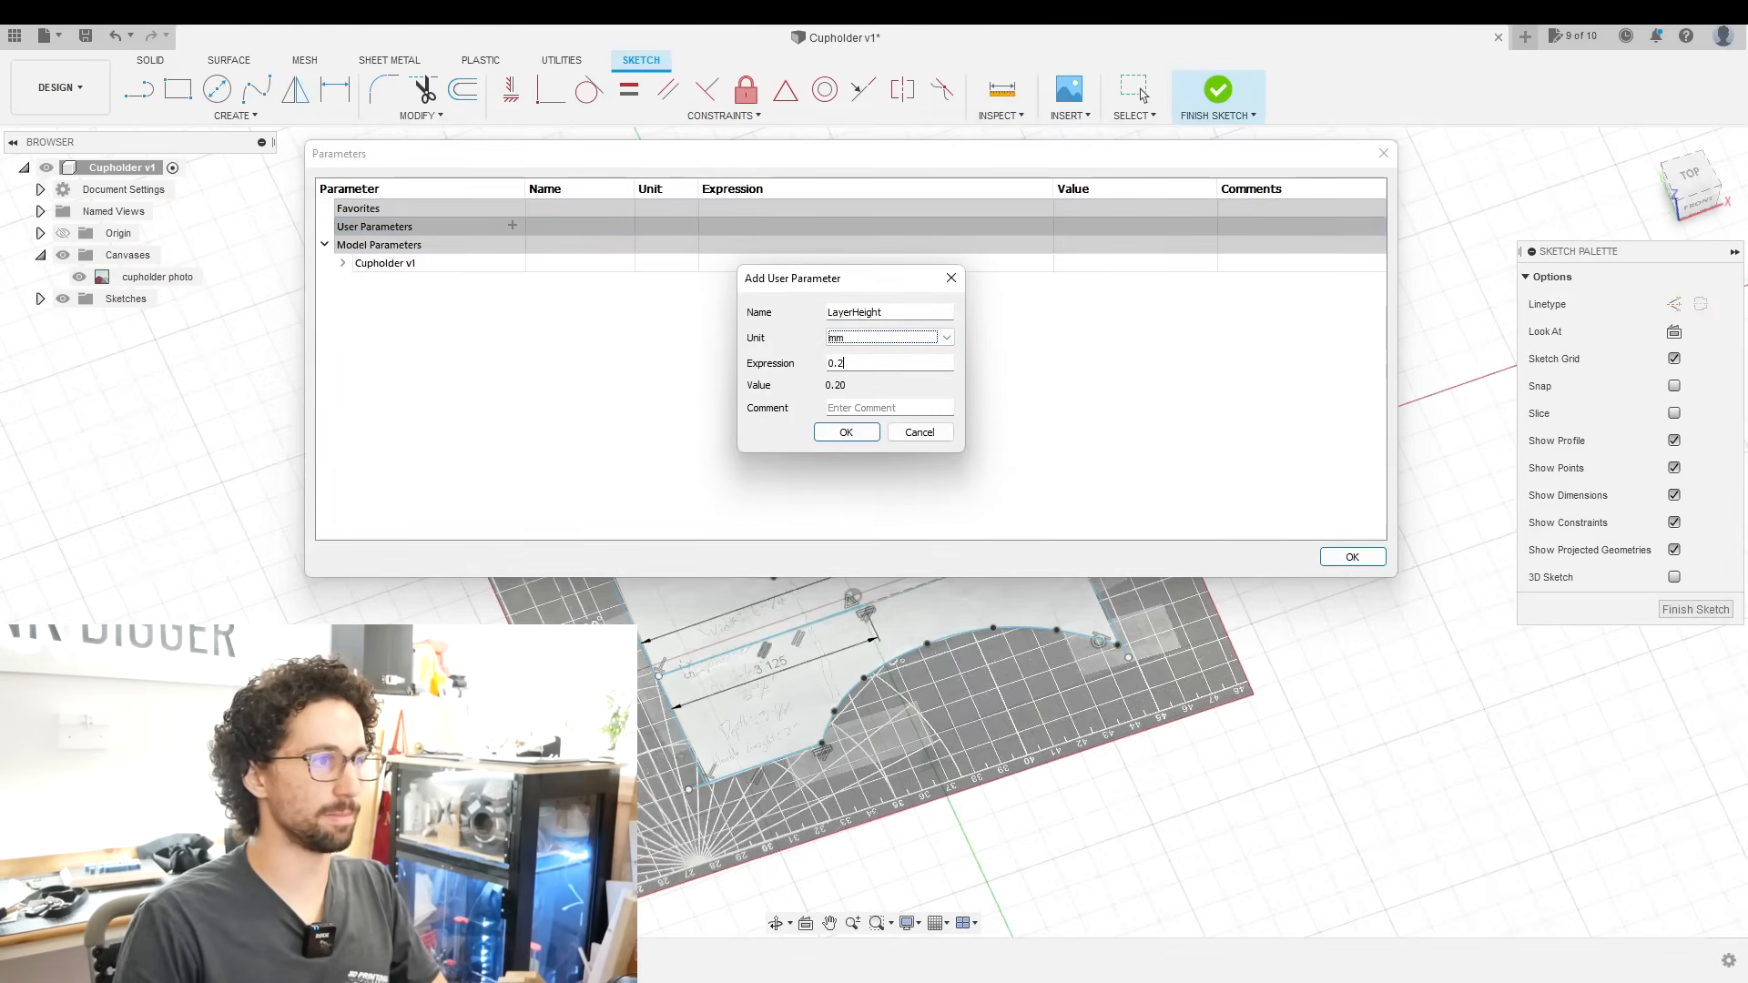
click(844, 431)
text(MaterialThickness)
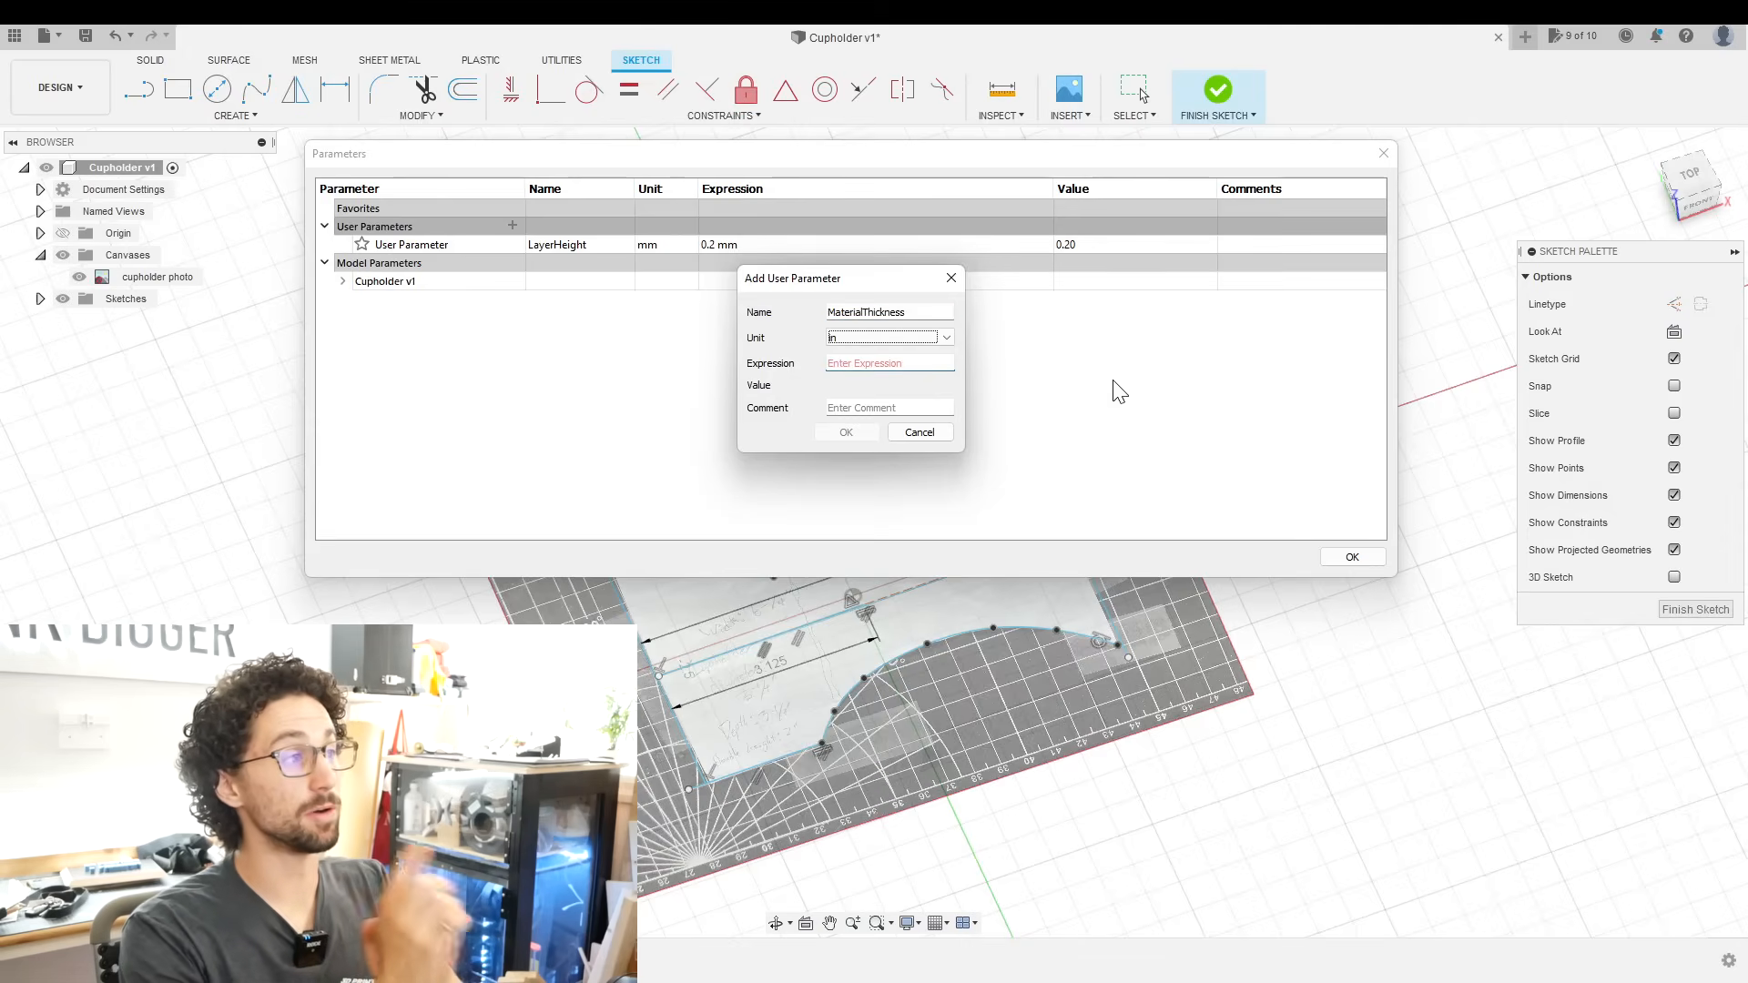
click(845, 431)
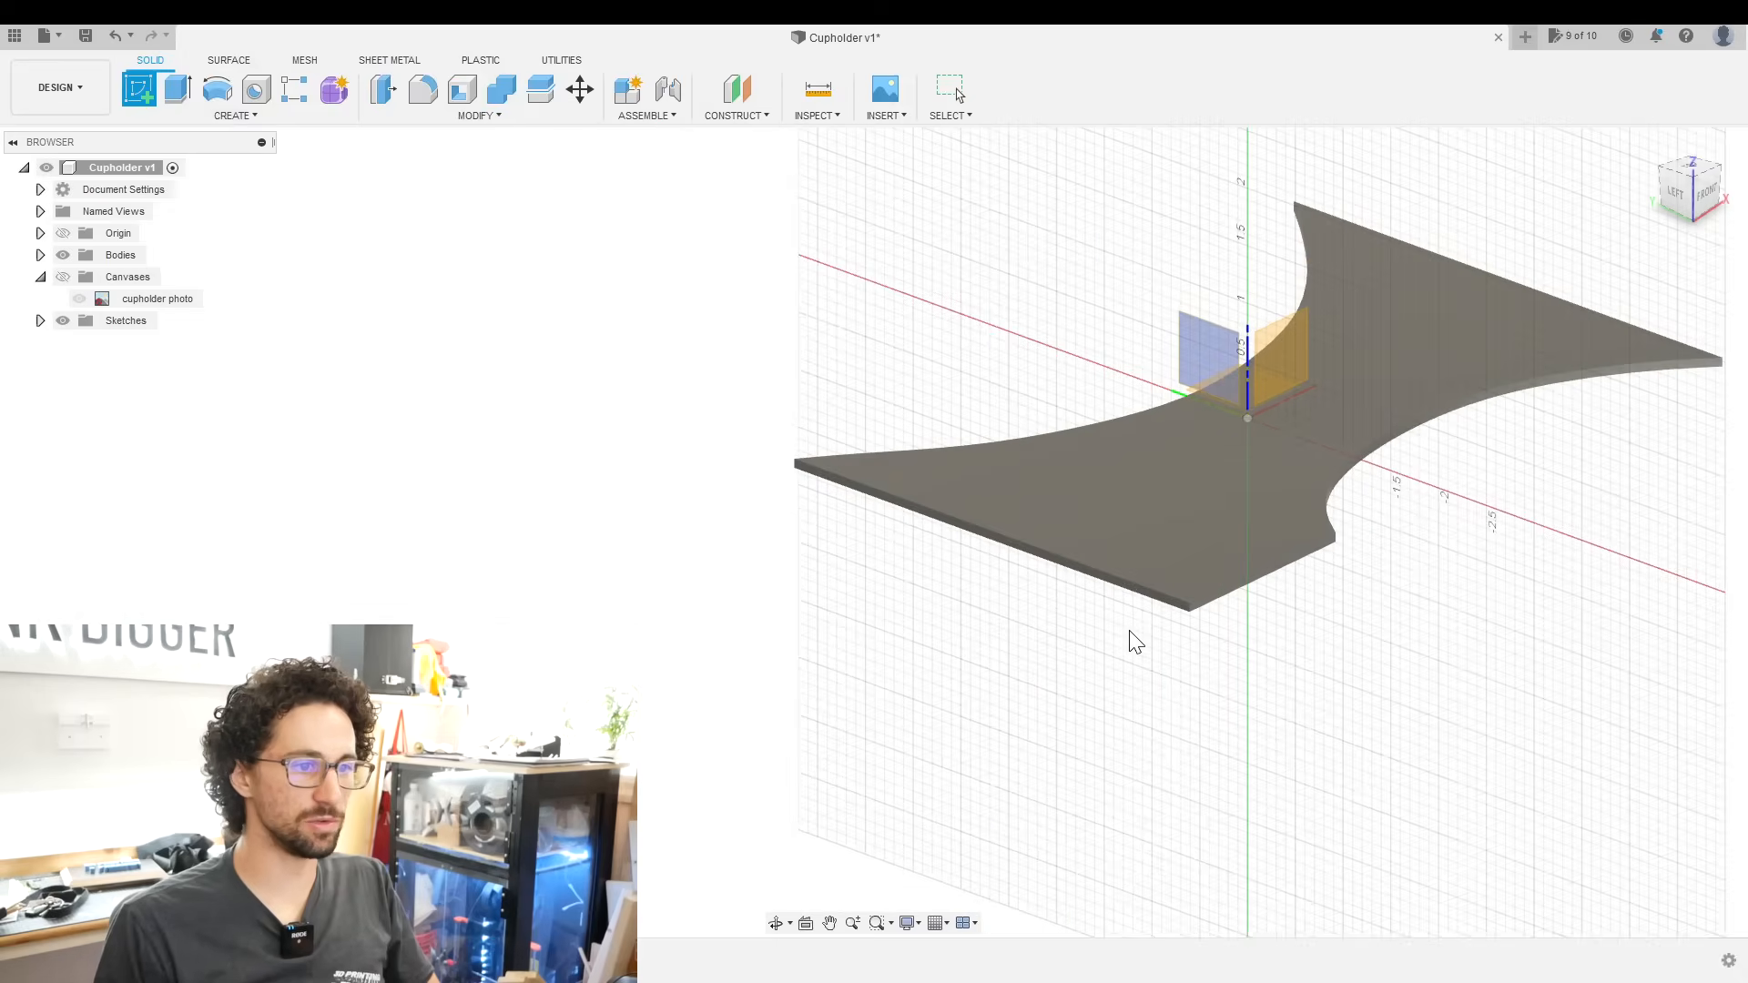
- Sketch a 0.50-tall rectangle on the side plane beneath the plate and select its profile
click(1676, 187)
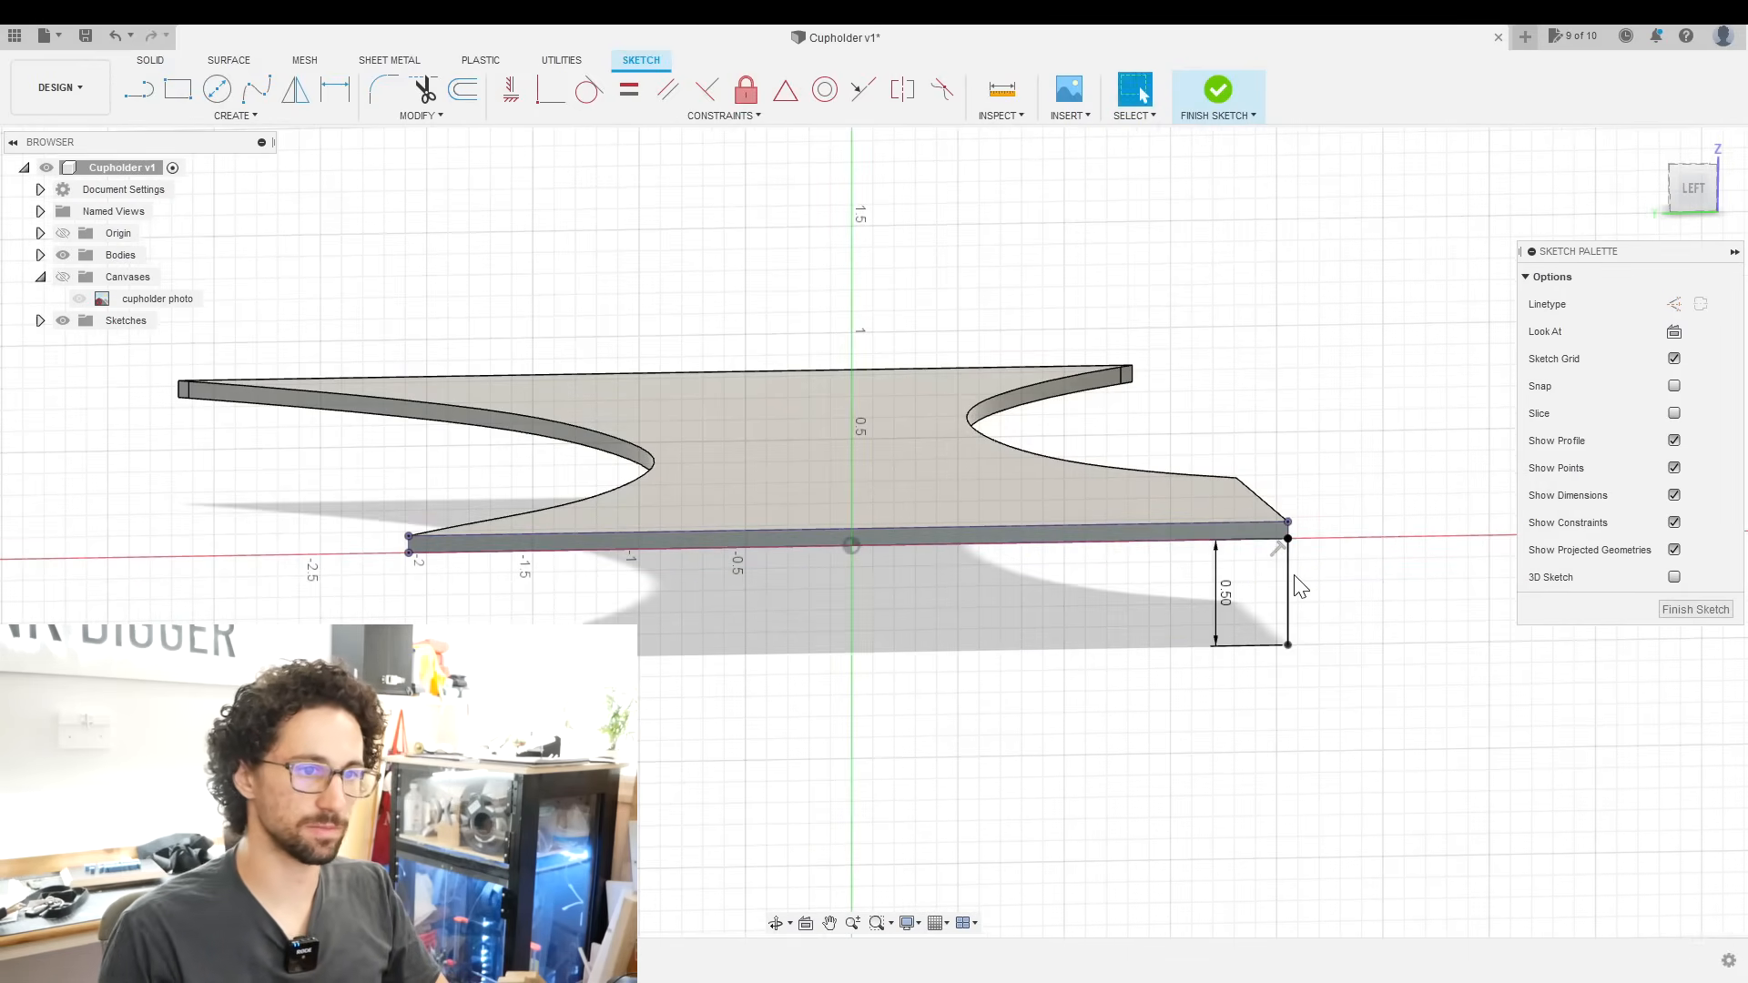
click(177, 89)
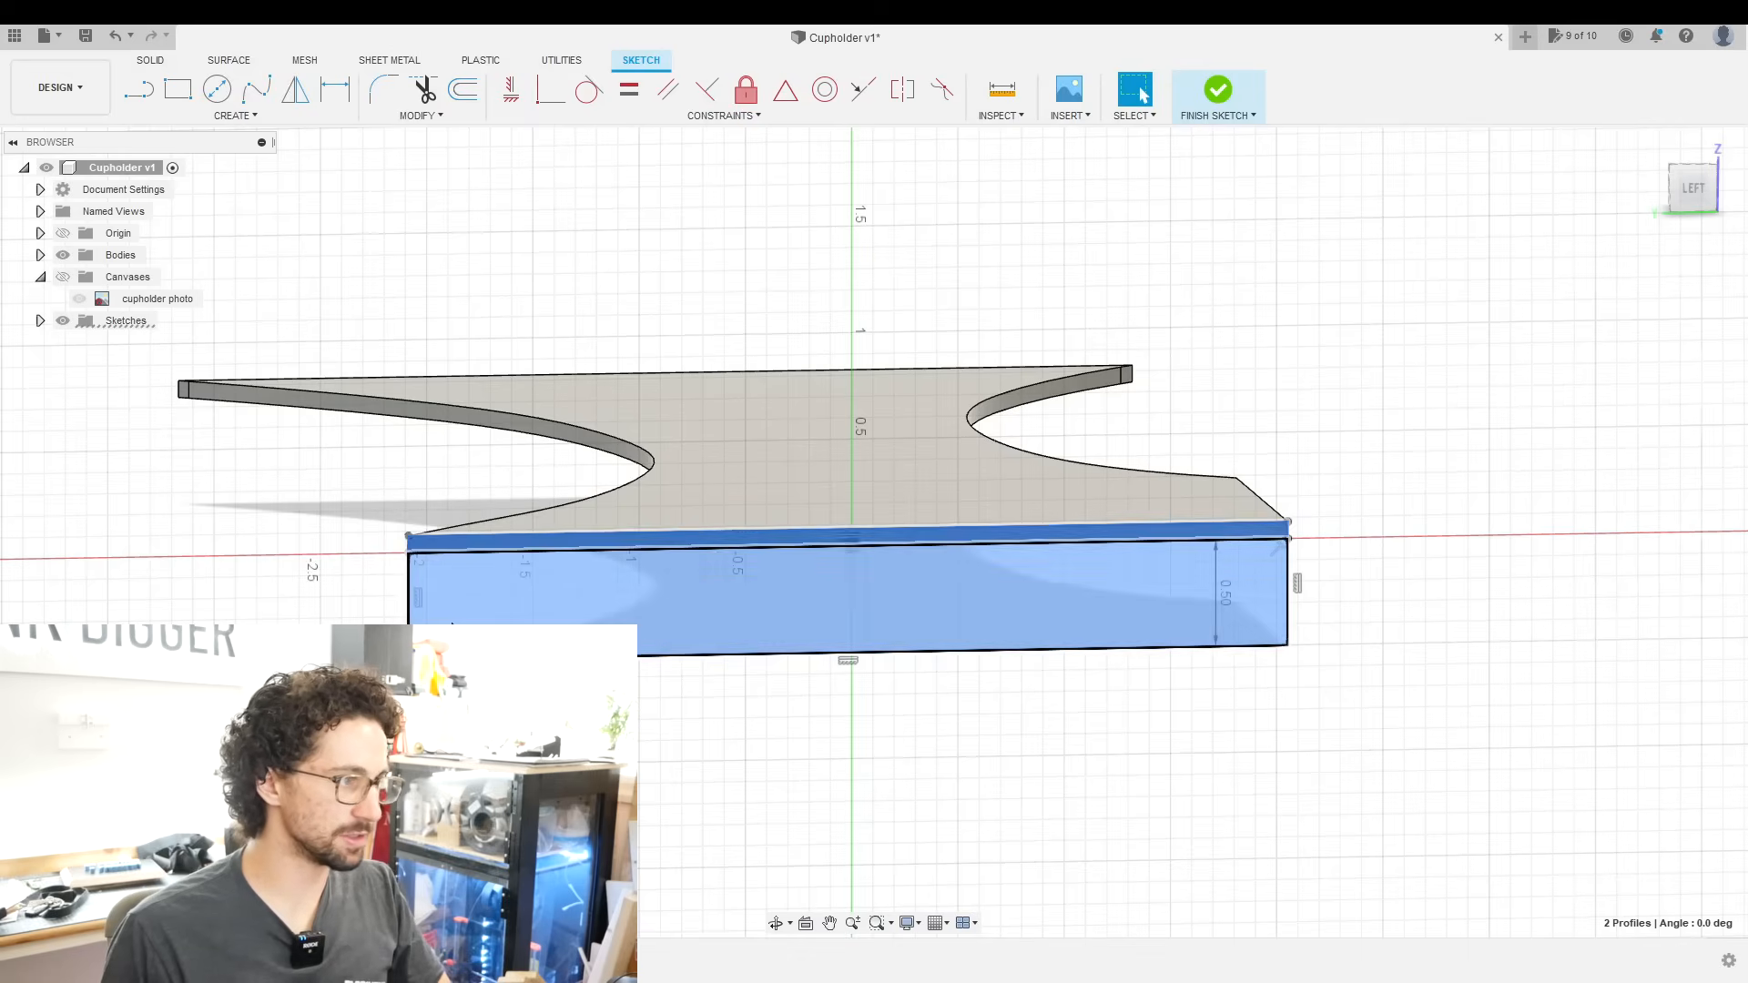
click(1218, 94)
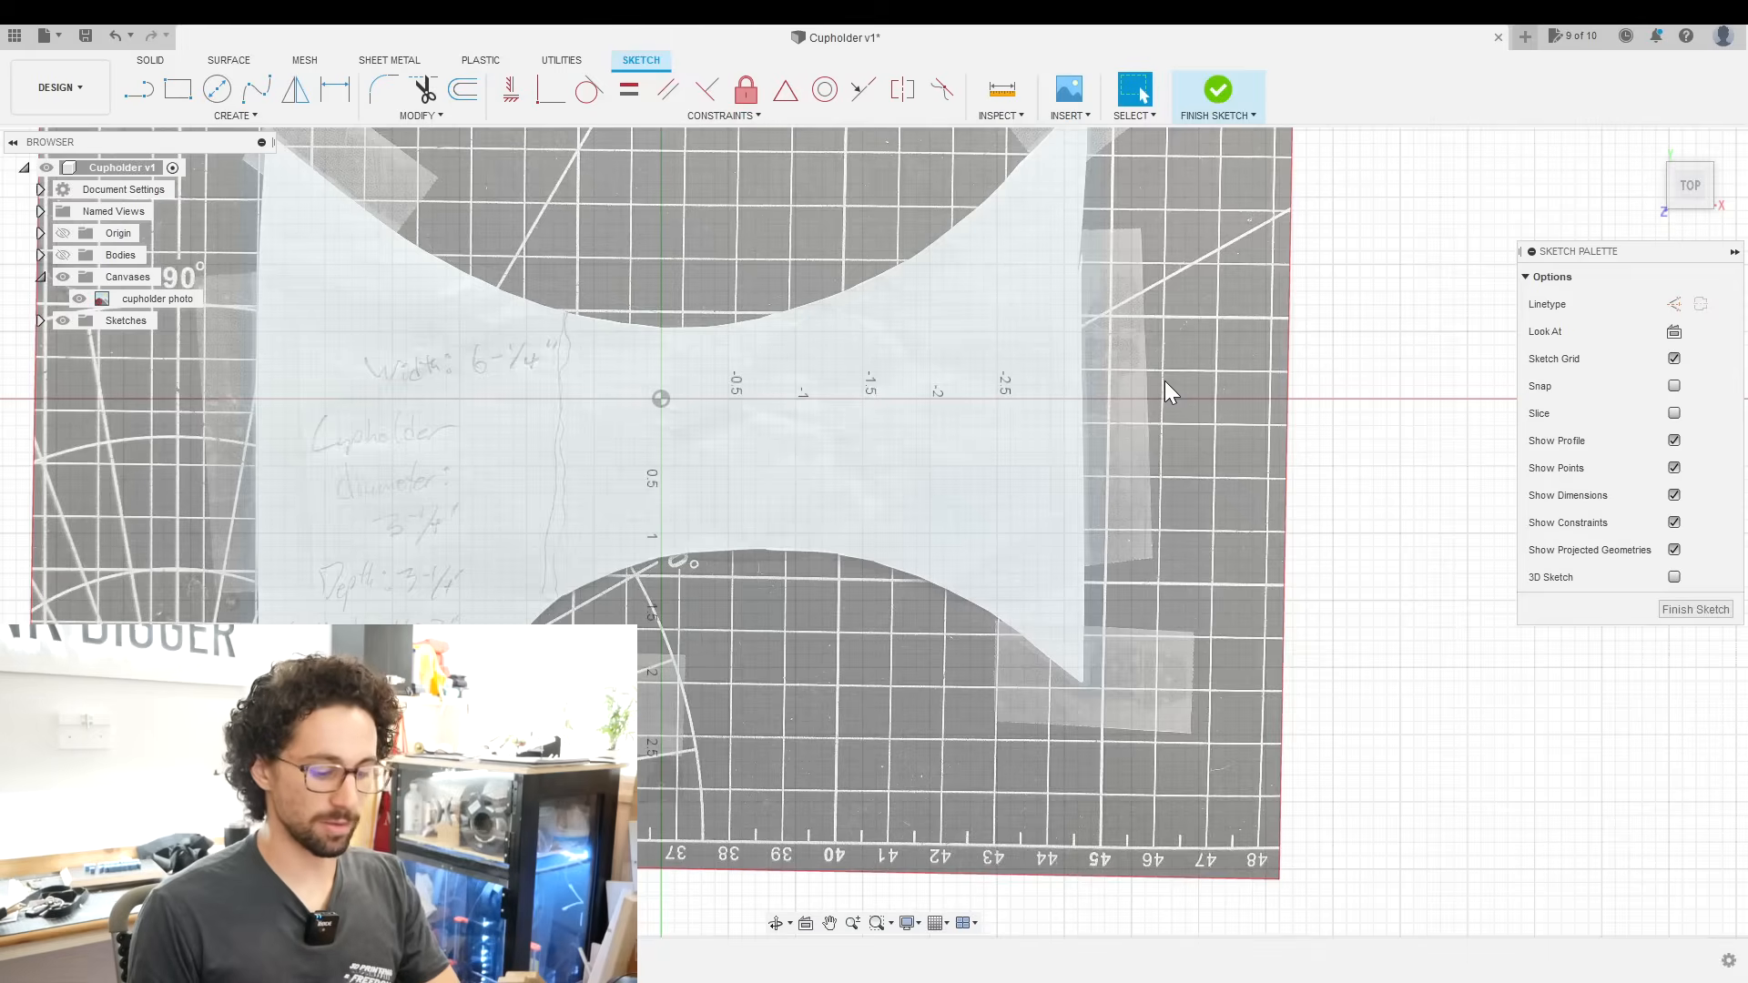
- Select the cup circle and plate profiles for a 3.25 in joining extrusion
click(141, 89)
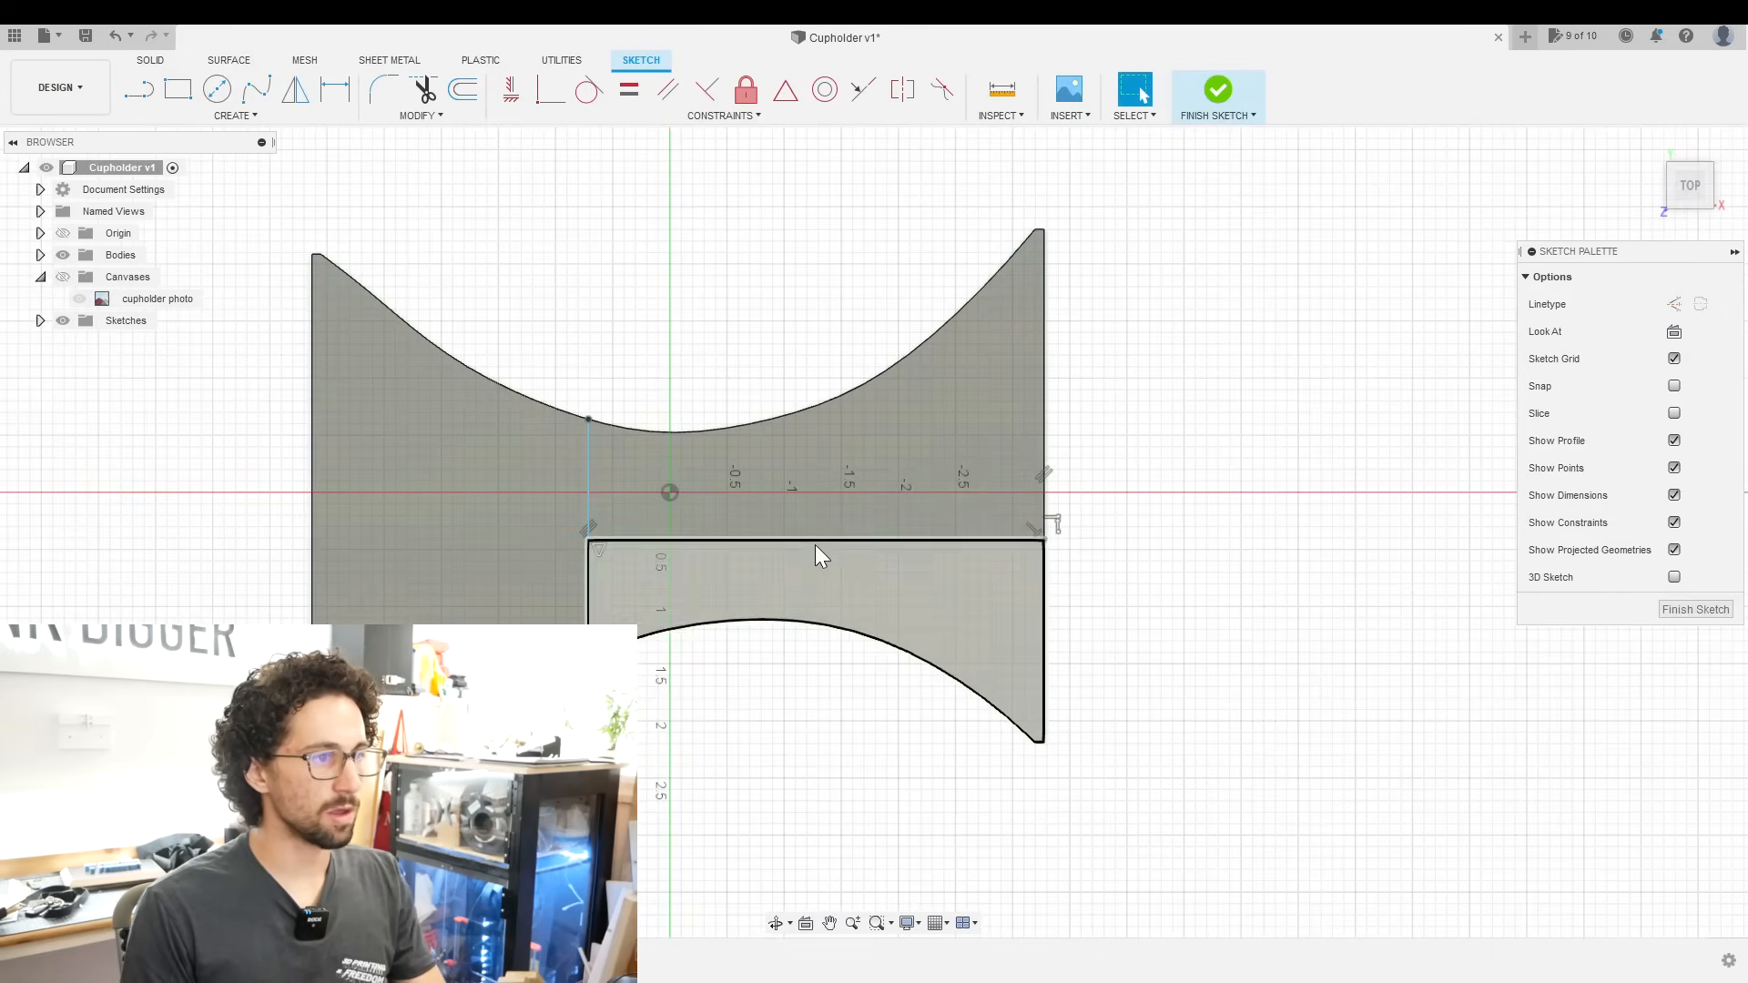
click(813, 542)
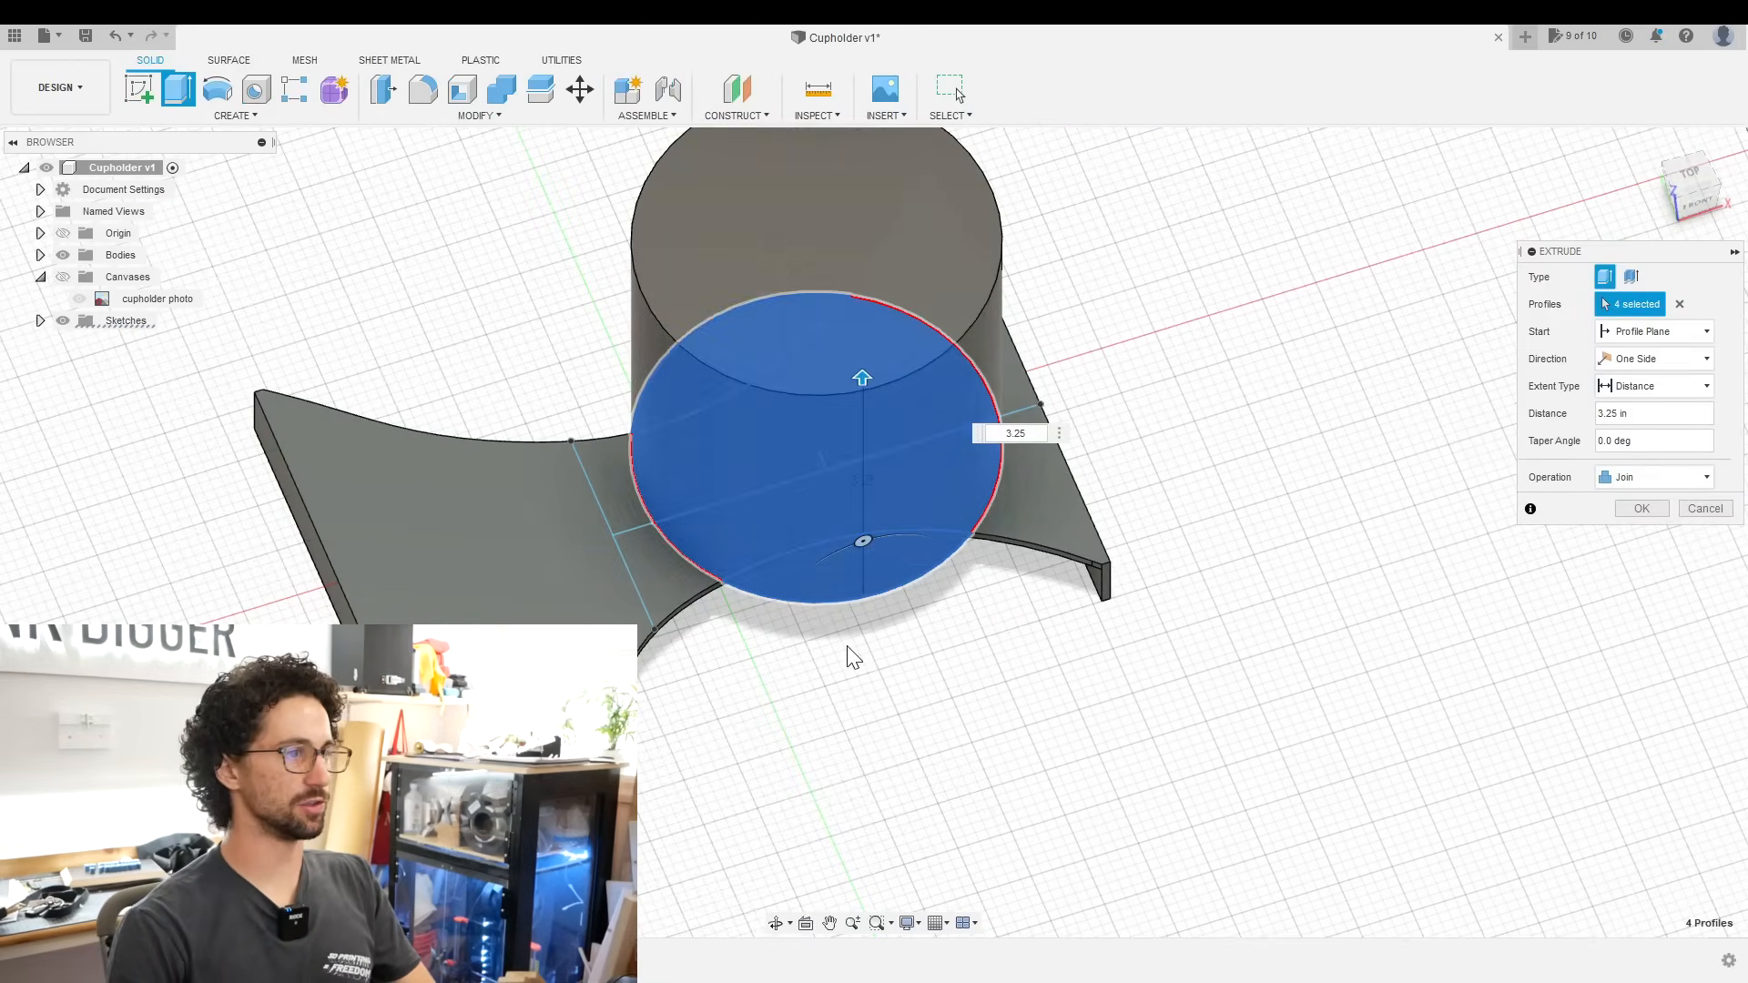
- Offset the cup circle 0.309 in outward and extrude that ring 3.25 in as a hollow wall
click(1653, 475)
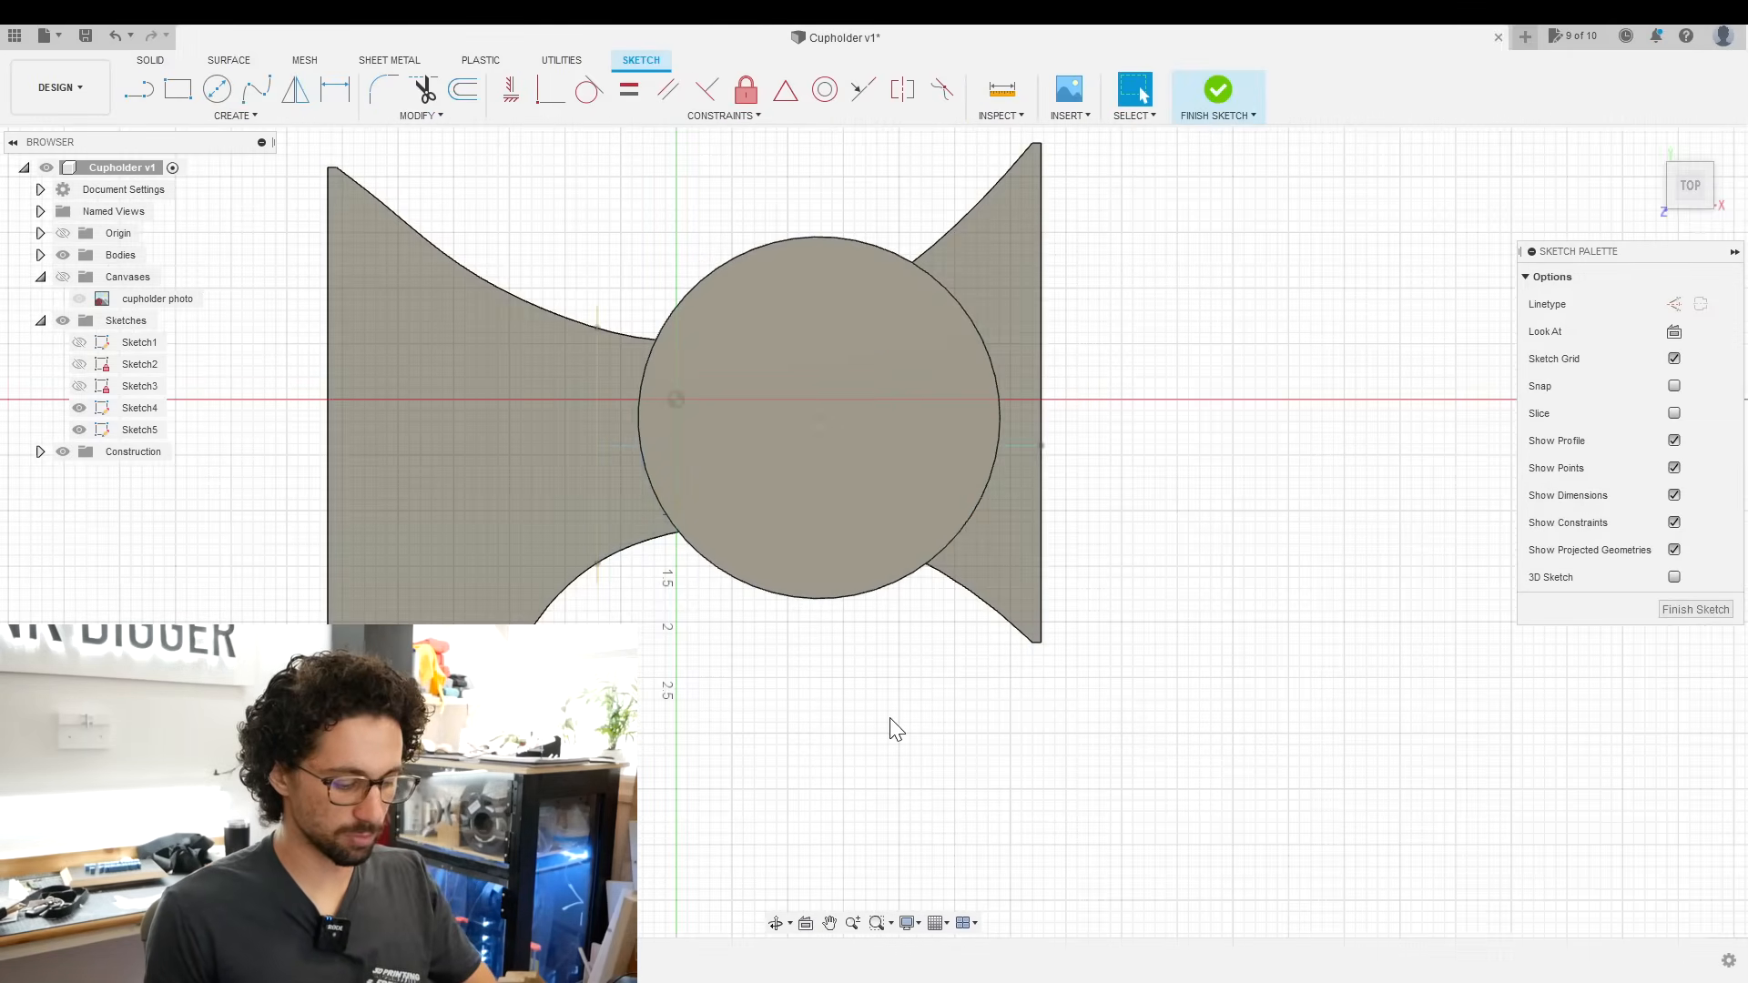
click(460, 90)
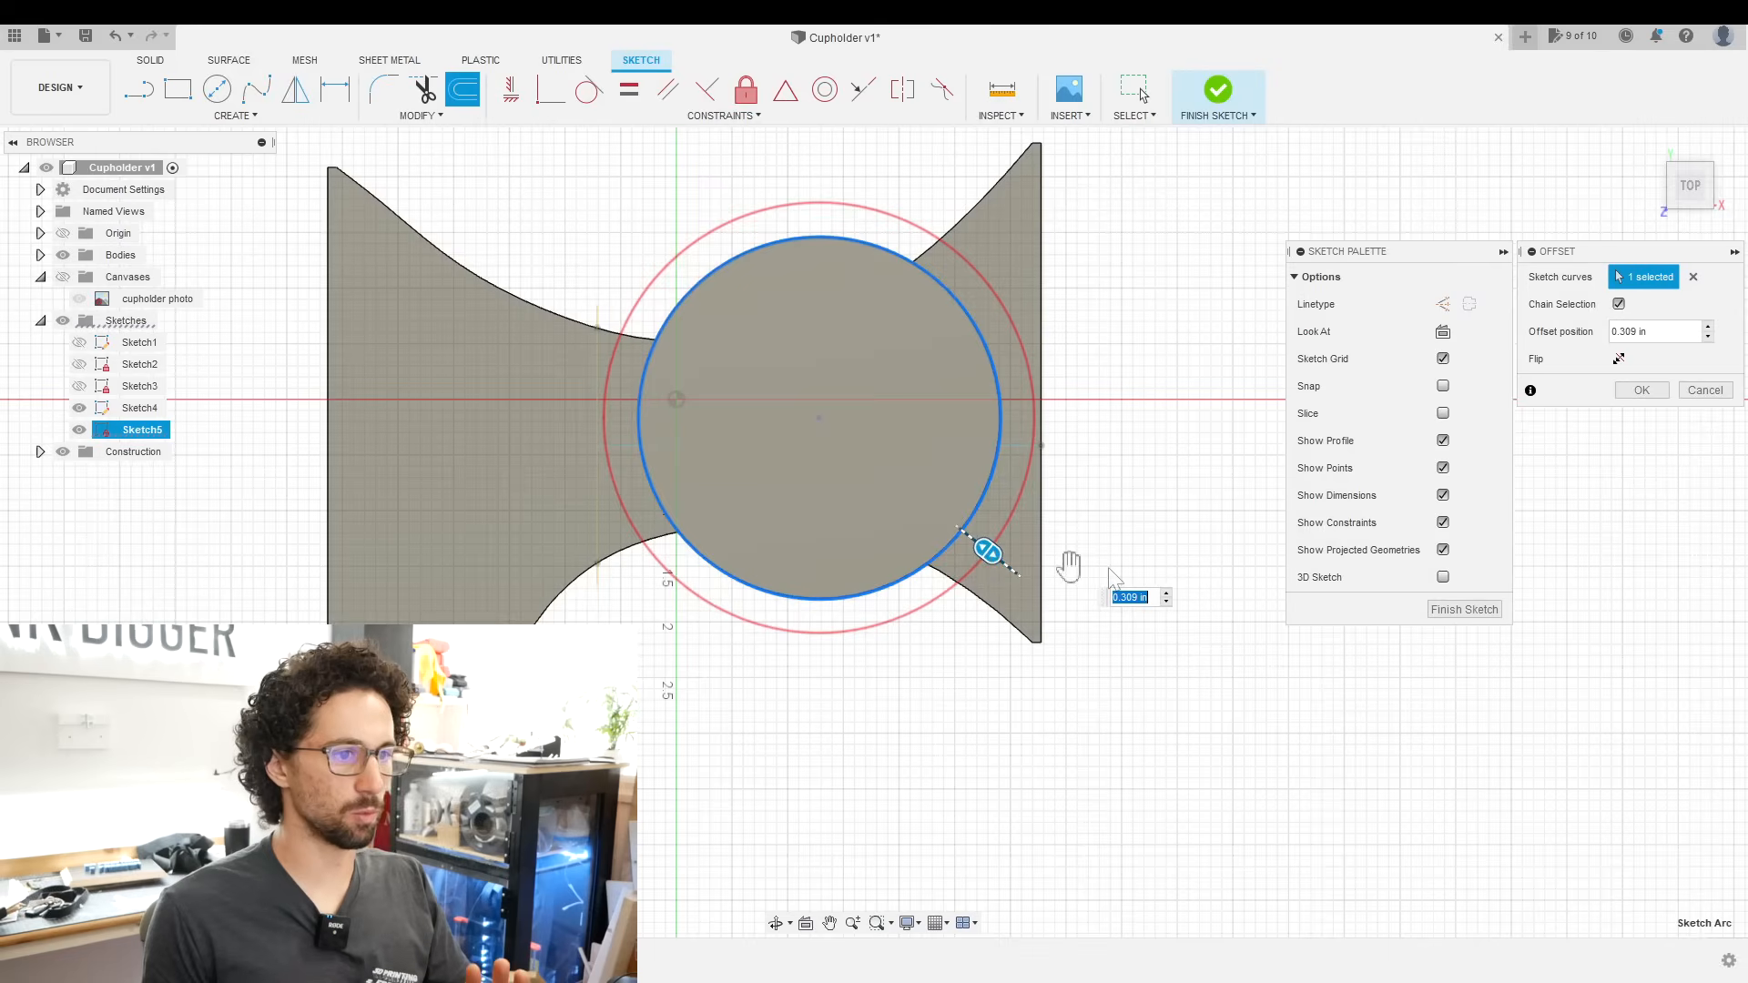
mouse_move(965, 508)
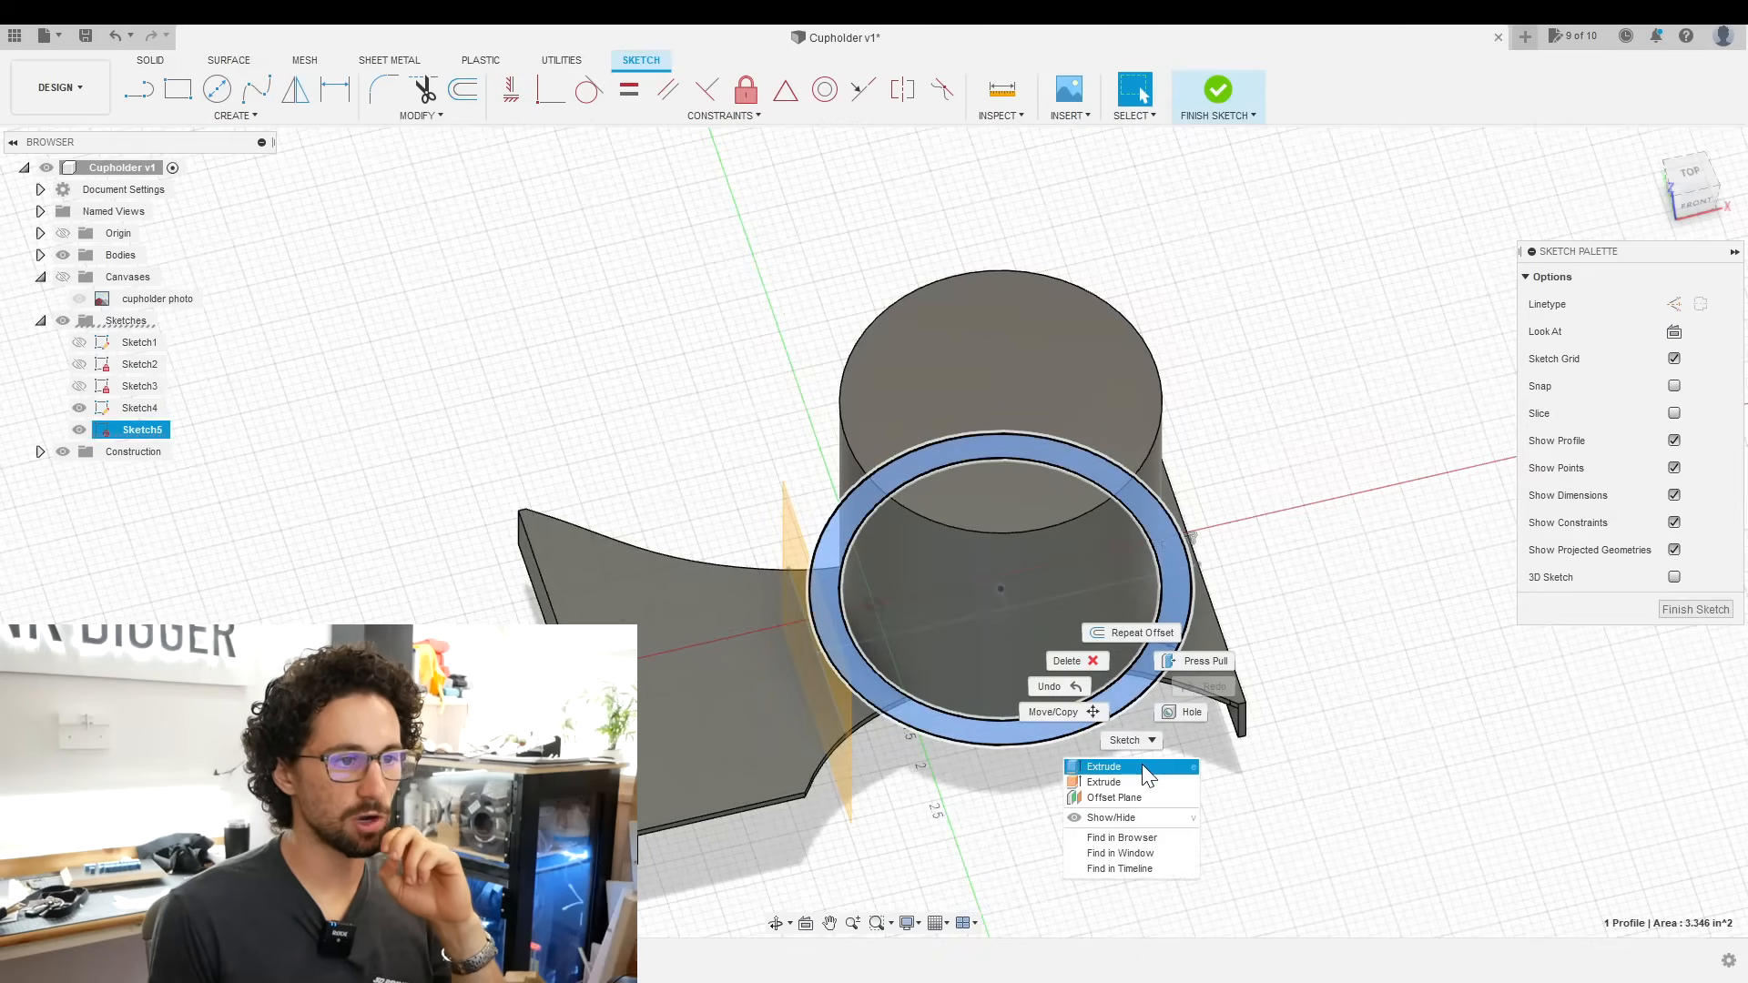
click(1103, 766)
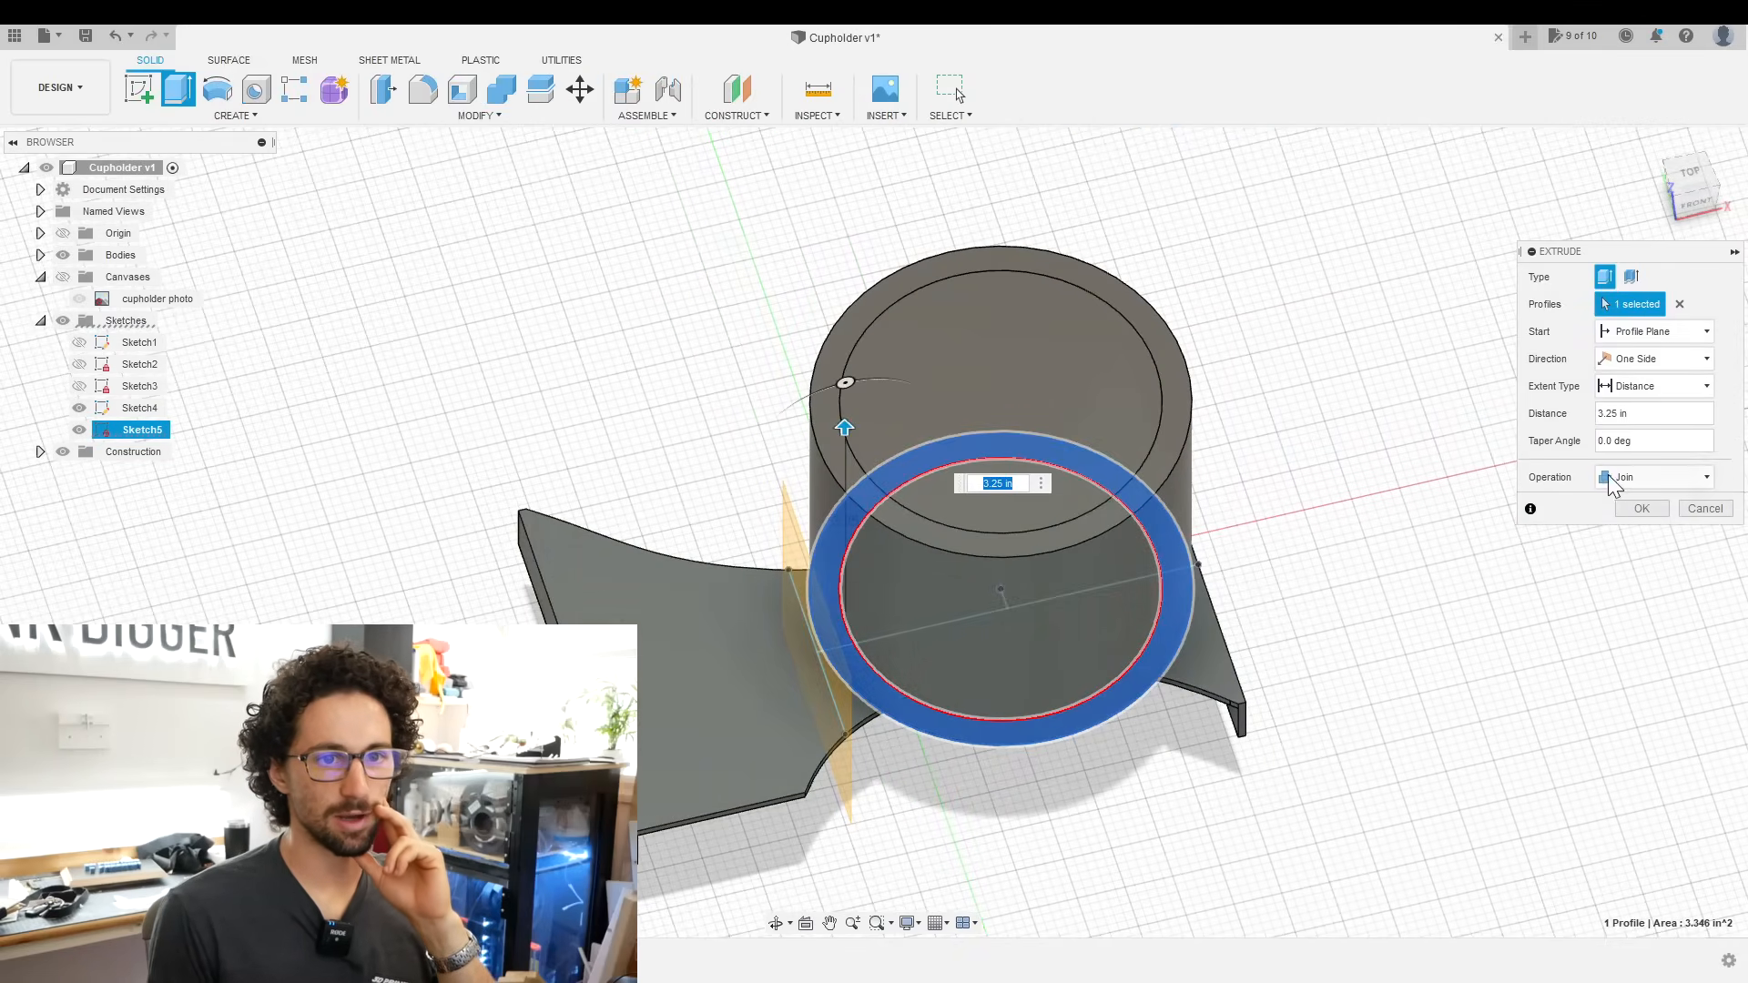
click(1640, 508)
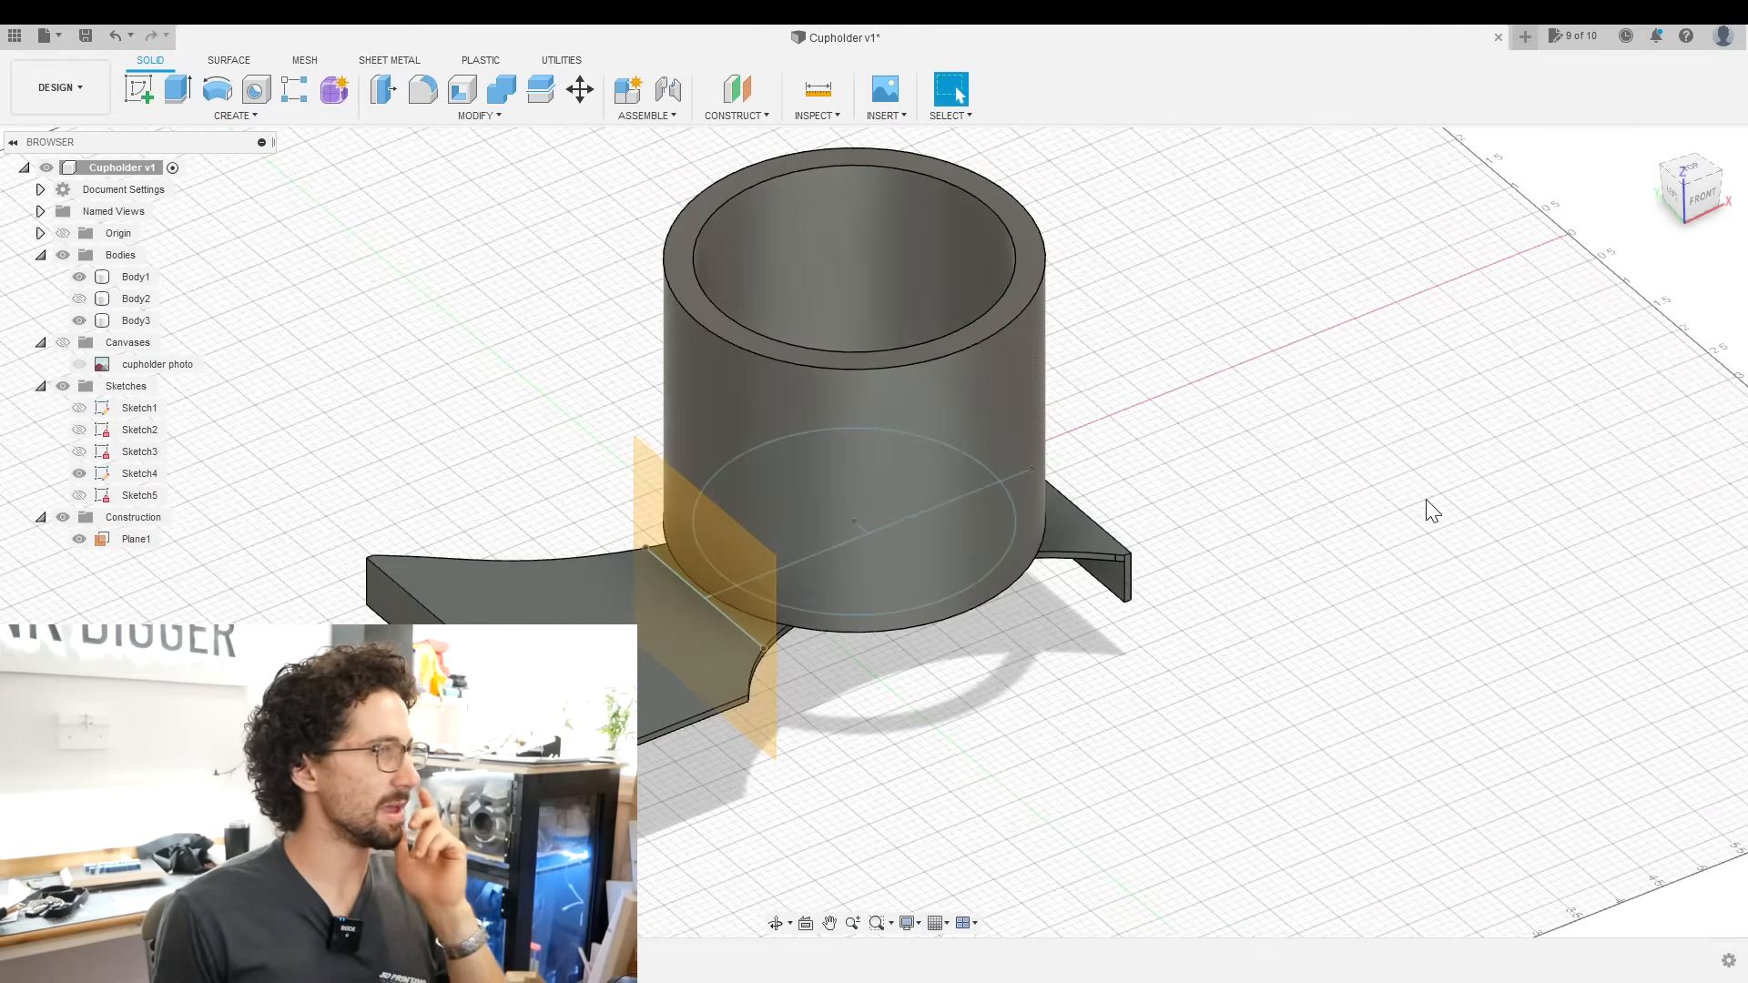
- Move the cup ring body up 0.5 in along Z and delete the solid inner cylinder Body1
click(579, 89)
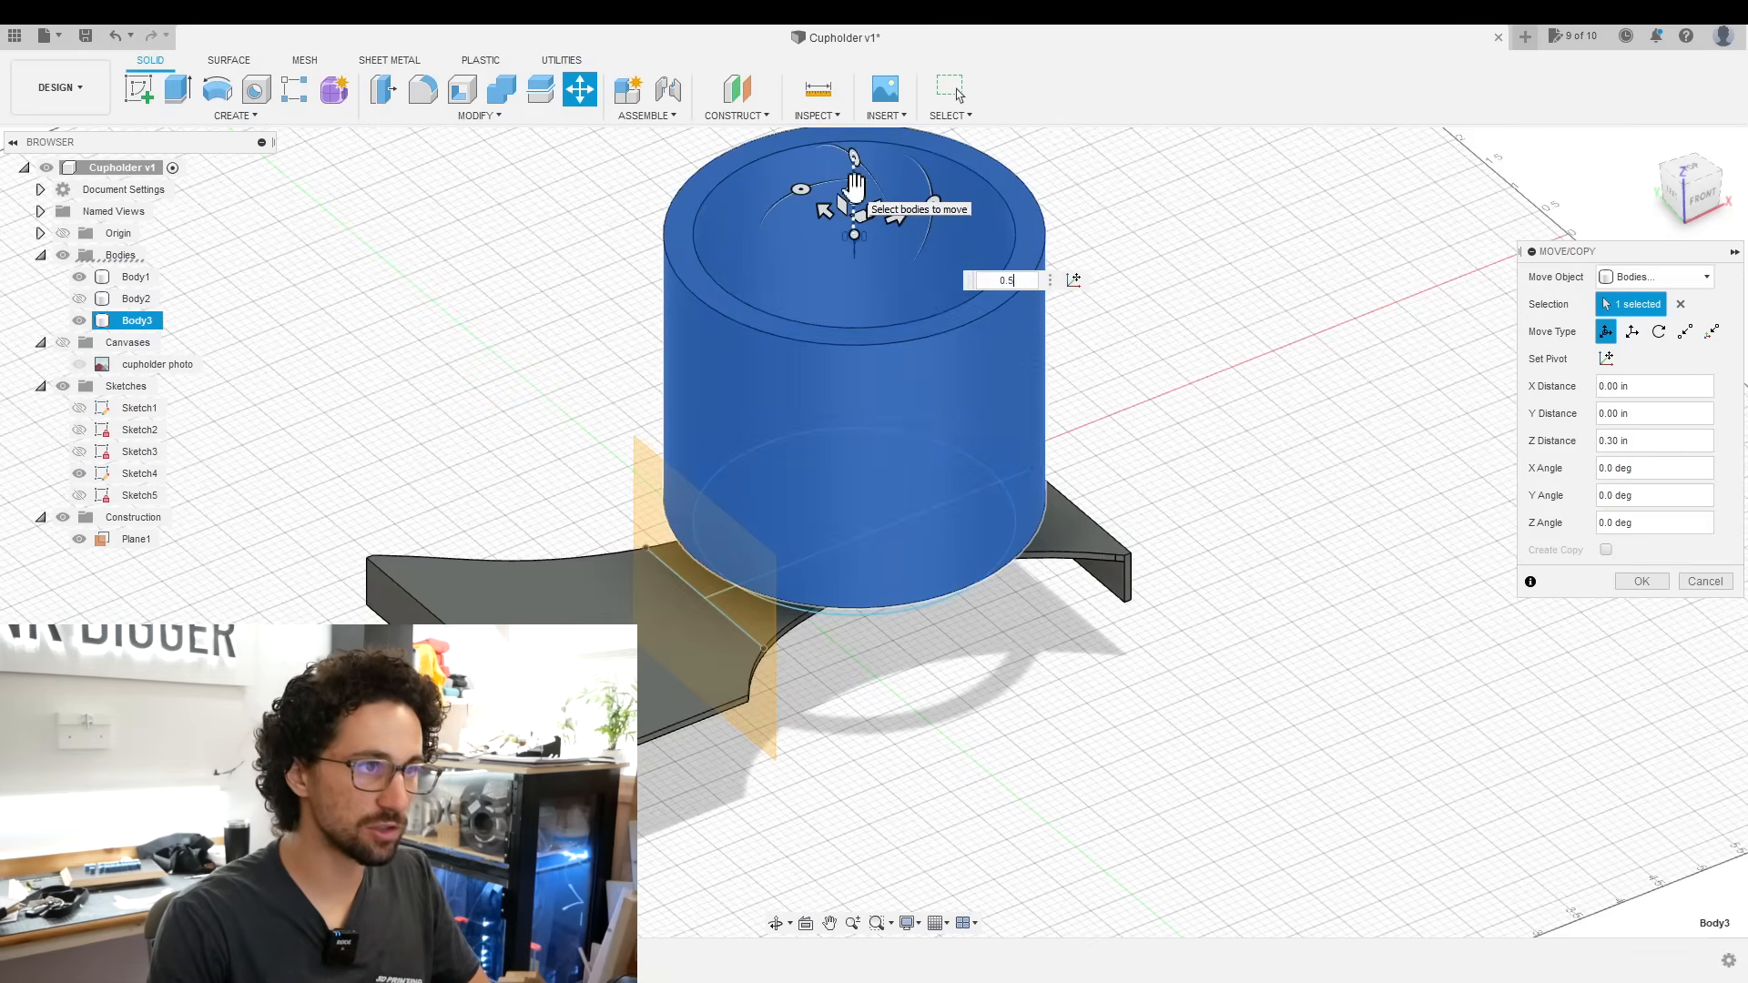
text(0.5)
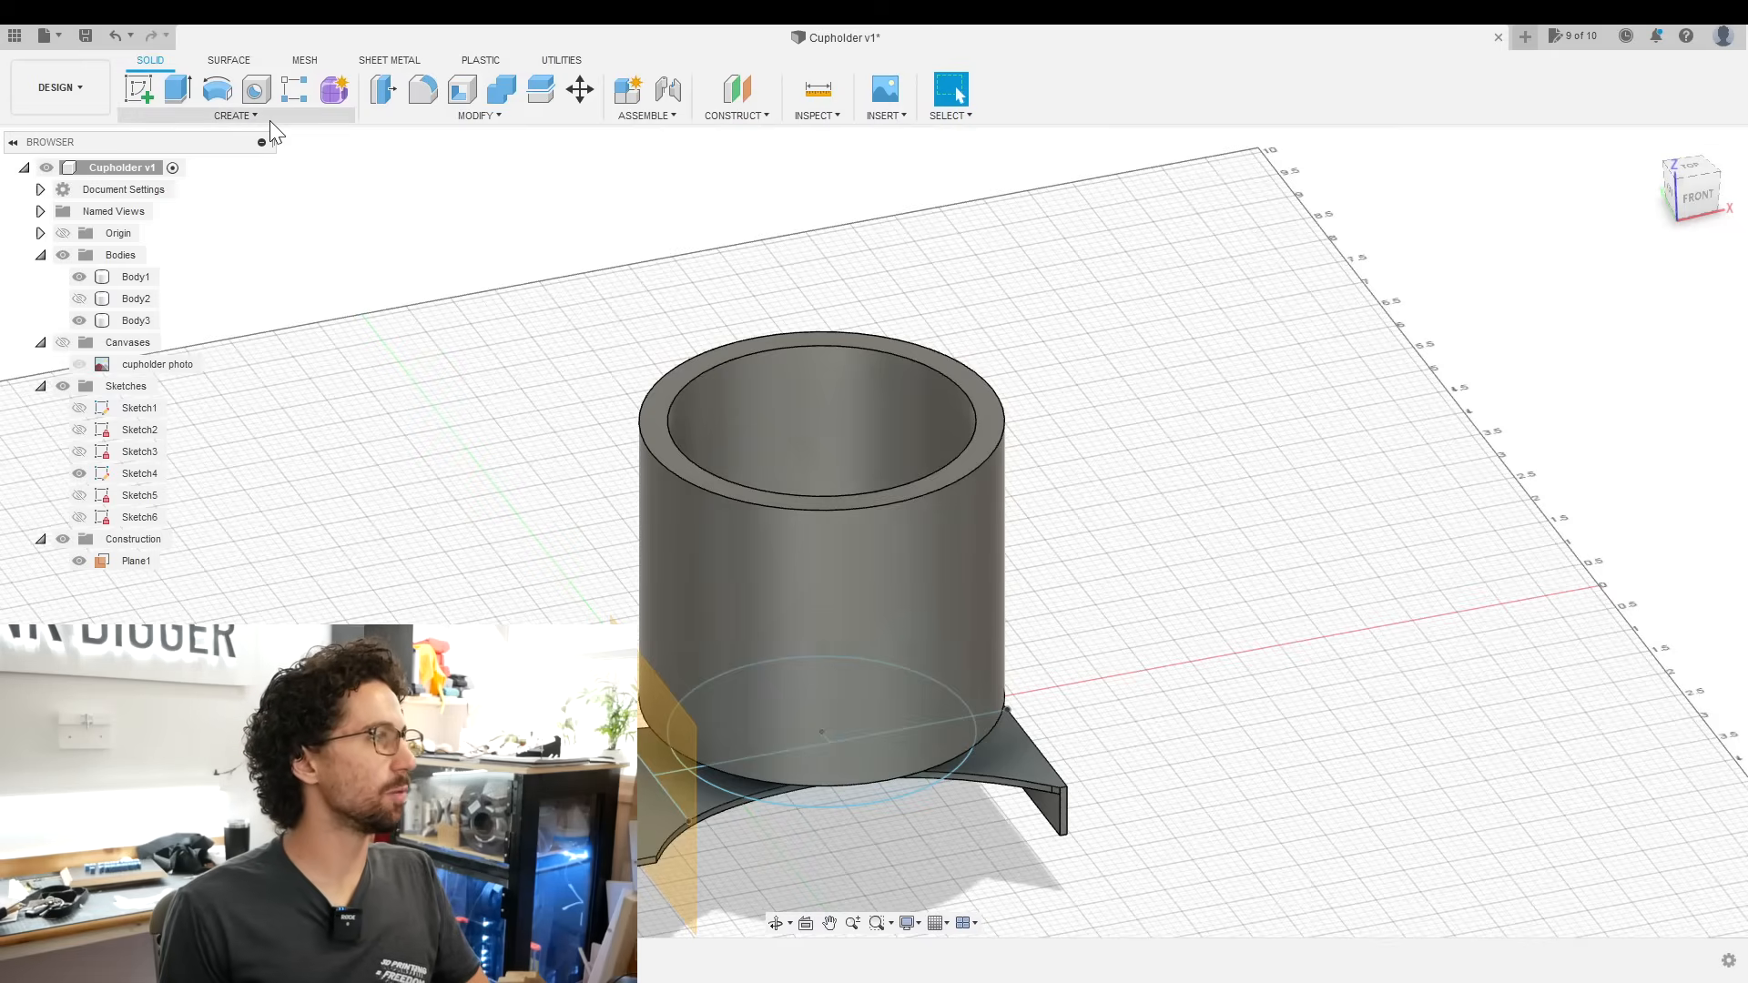
click(233, 115)
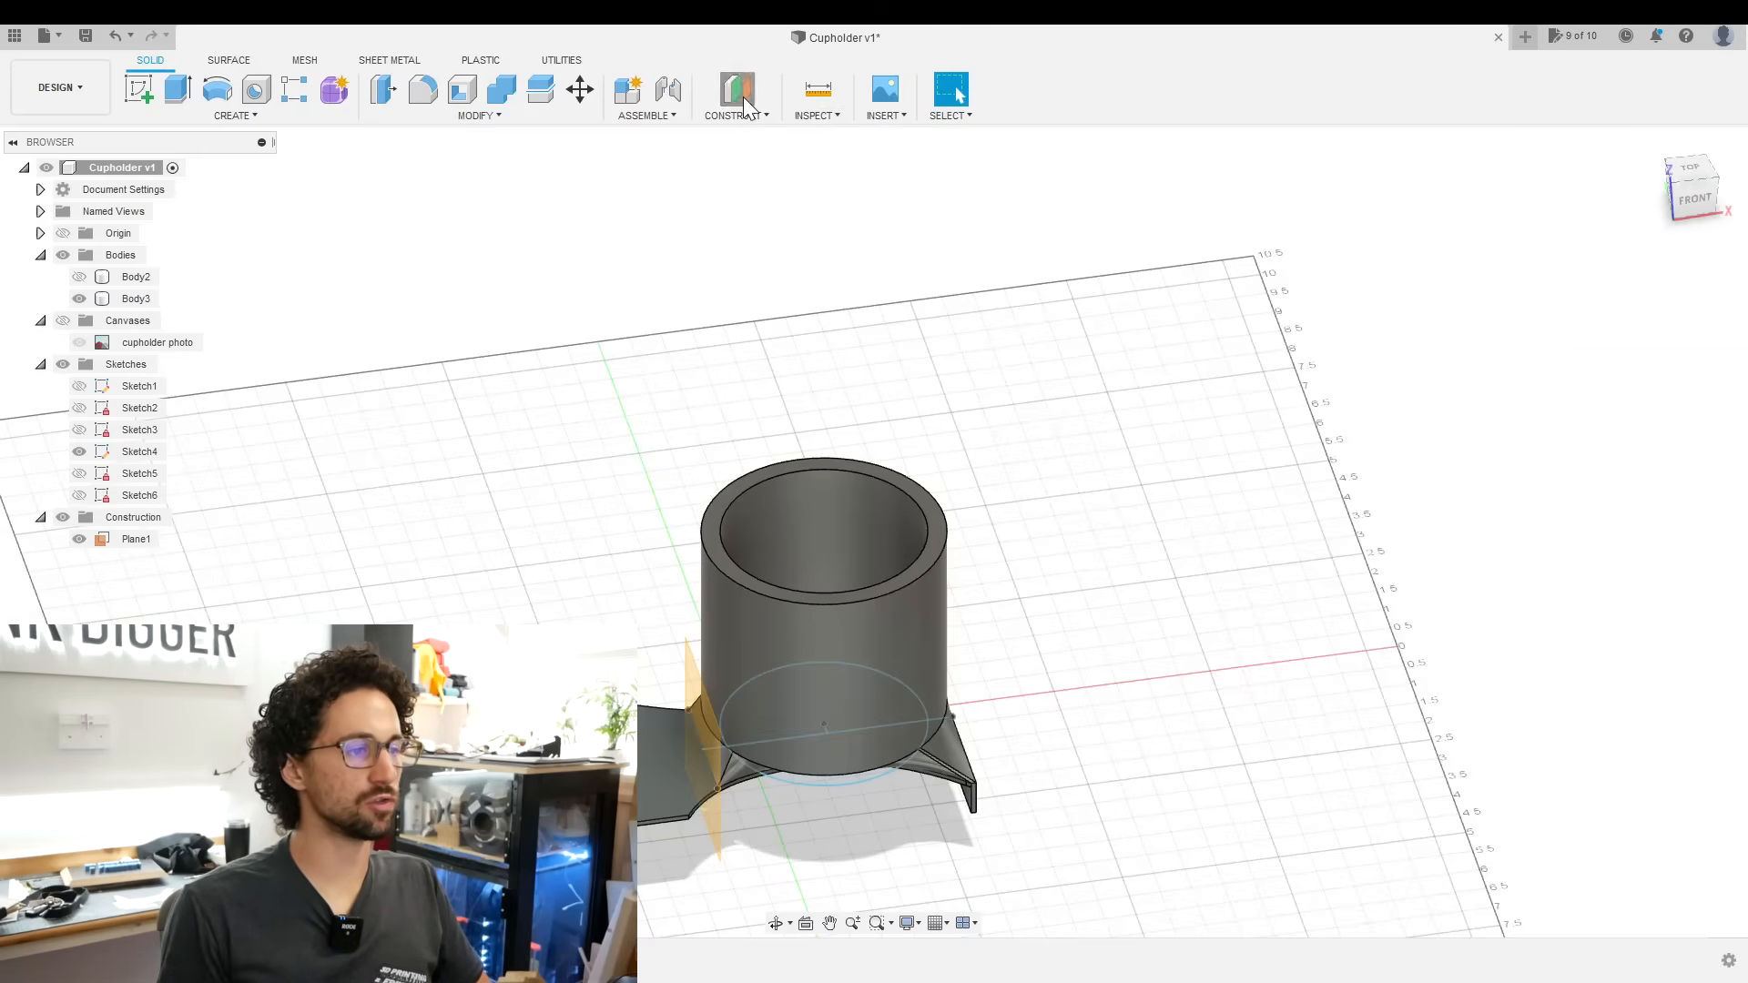
- Create an offset plane -0.40 in below the cup's top face
click(733, 89)
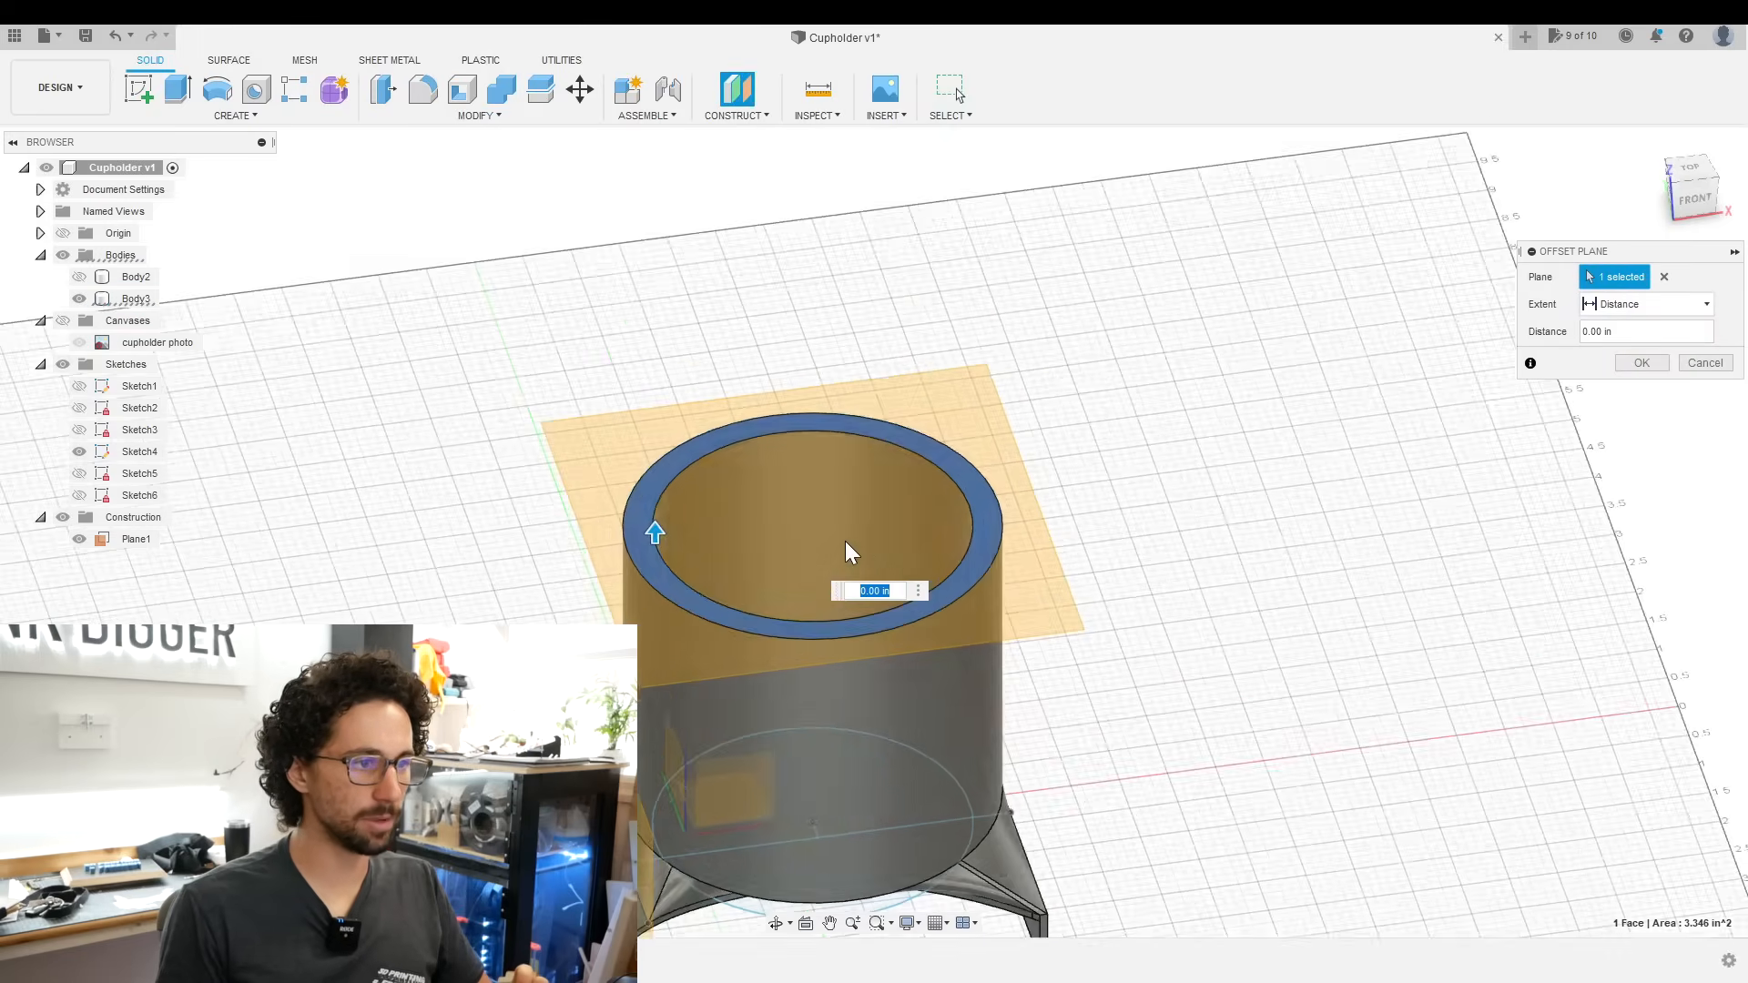
drag(654, 534, 635, 599)
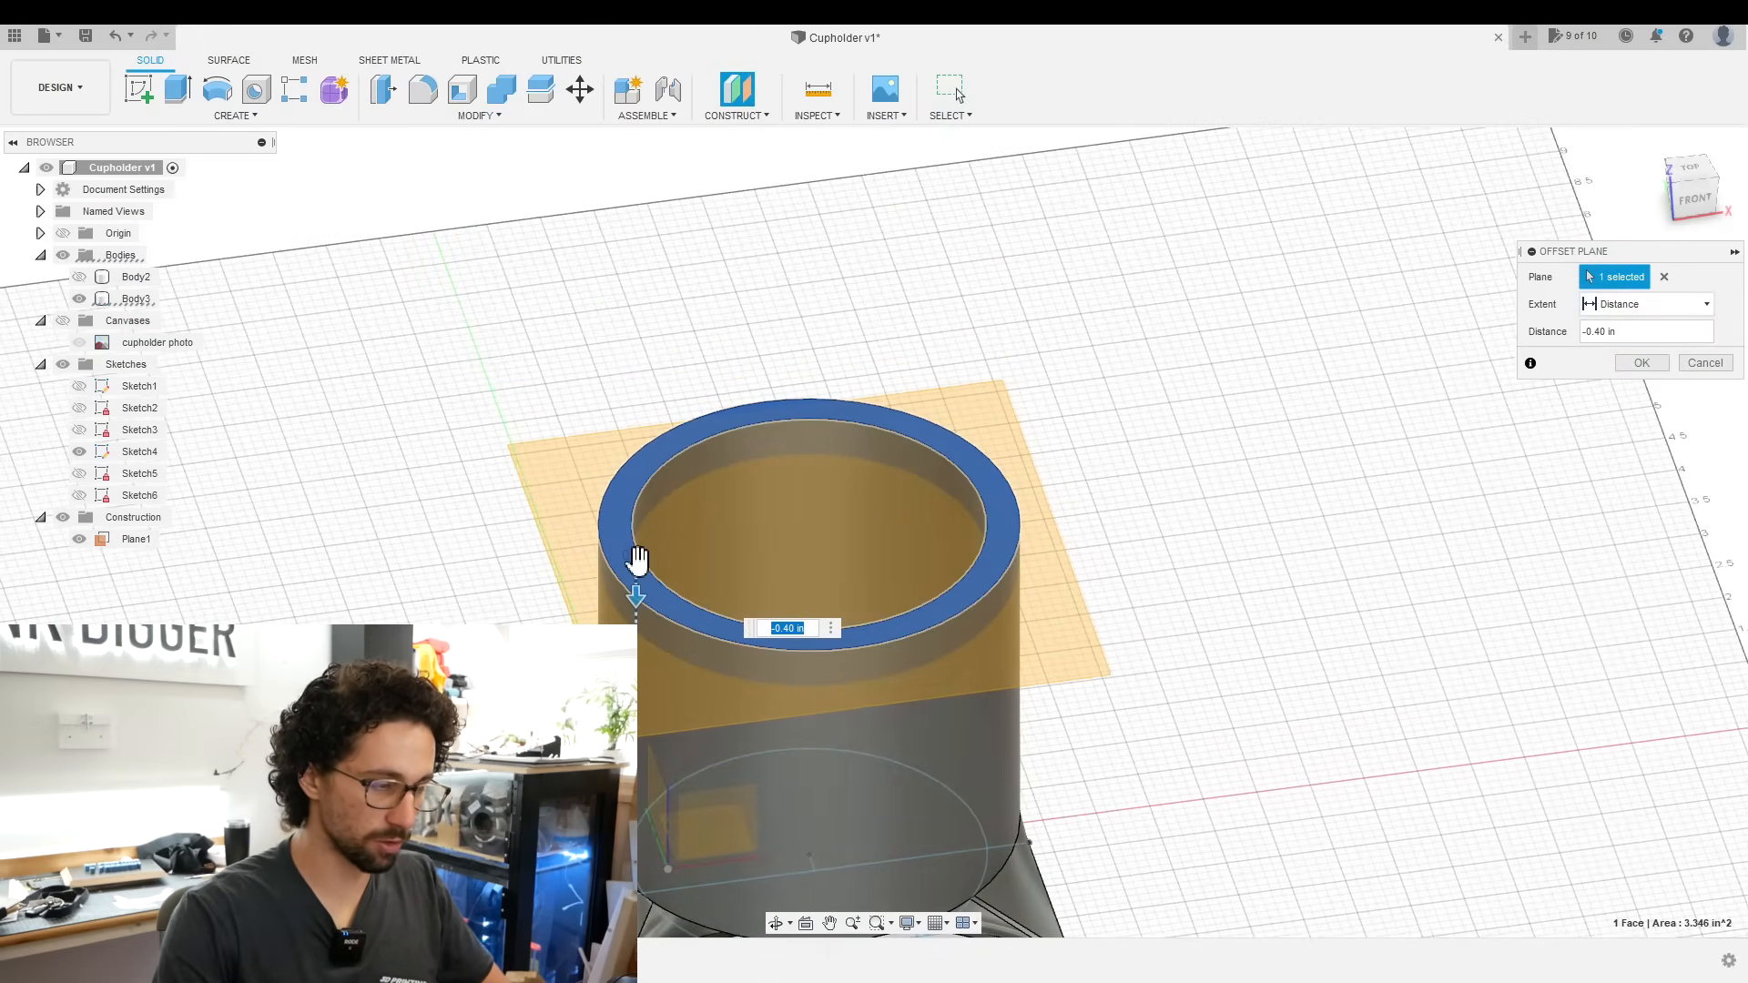
click(1638, 362)
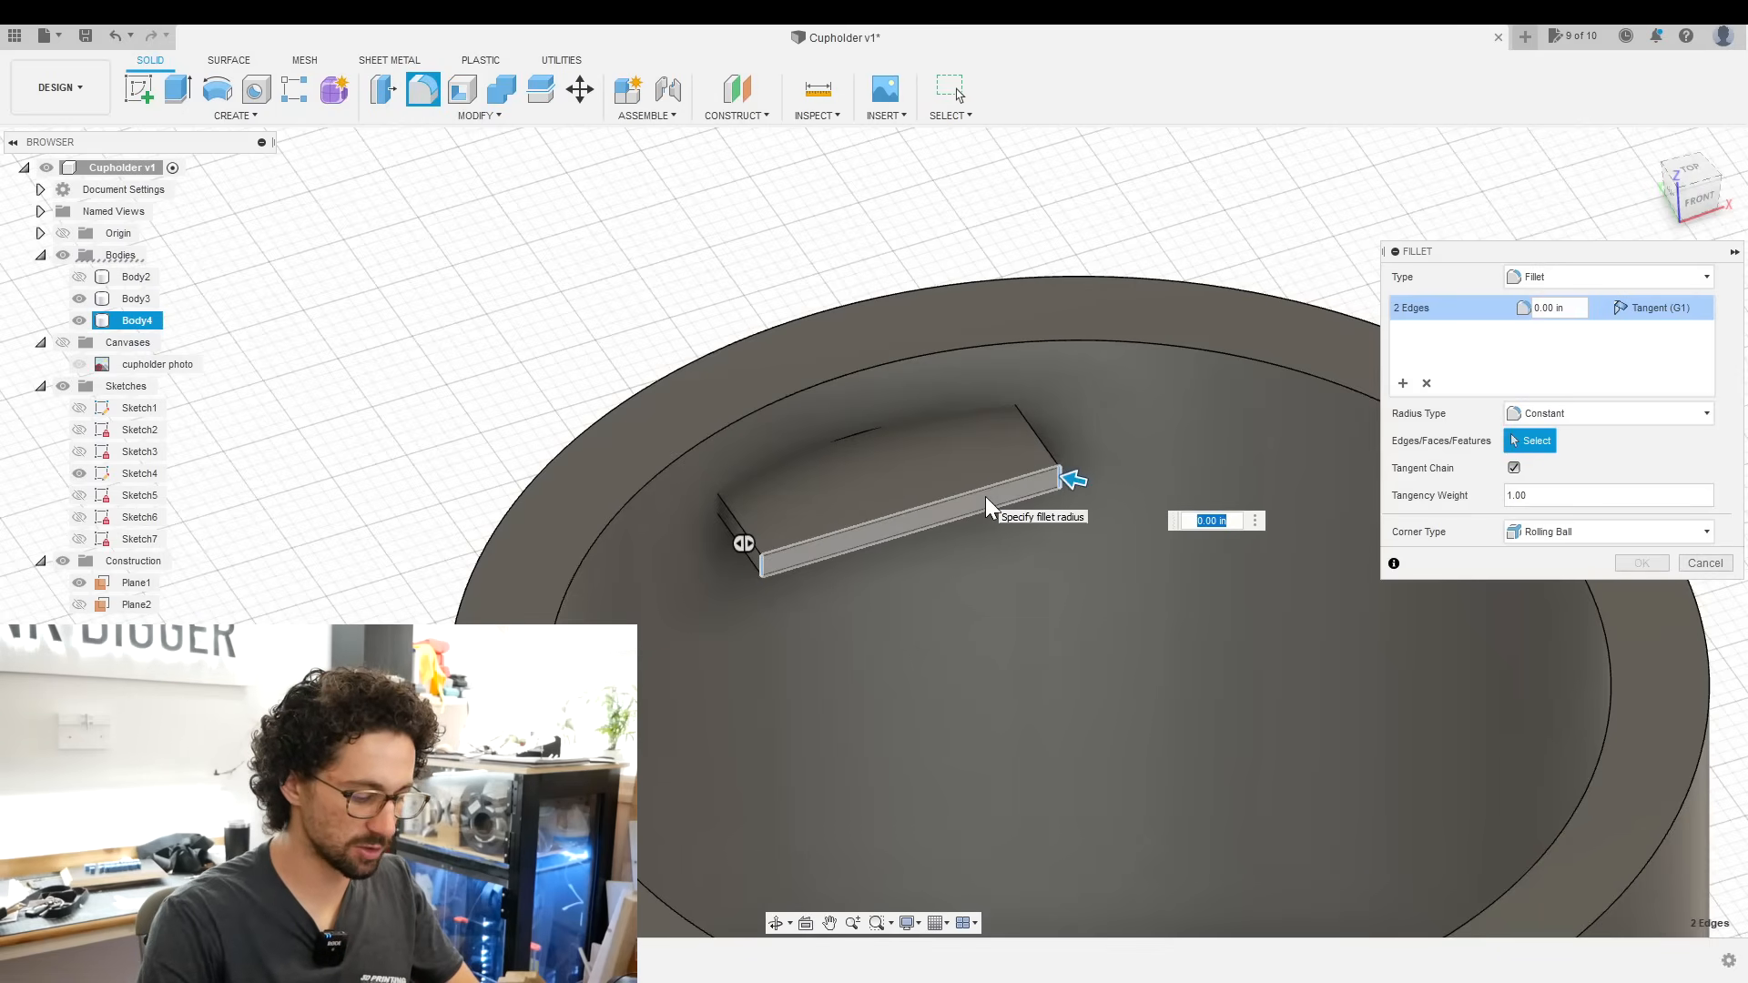
- Fillet the tab edges at 0.2, cut Body4 out of Body3 to leave a slot, and project it into a new sketch
text(0.2)
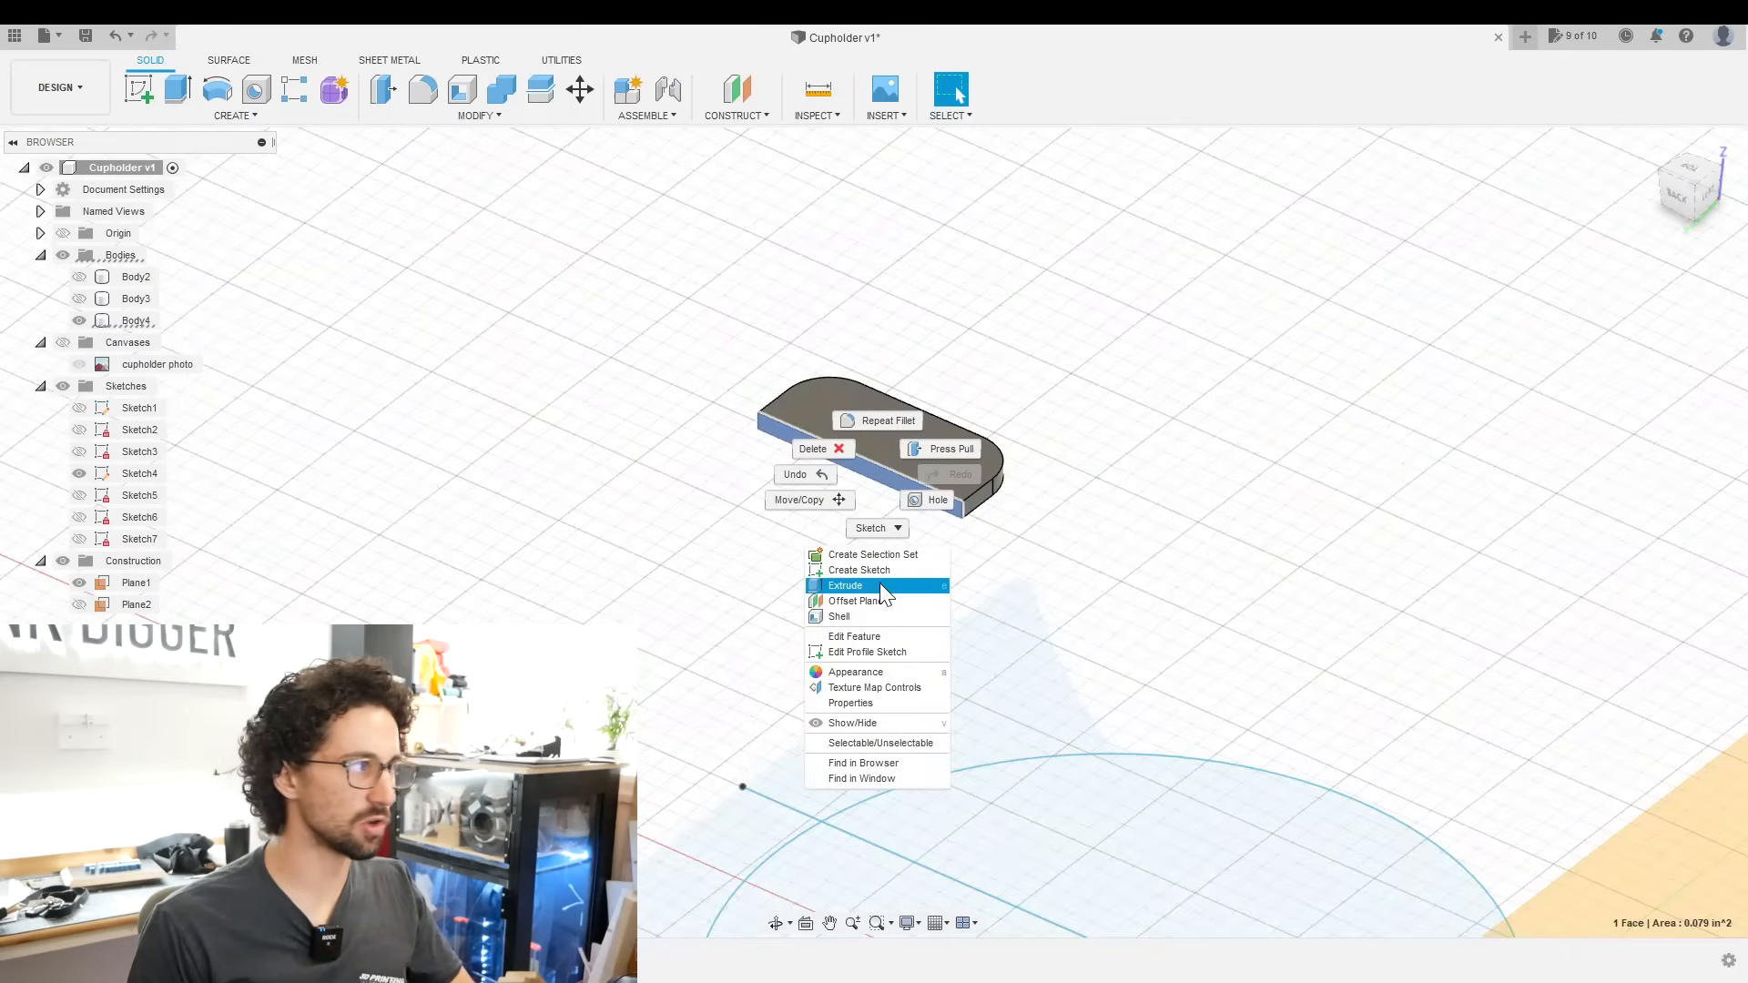
click(845, 584)
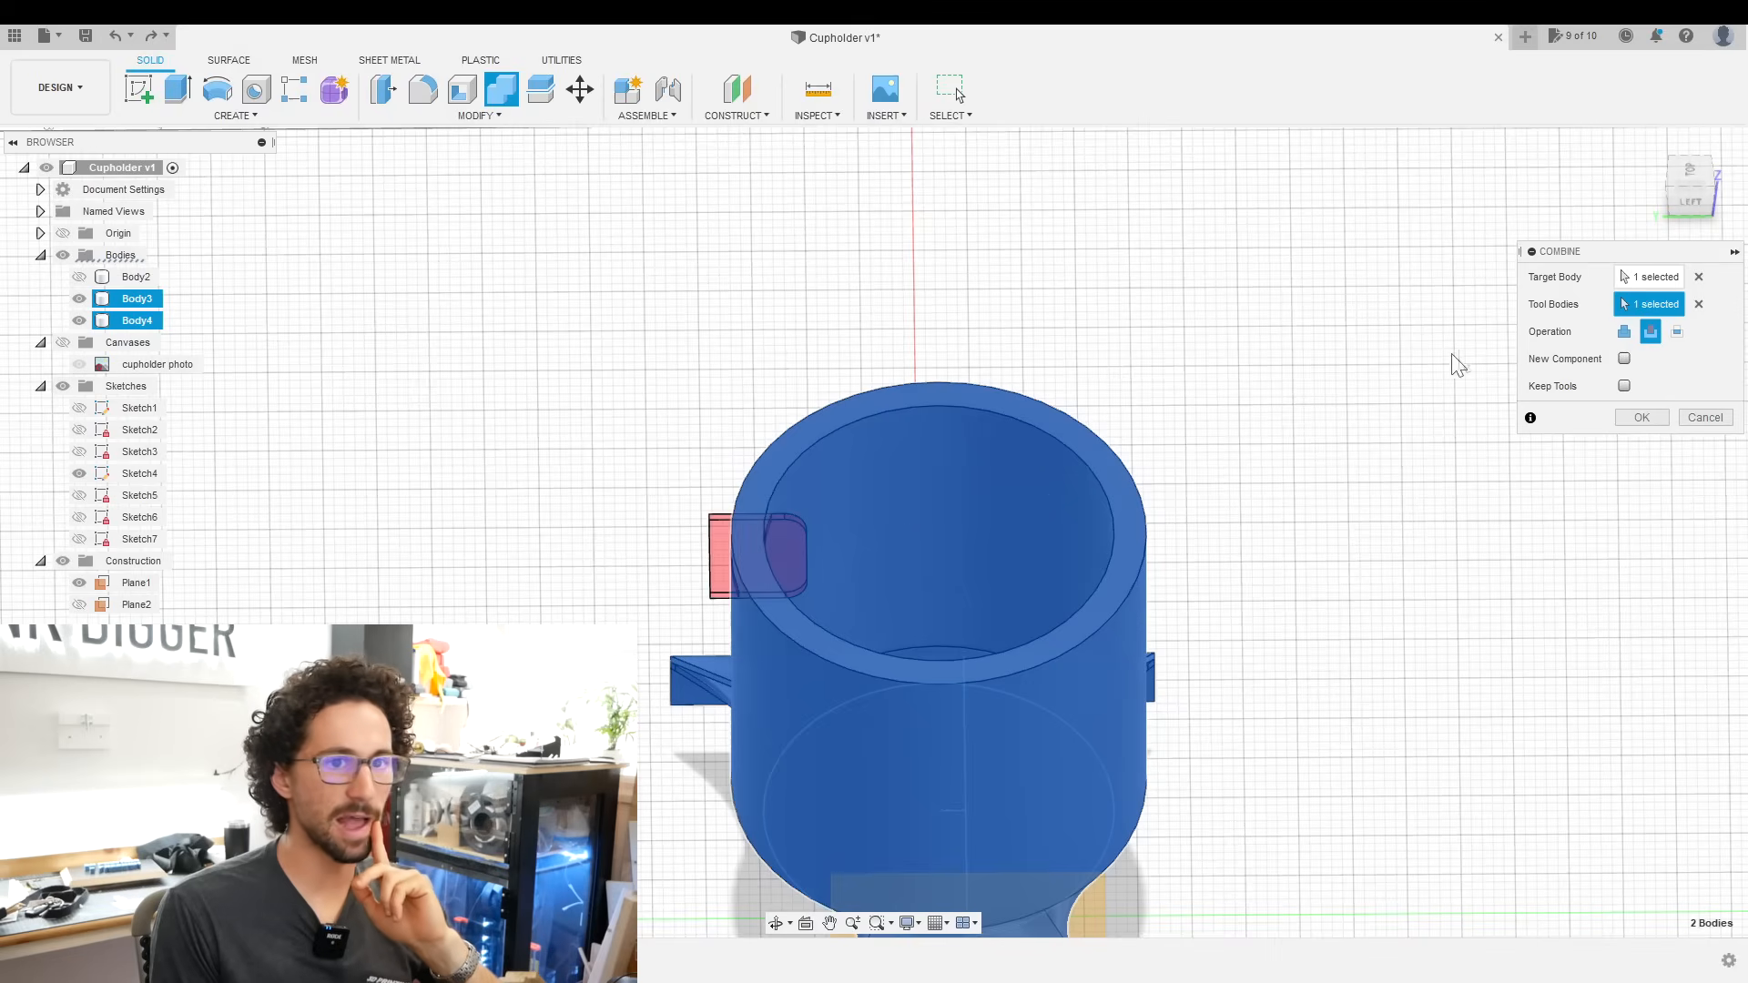
click(1640, 417)
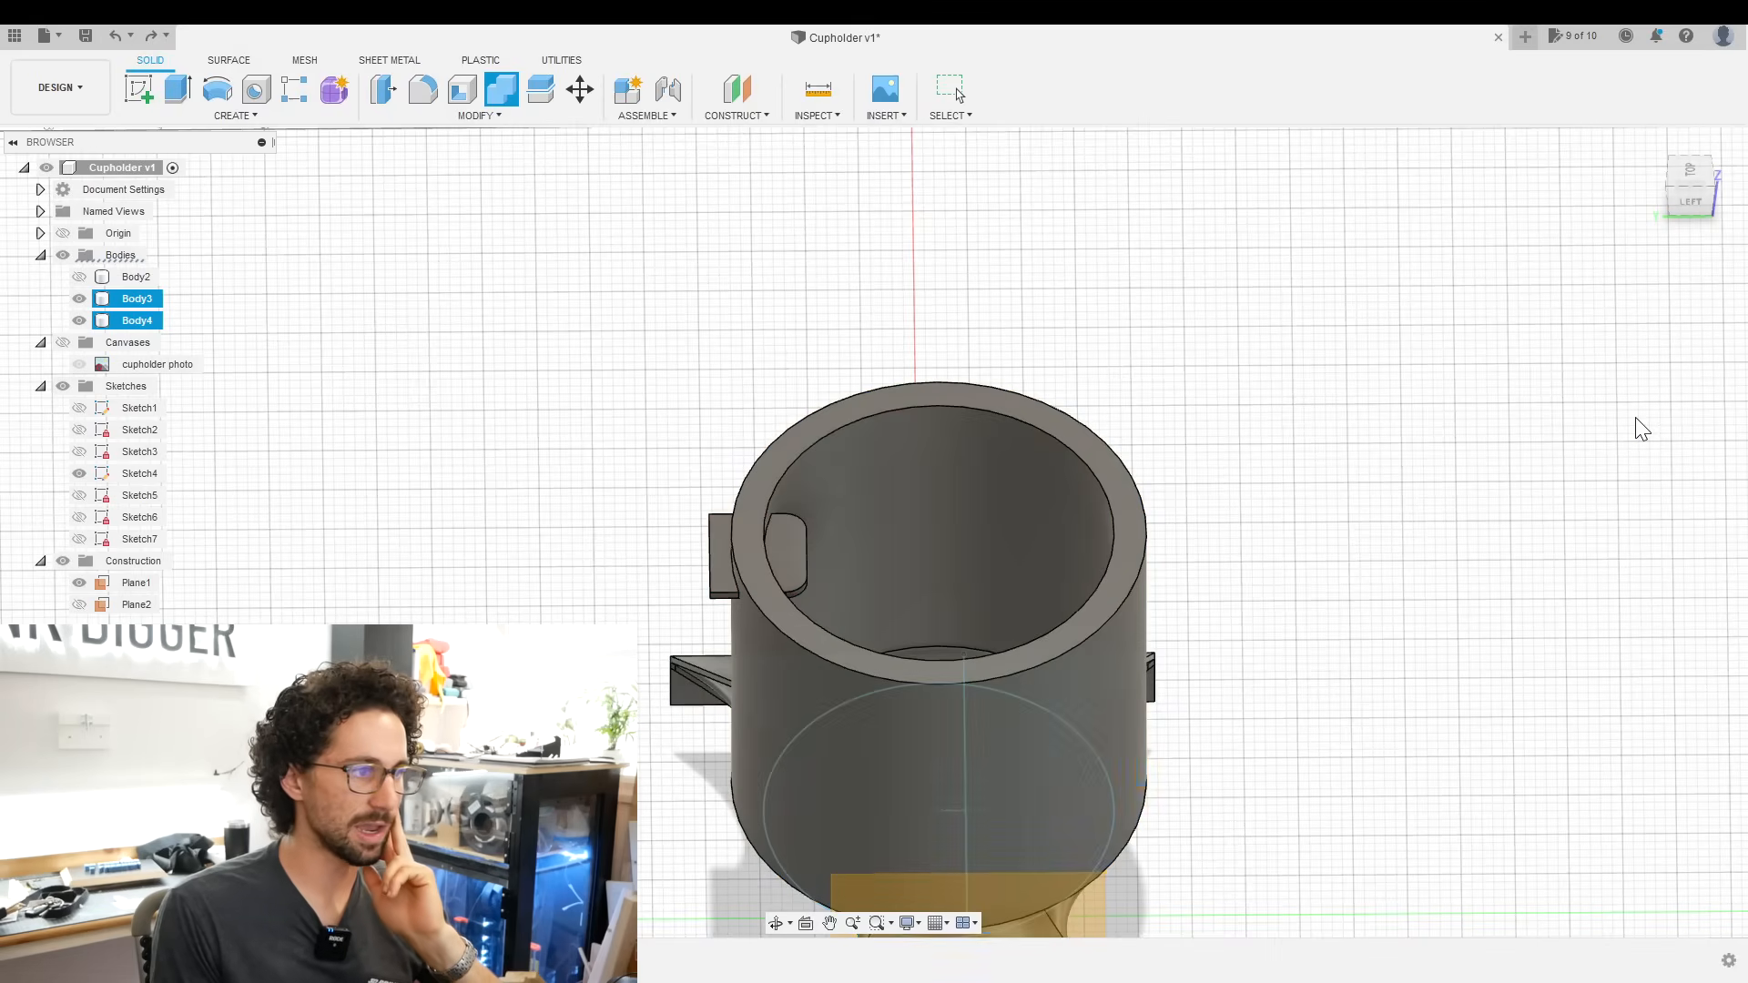
click(78, 297)
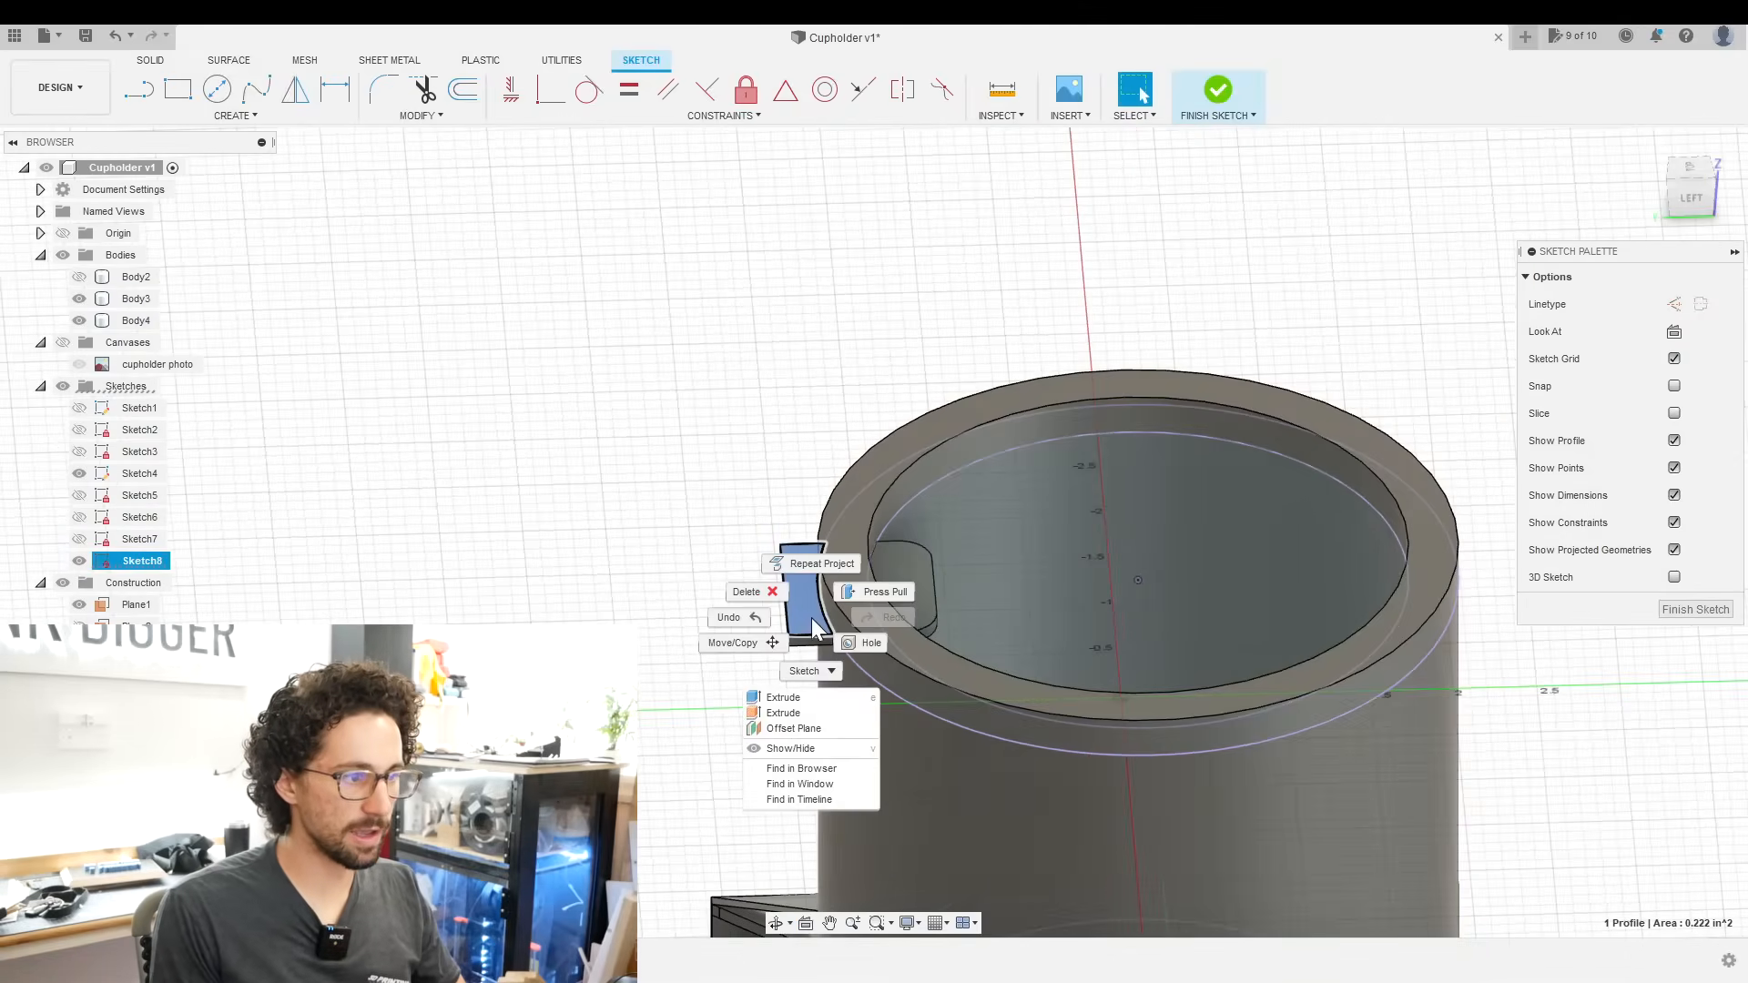
click(1216, 89)
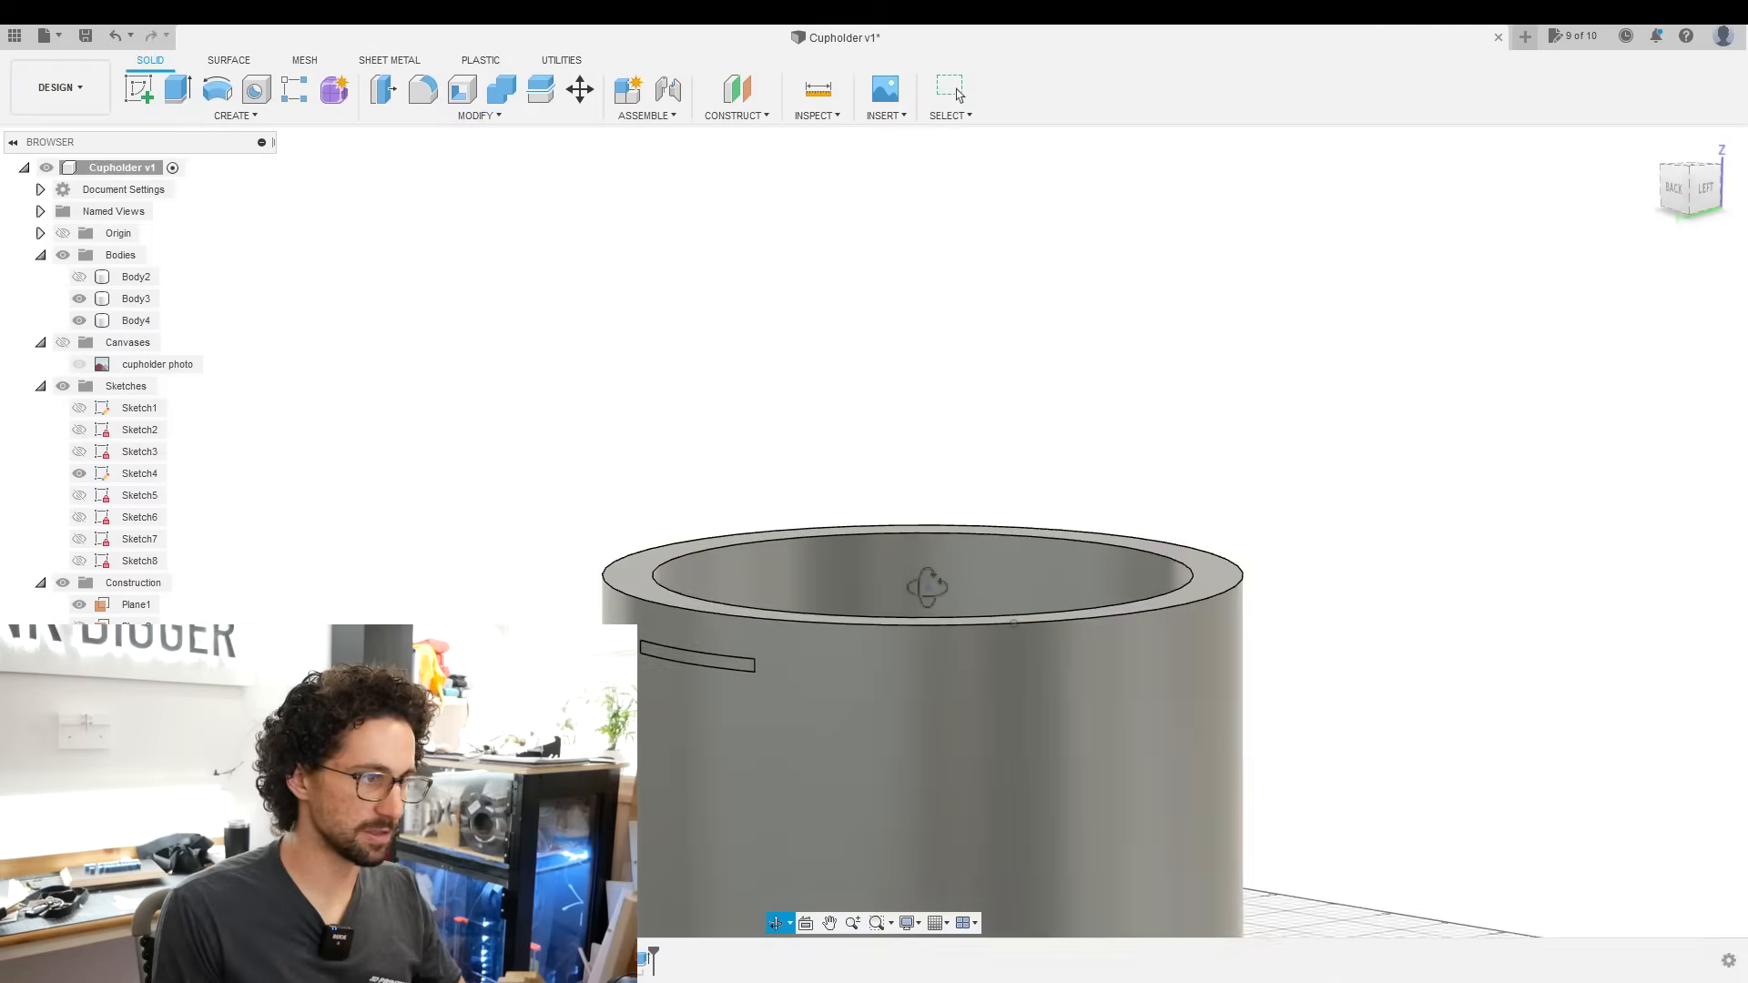
- Circular-pattern the tab body to 3 copies around the cup's central axis
click(231, 115)
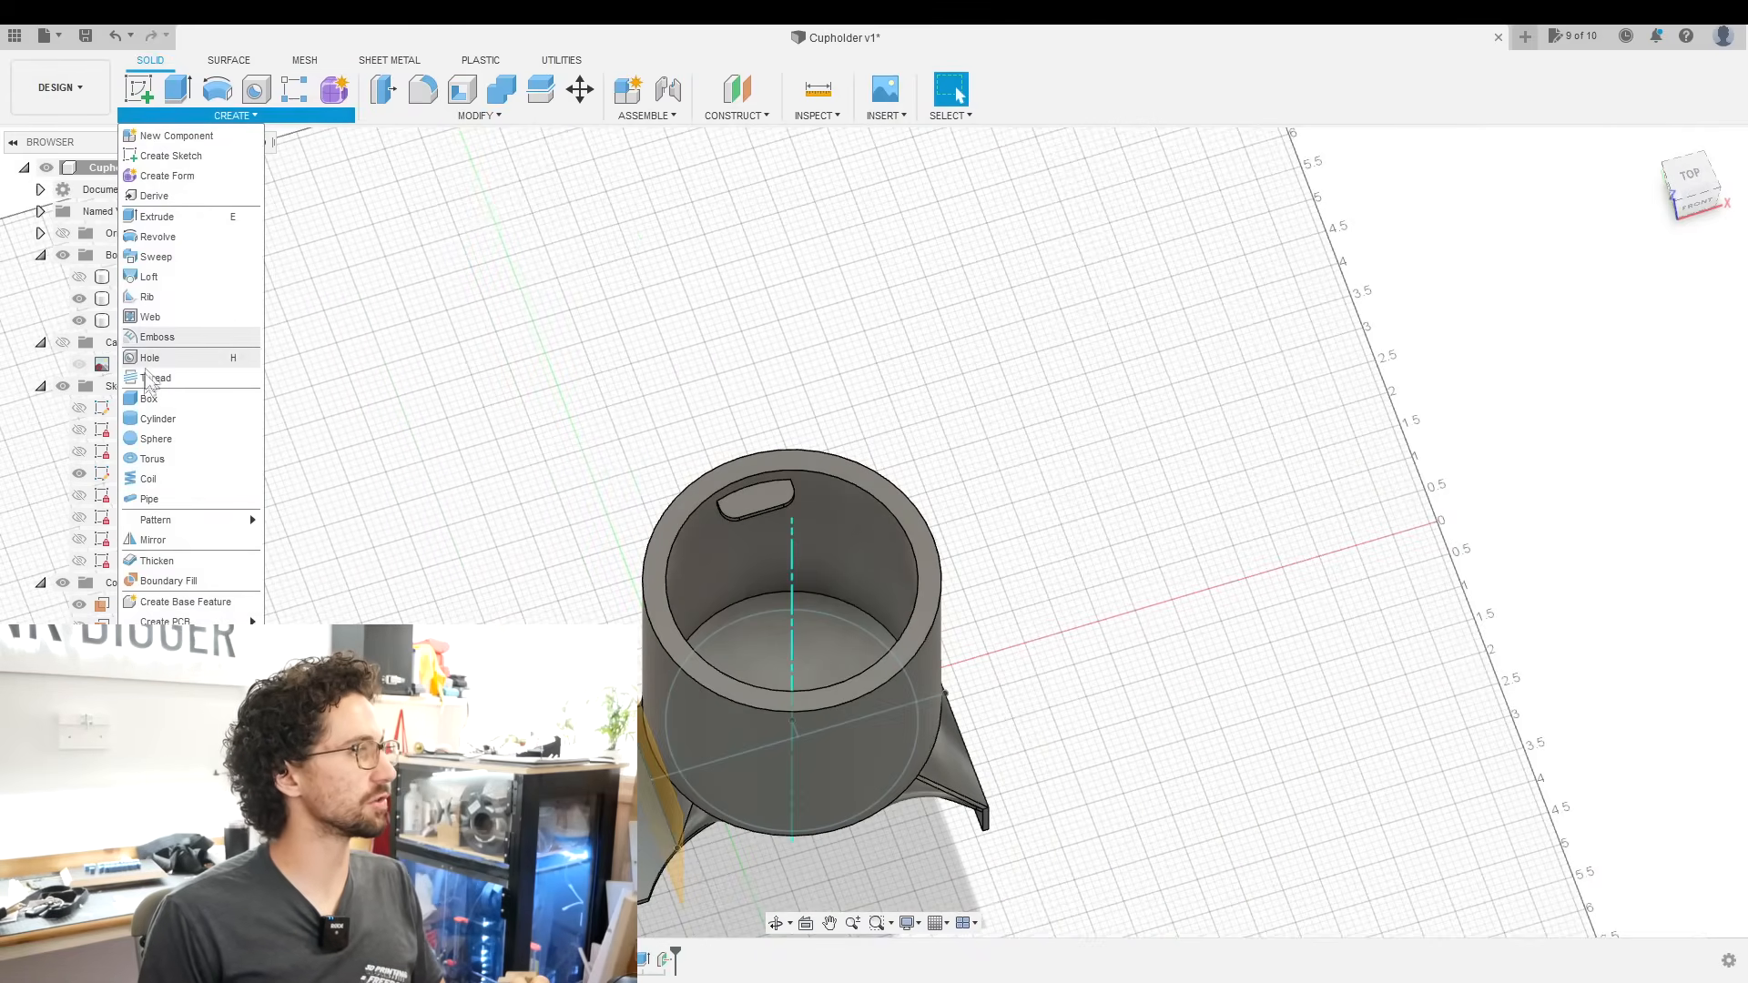
click(152, 519)
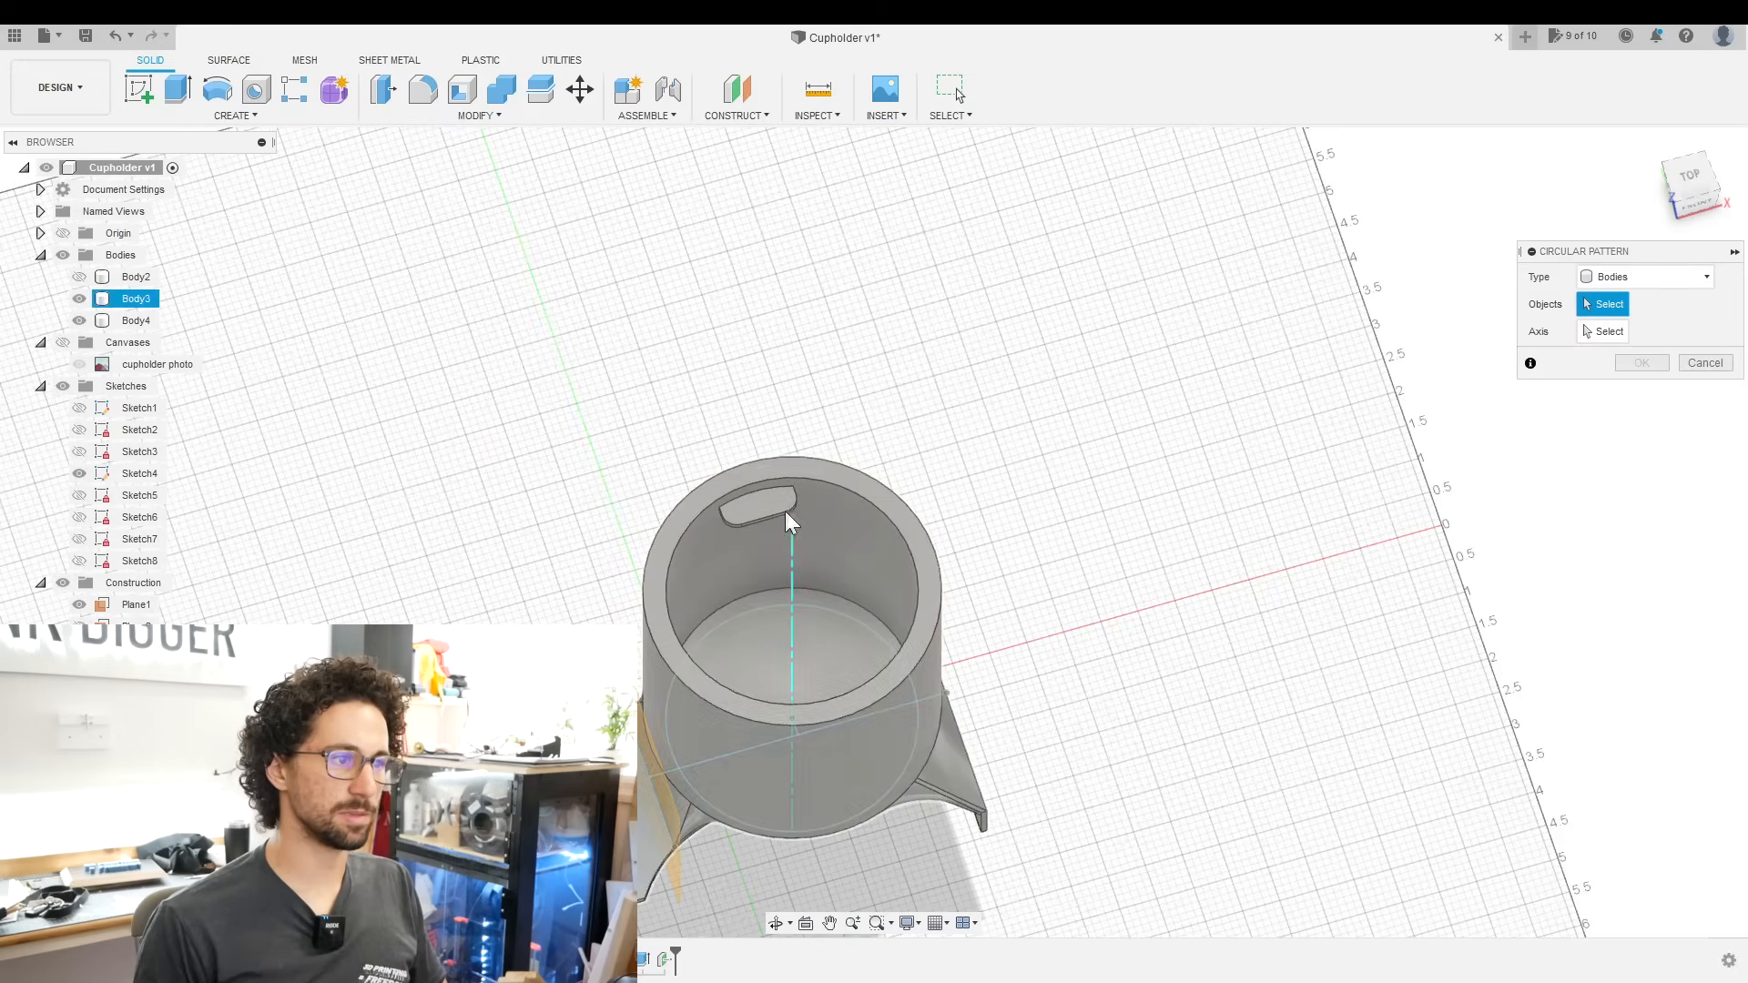
click(754, 493)
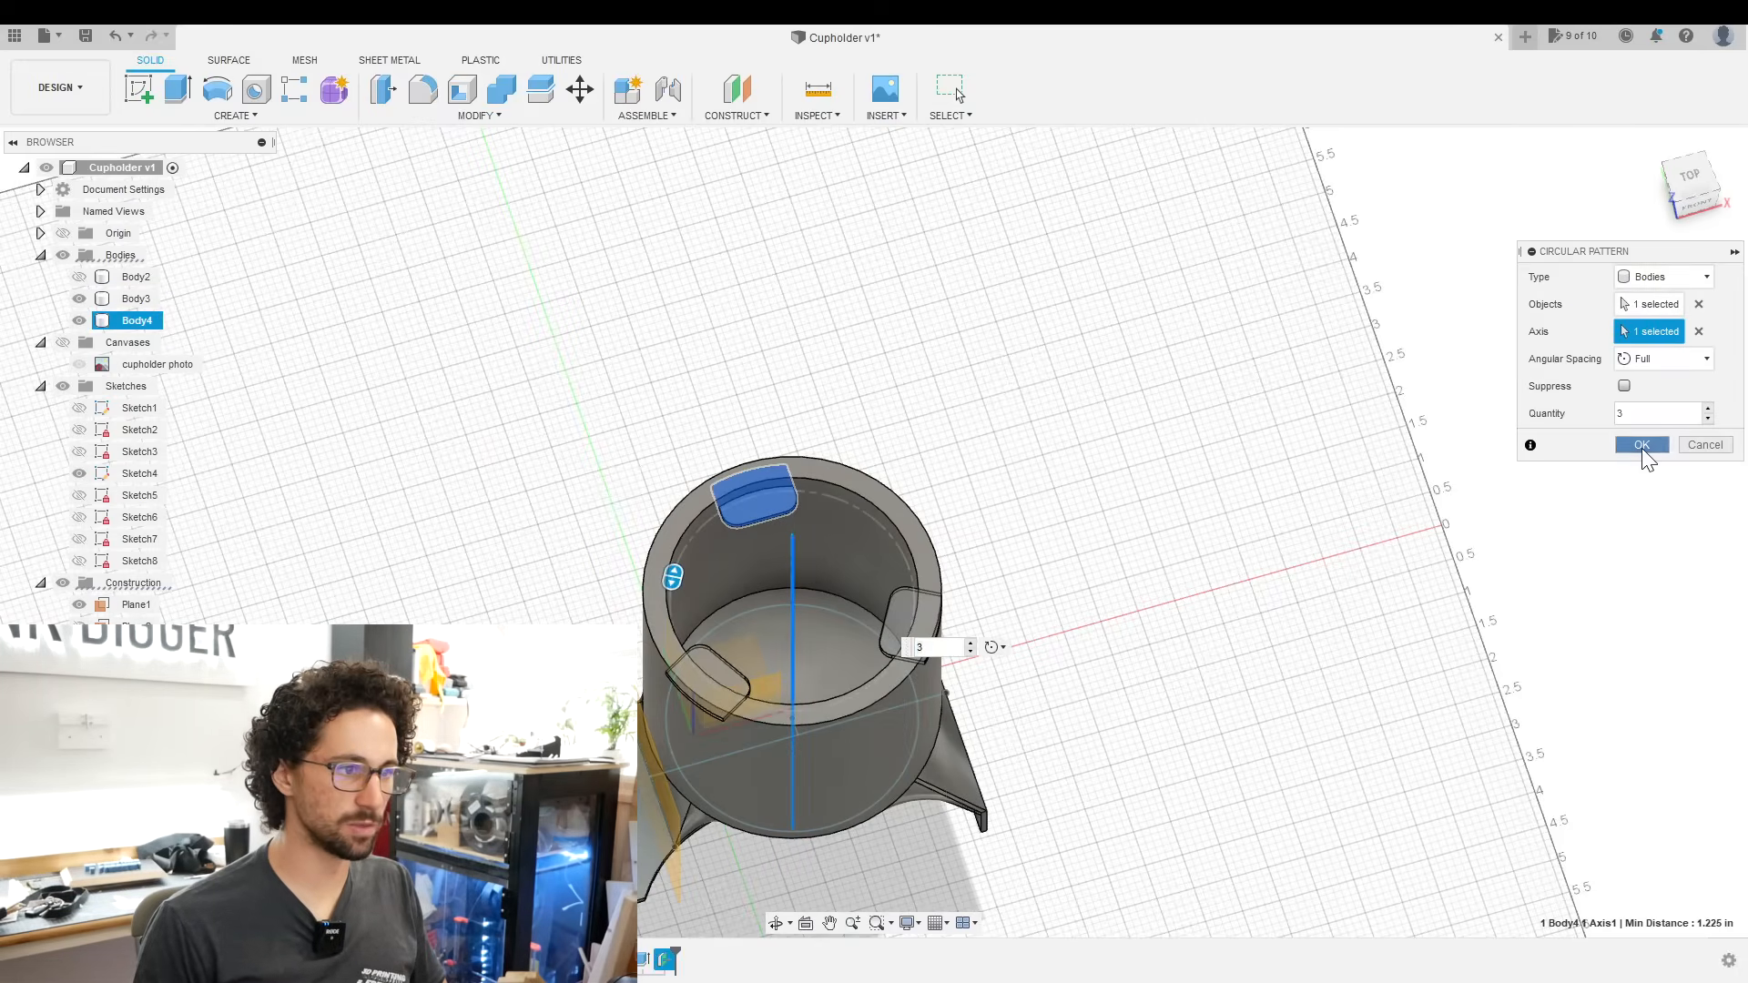
click(1641, 444)
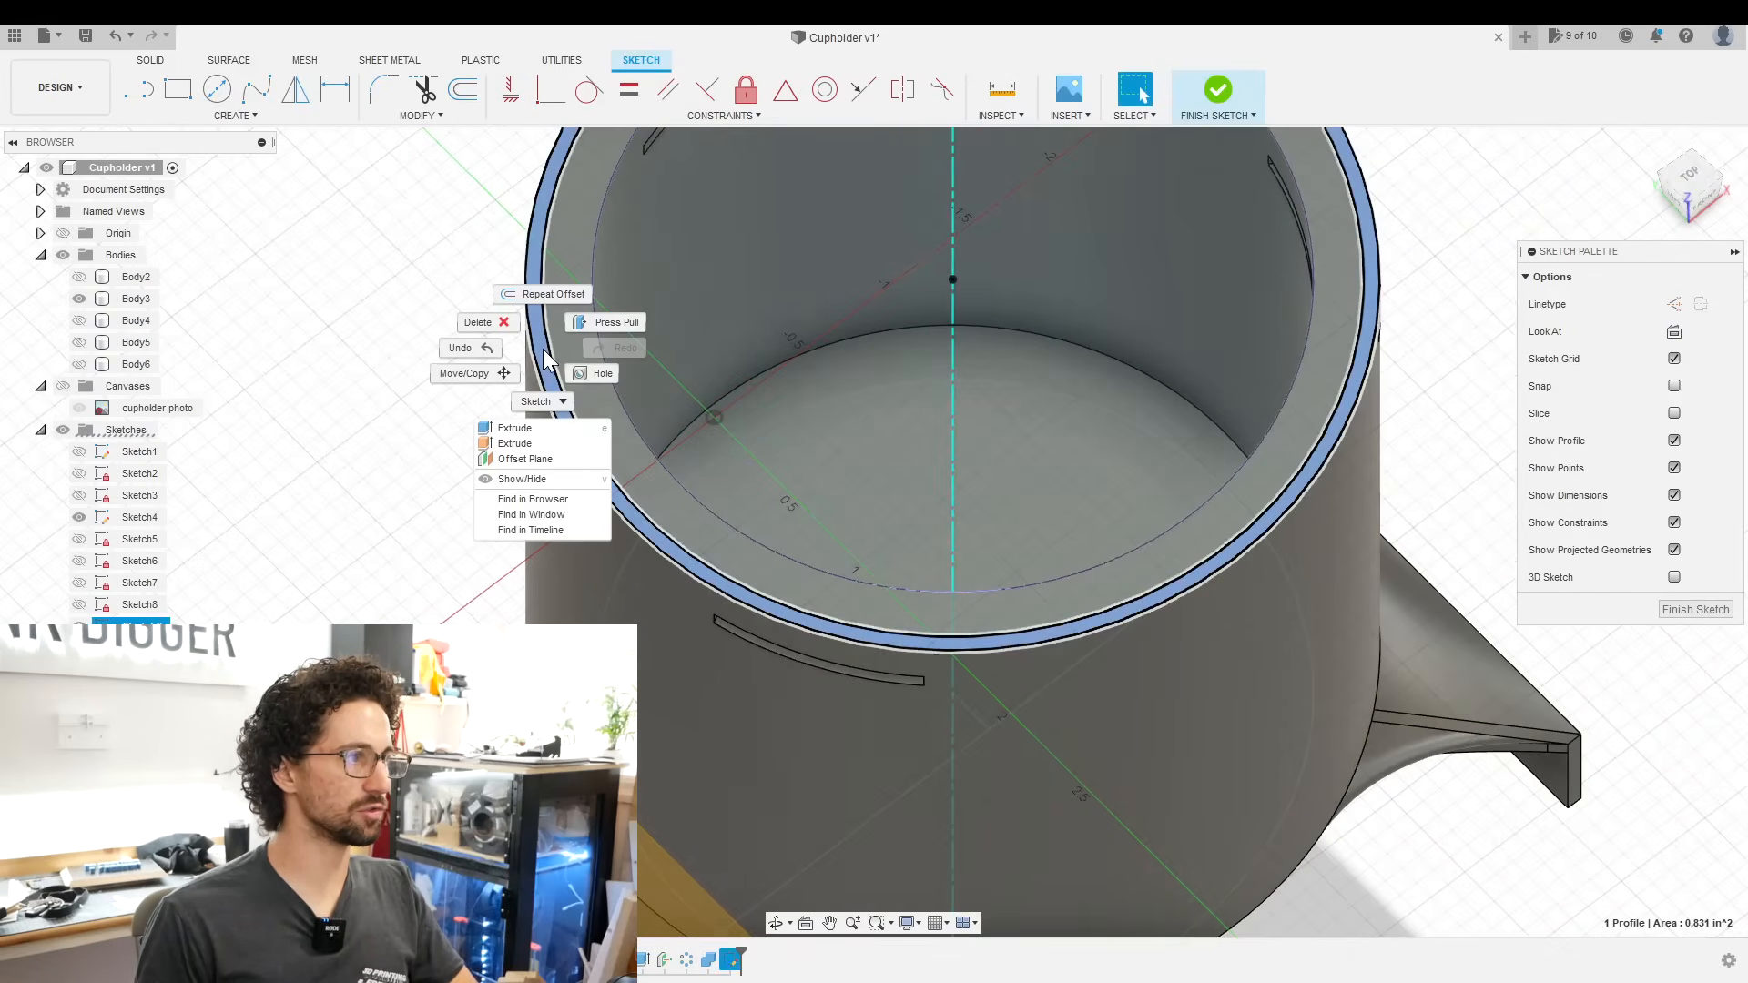
- Extrude the offset rim profile into a thin ring body along the cup's top edge
click(1216, 87)
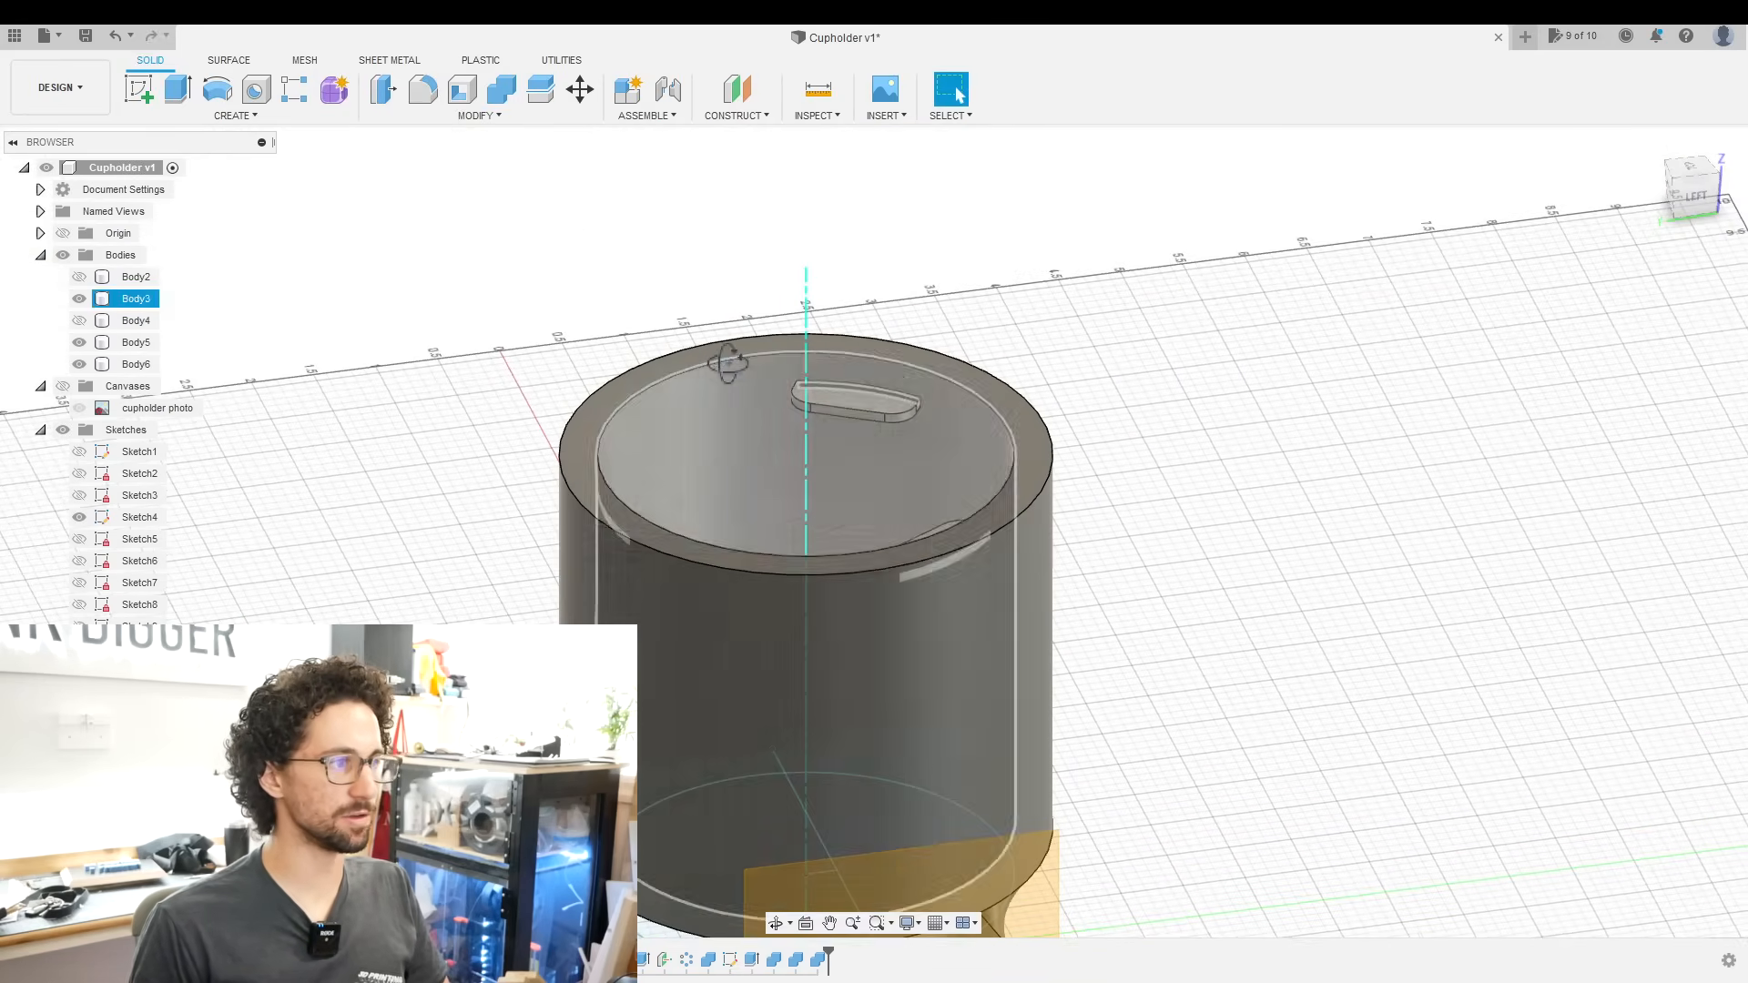
- Split the cupholder body in two using the vertical construction plane as splitting tool
click(135, 320)
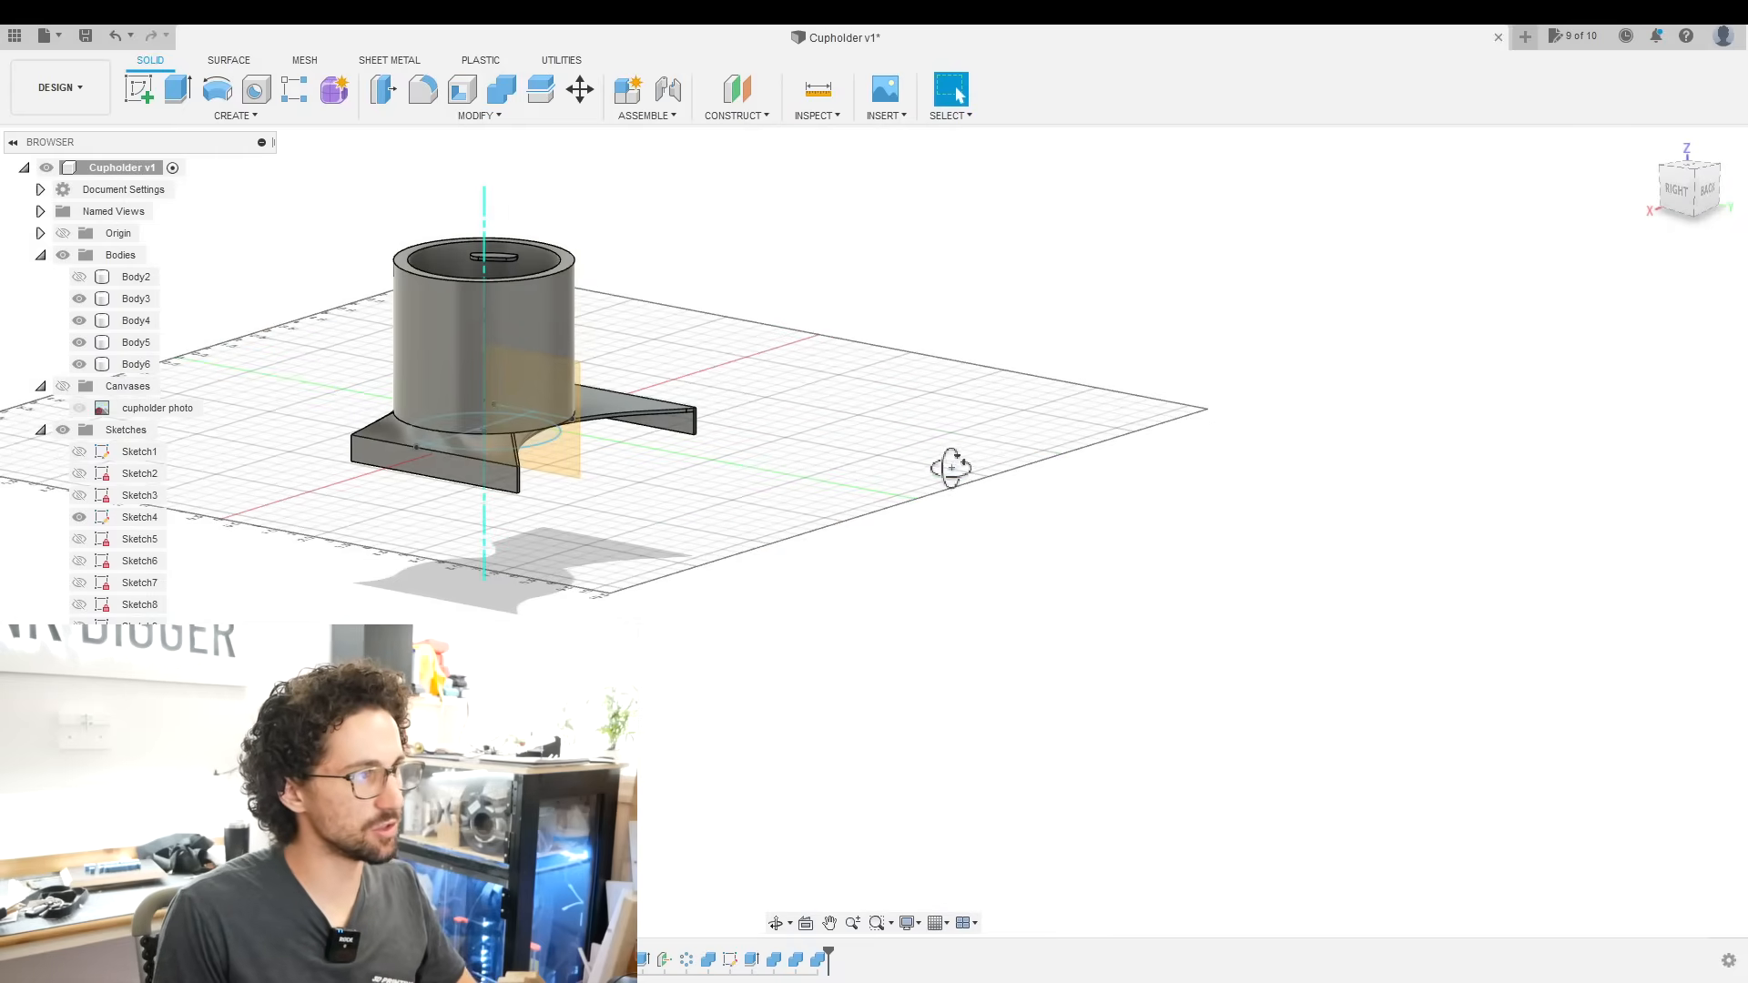
mouse_move(538, 89)
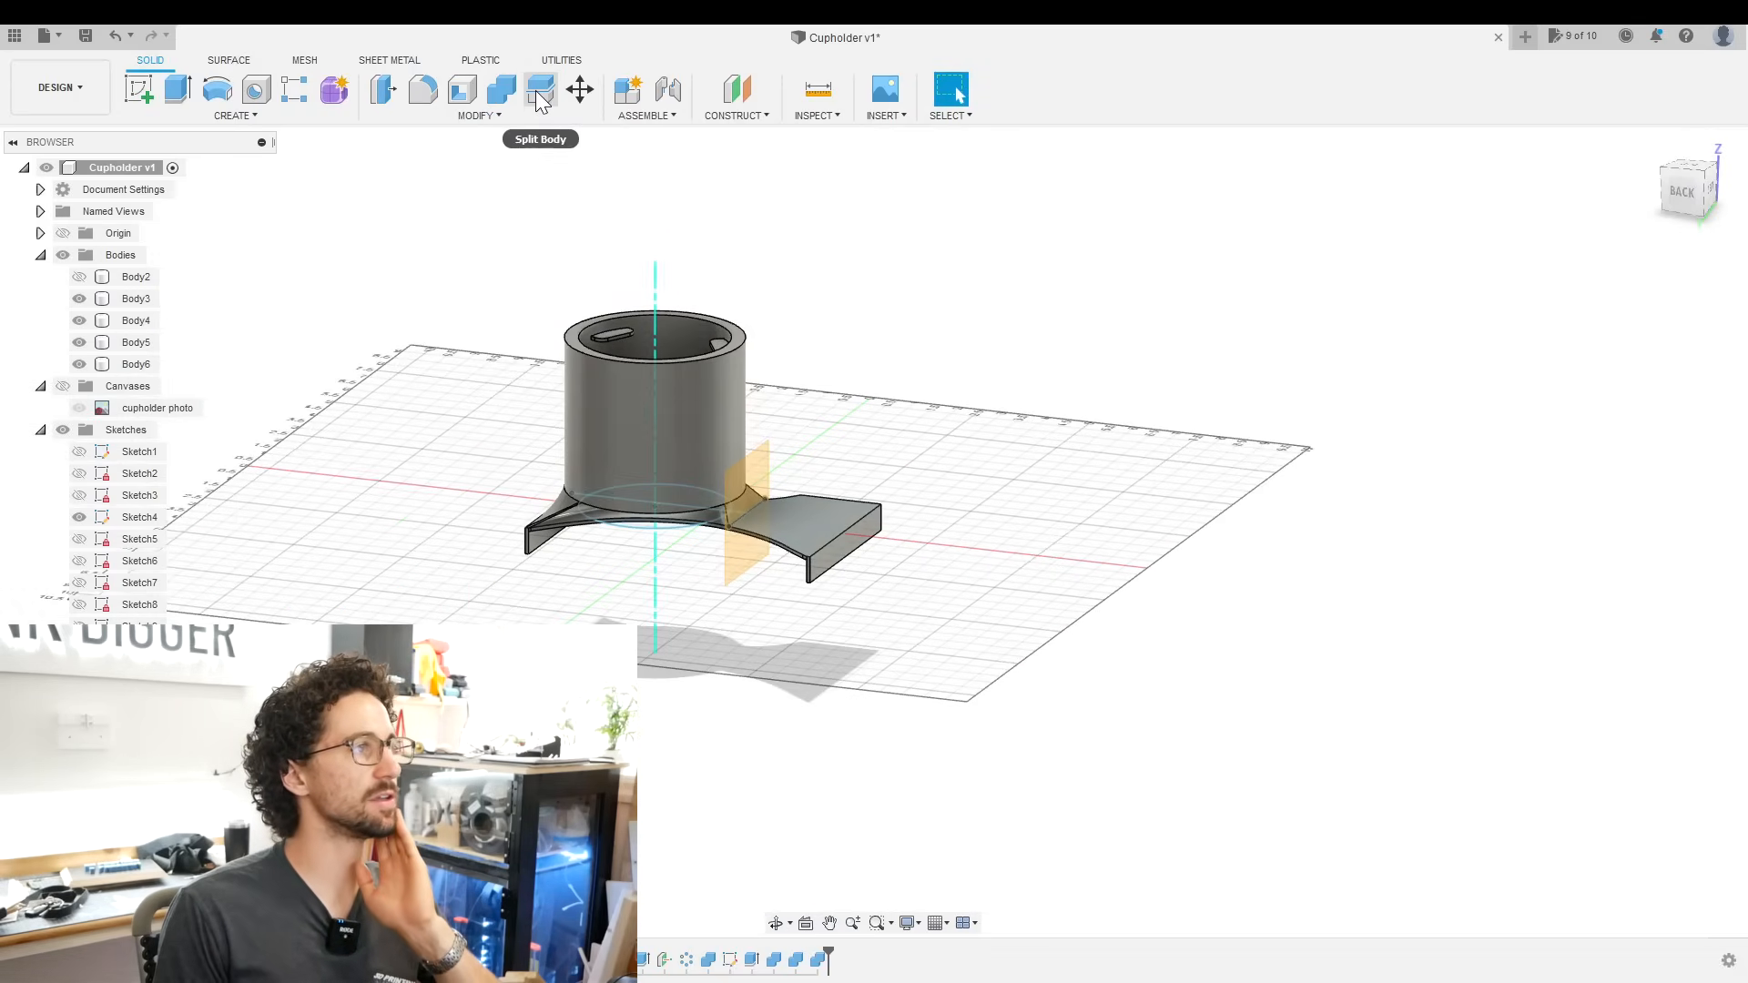
click(541, 89)
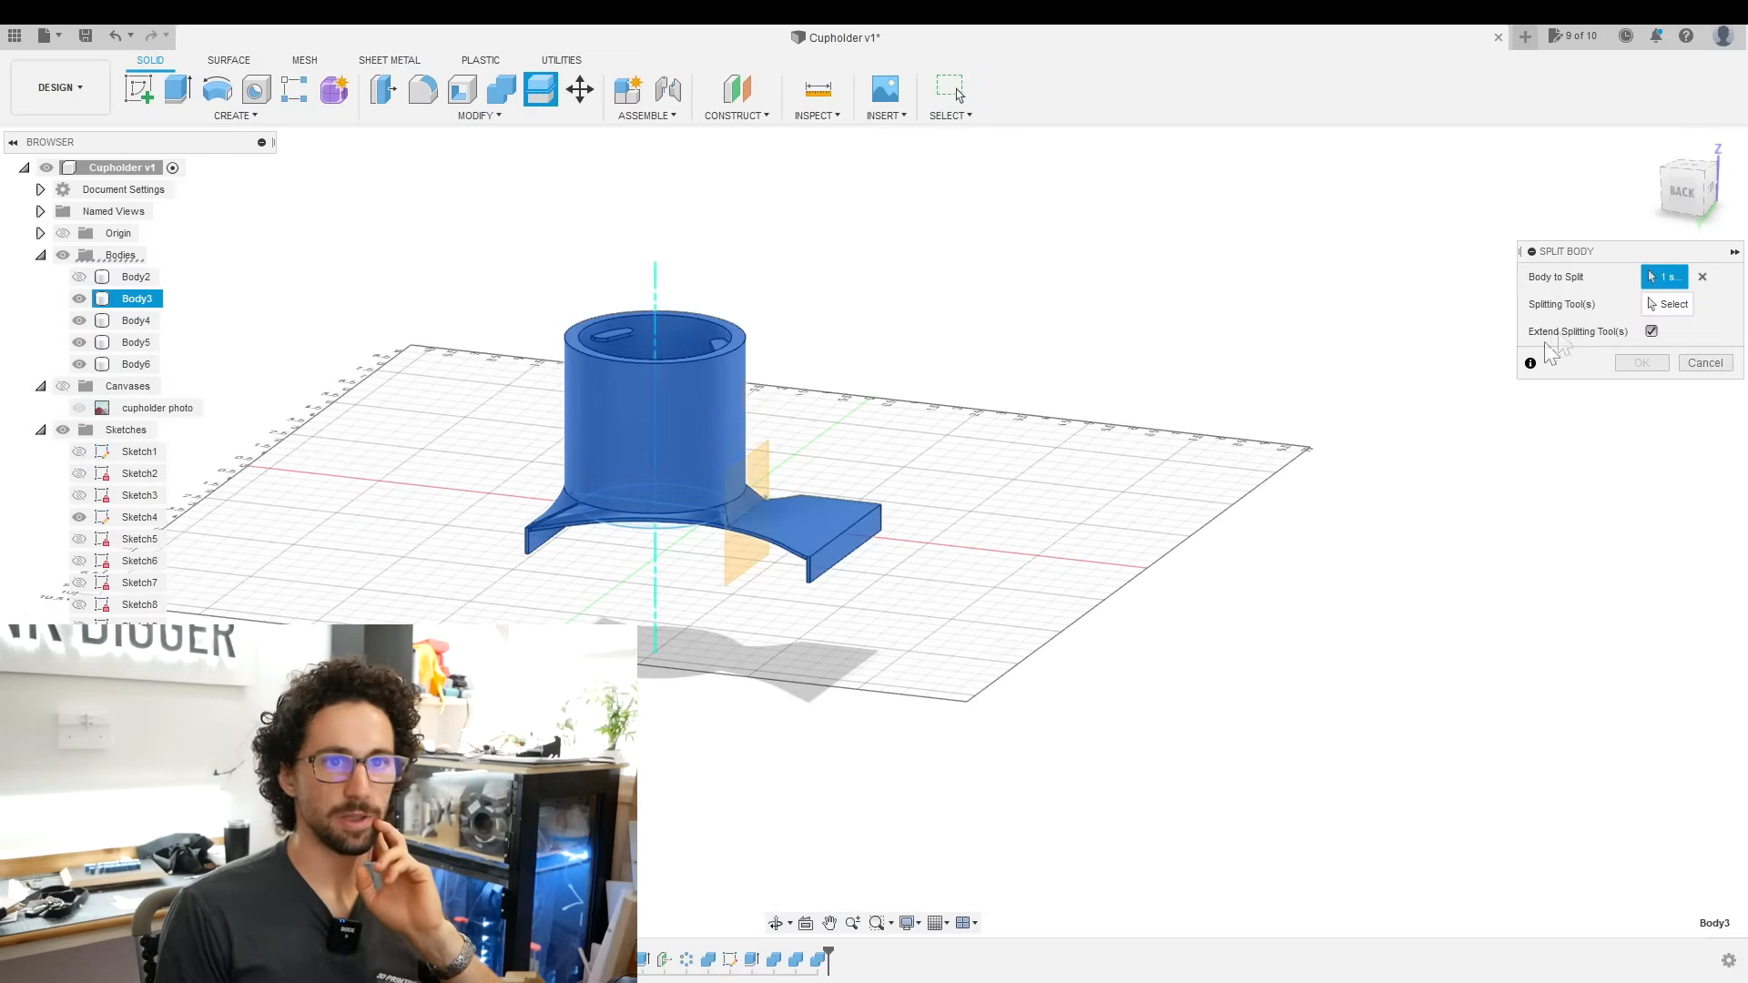
click(802, 514)
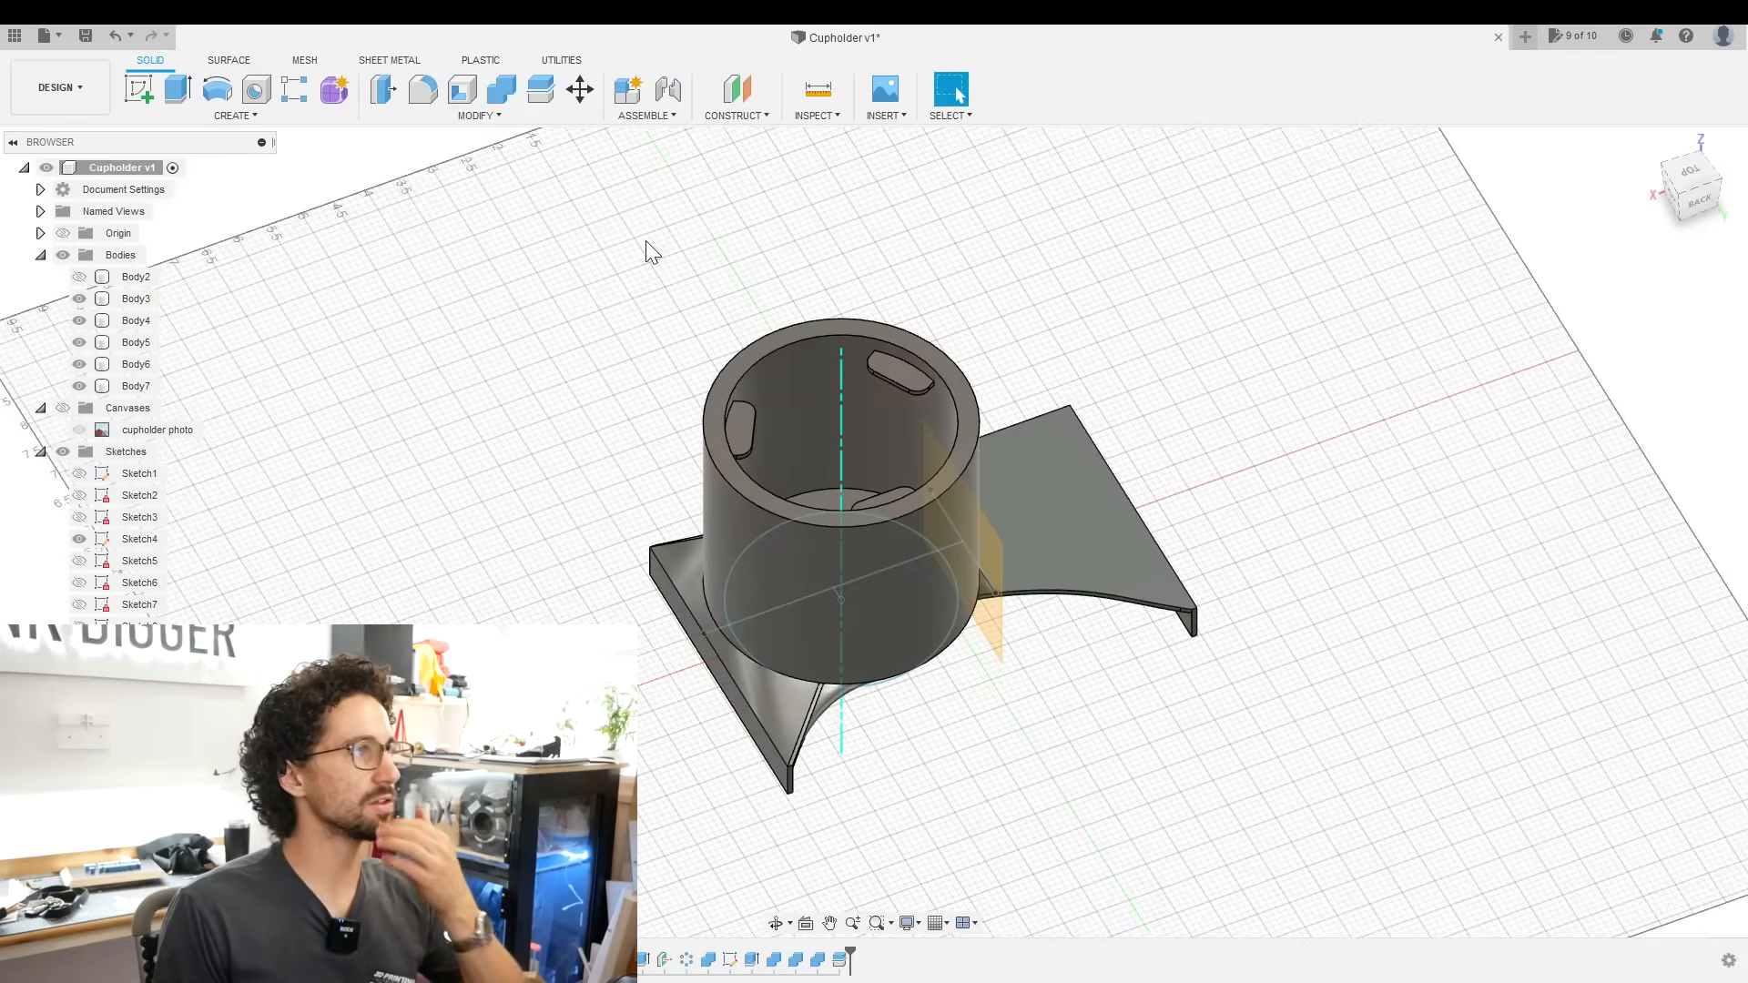
- Fillet both raised ring edges at 0.1 in and the cup-to-base junction at 1 in
click(423, 89)
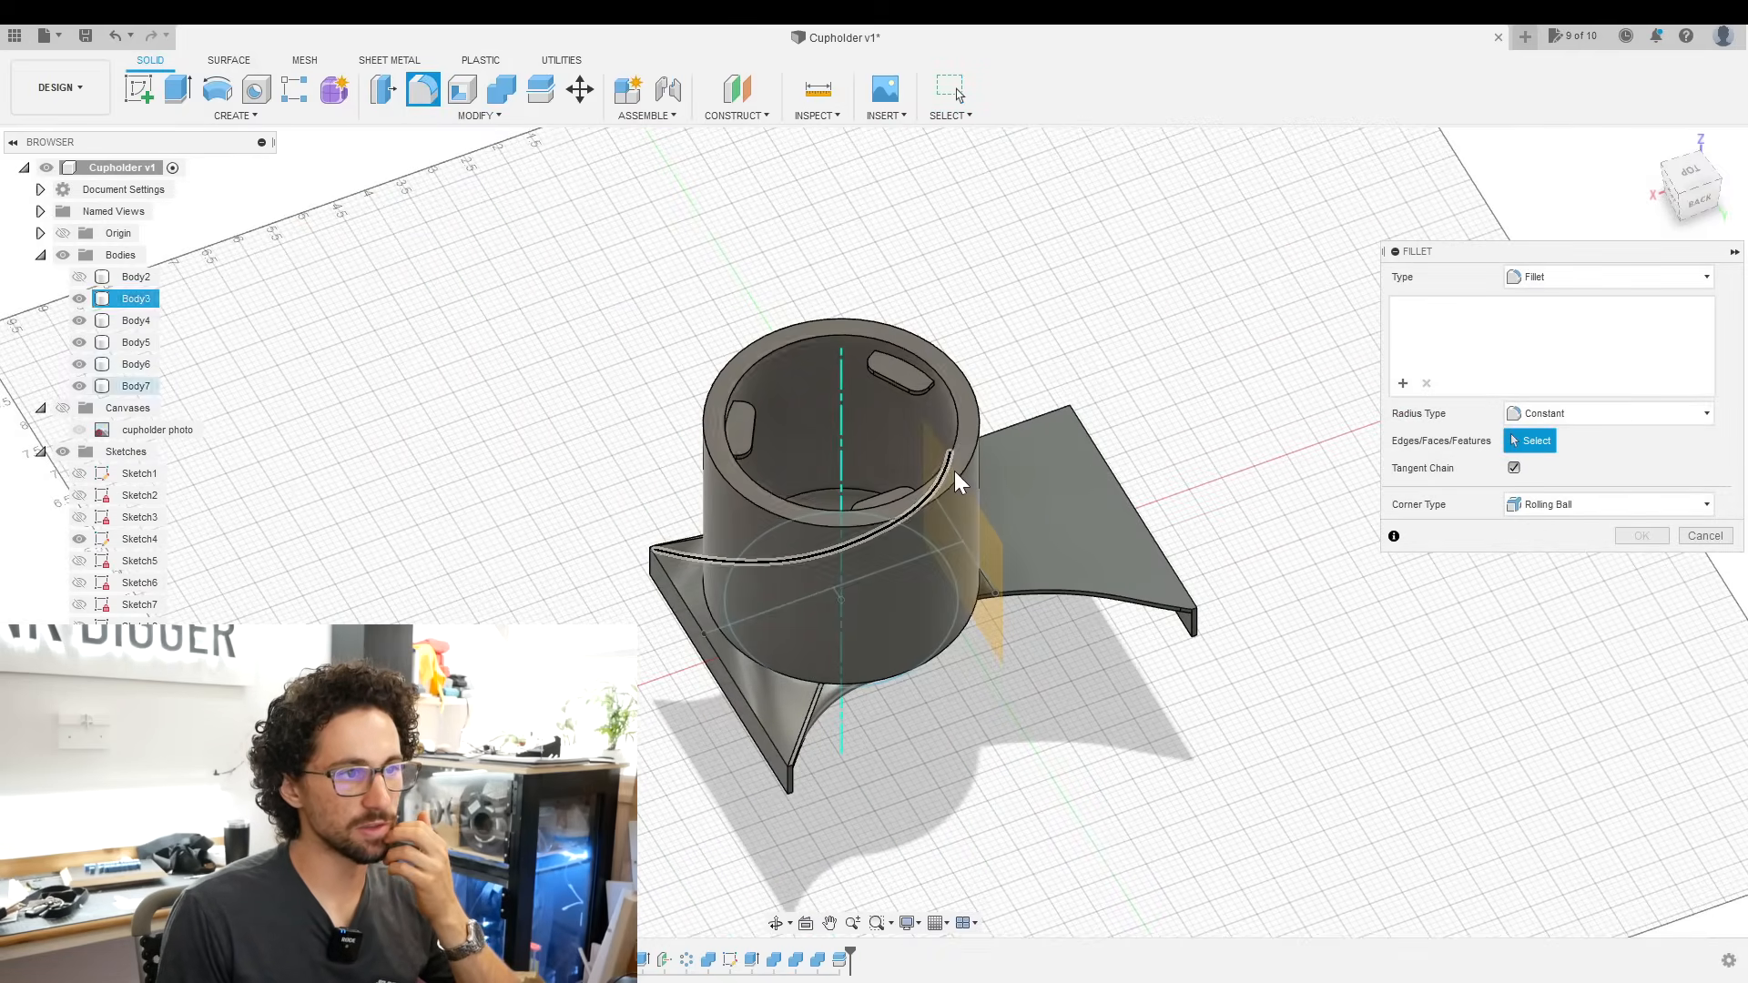
click(947, 468)
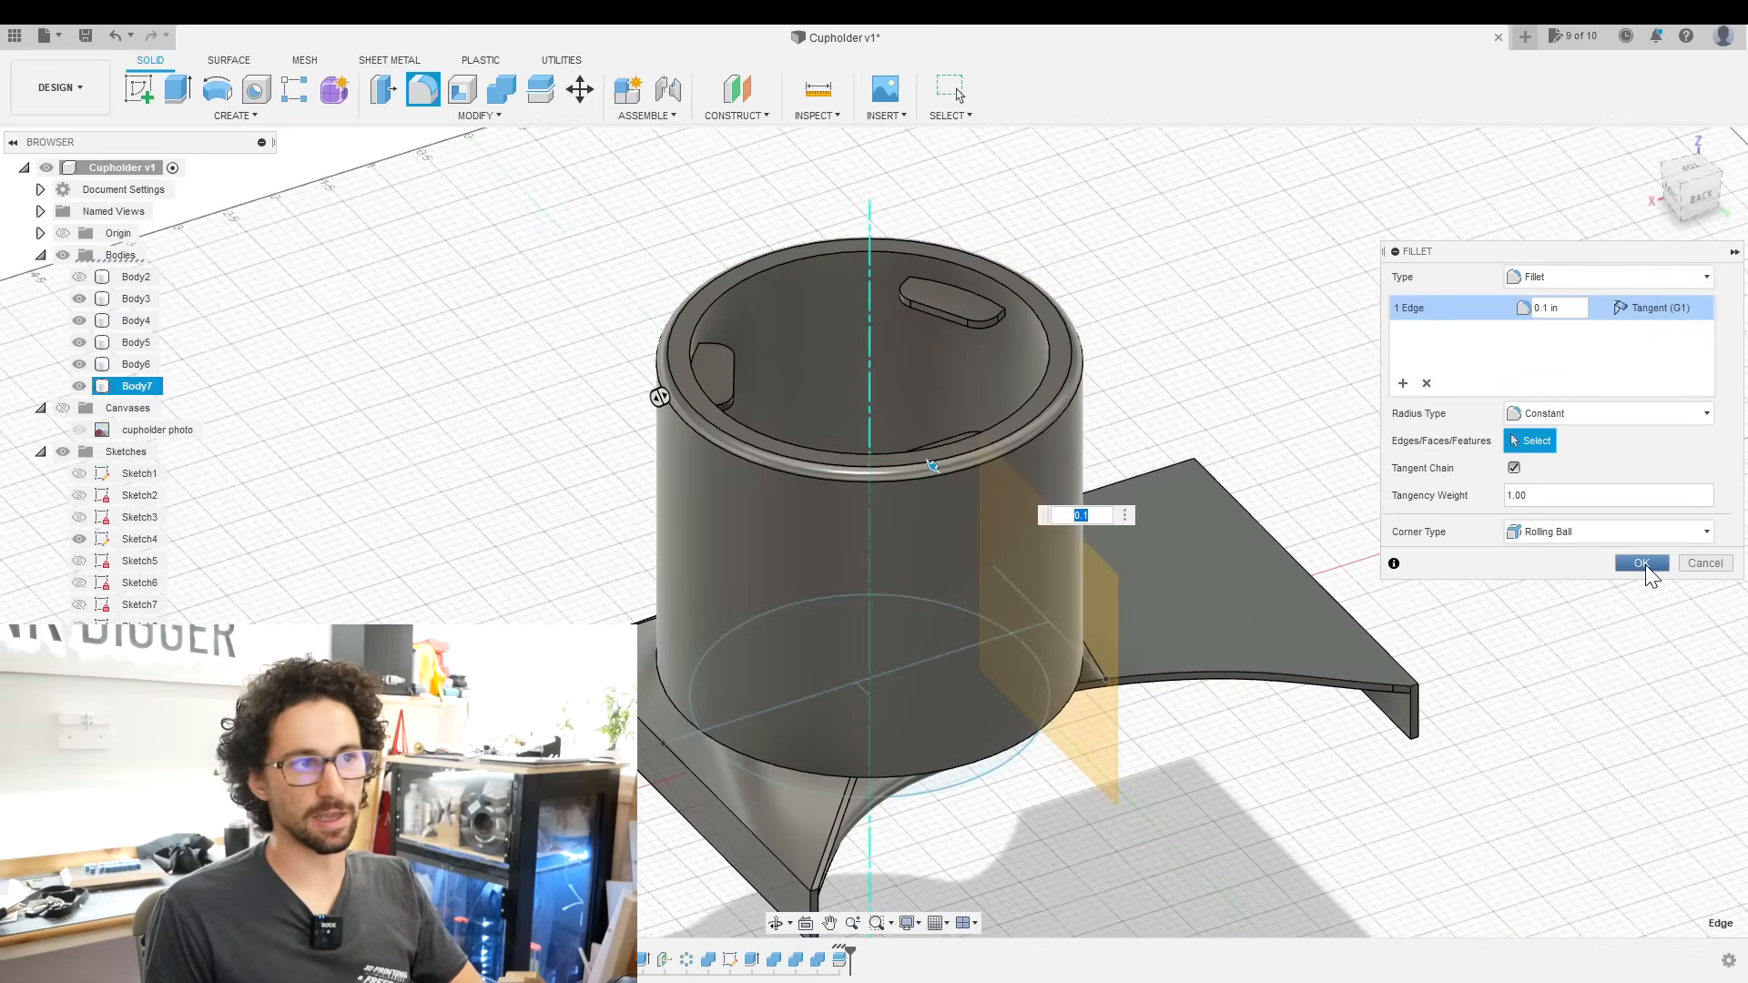
click(1640, 563)
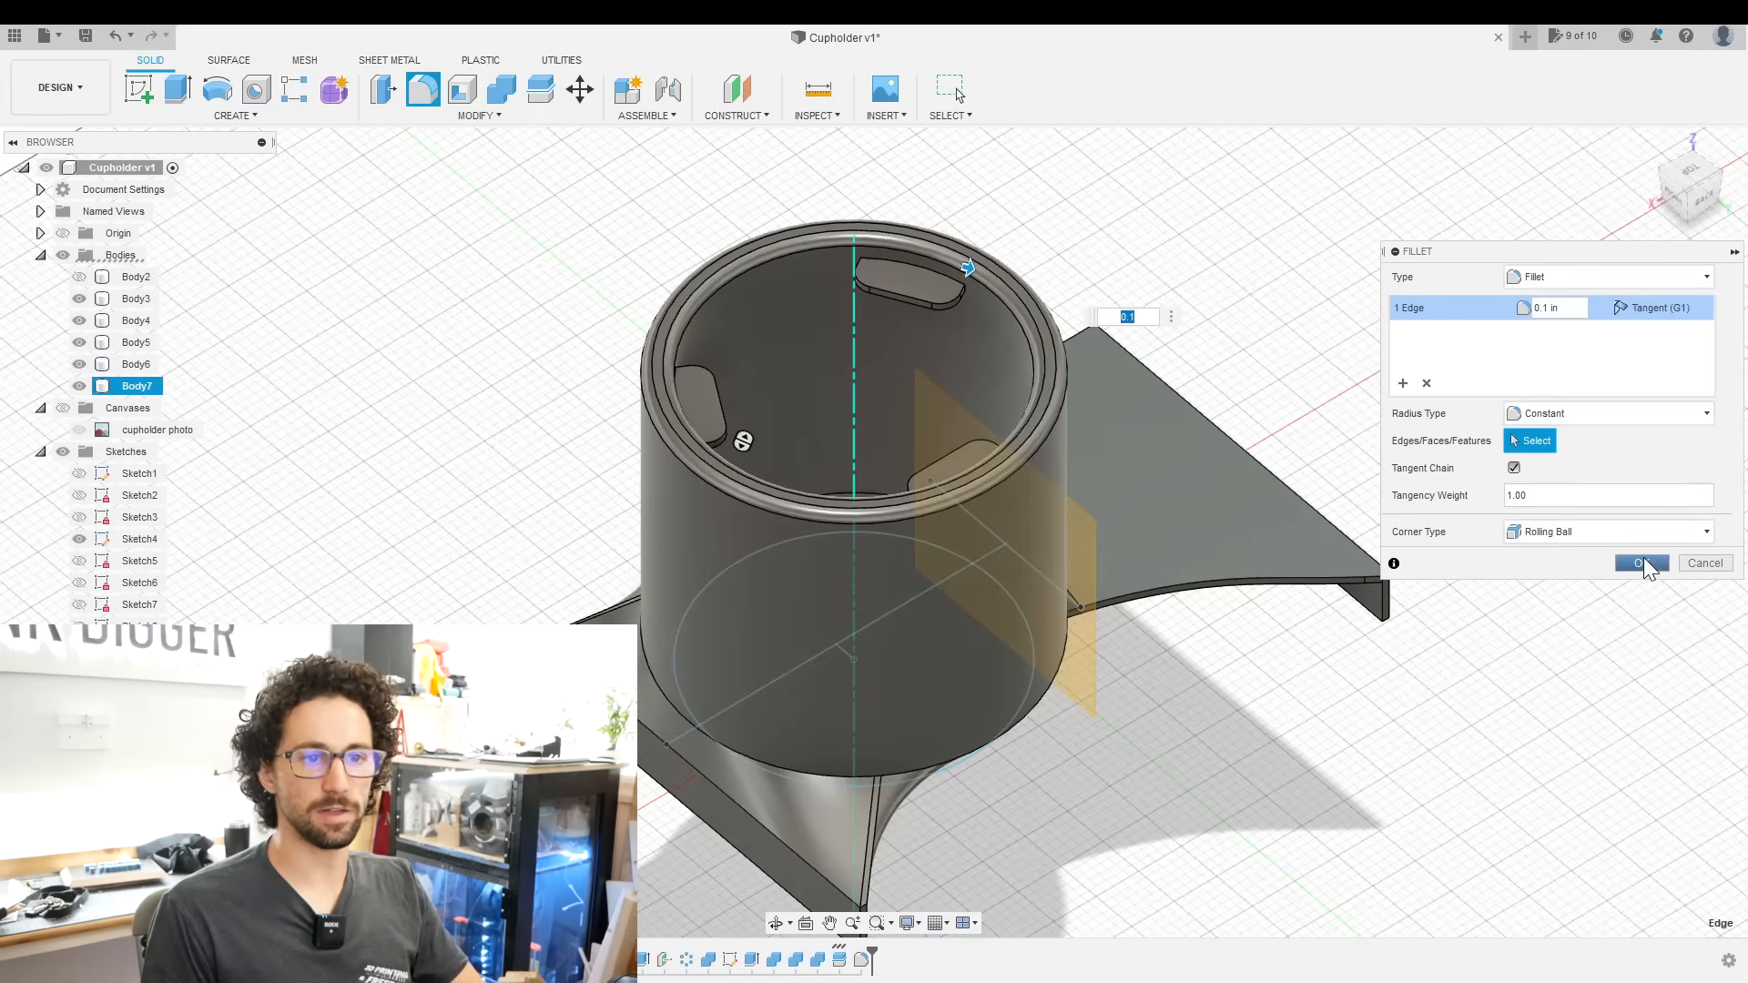
click(1639, 562)
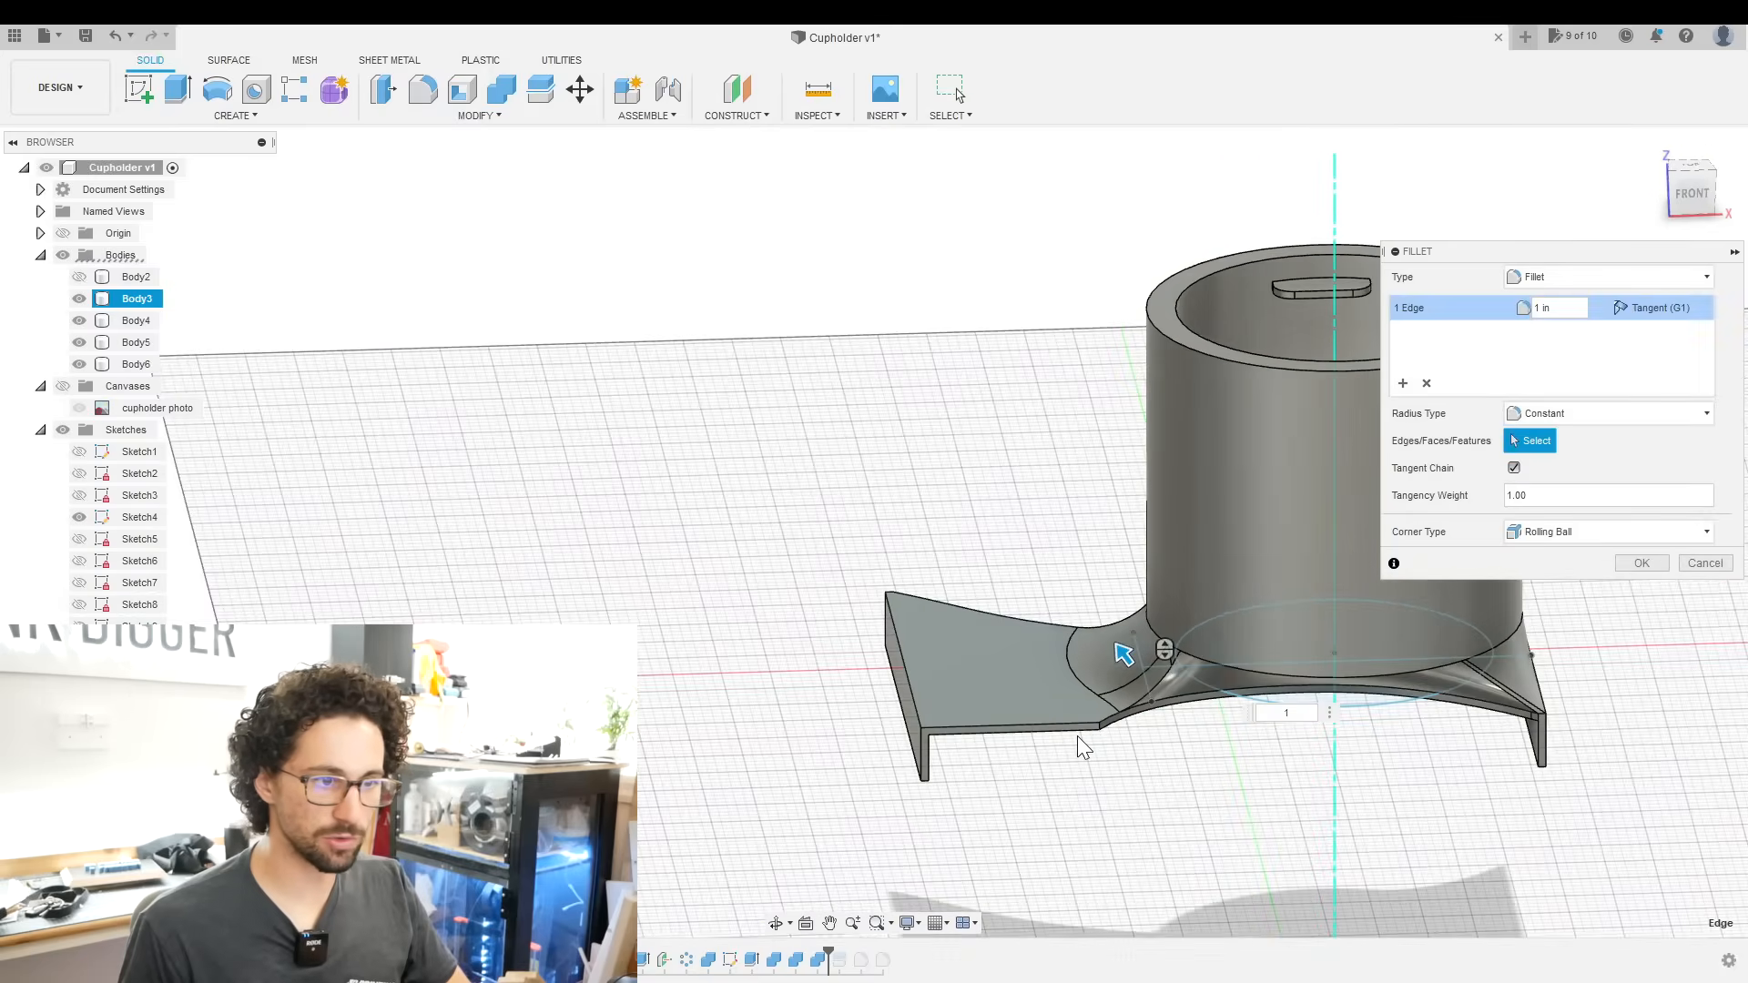
click(1640, 562)
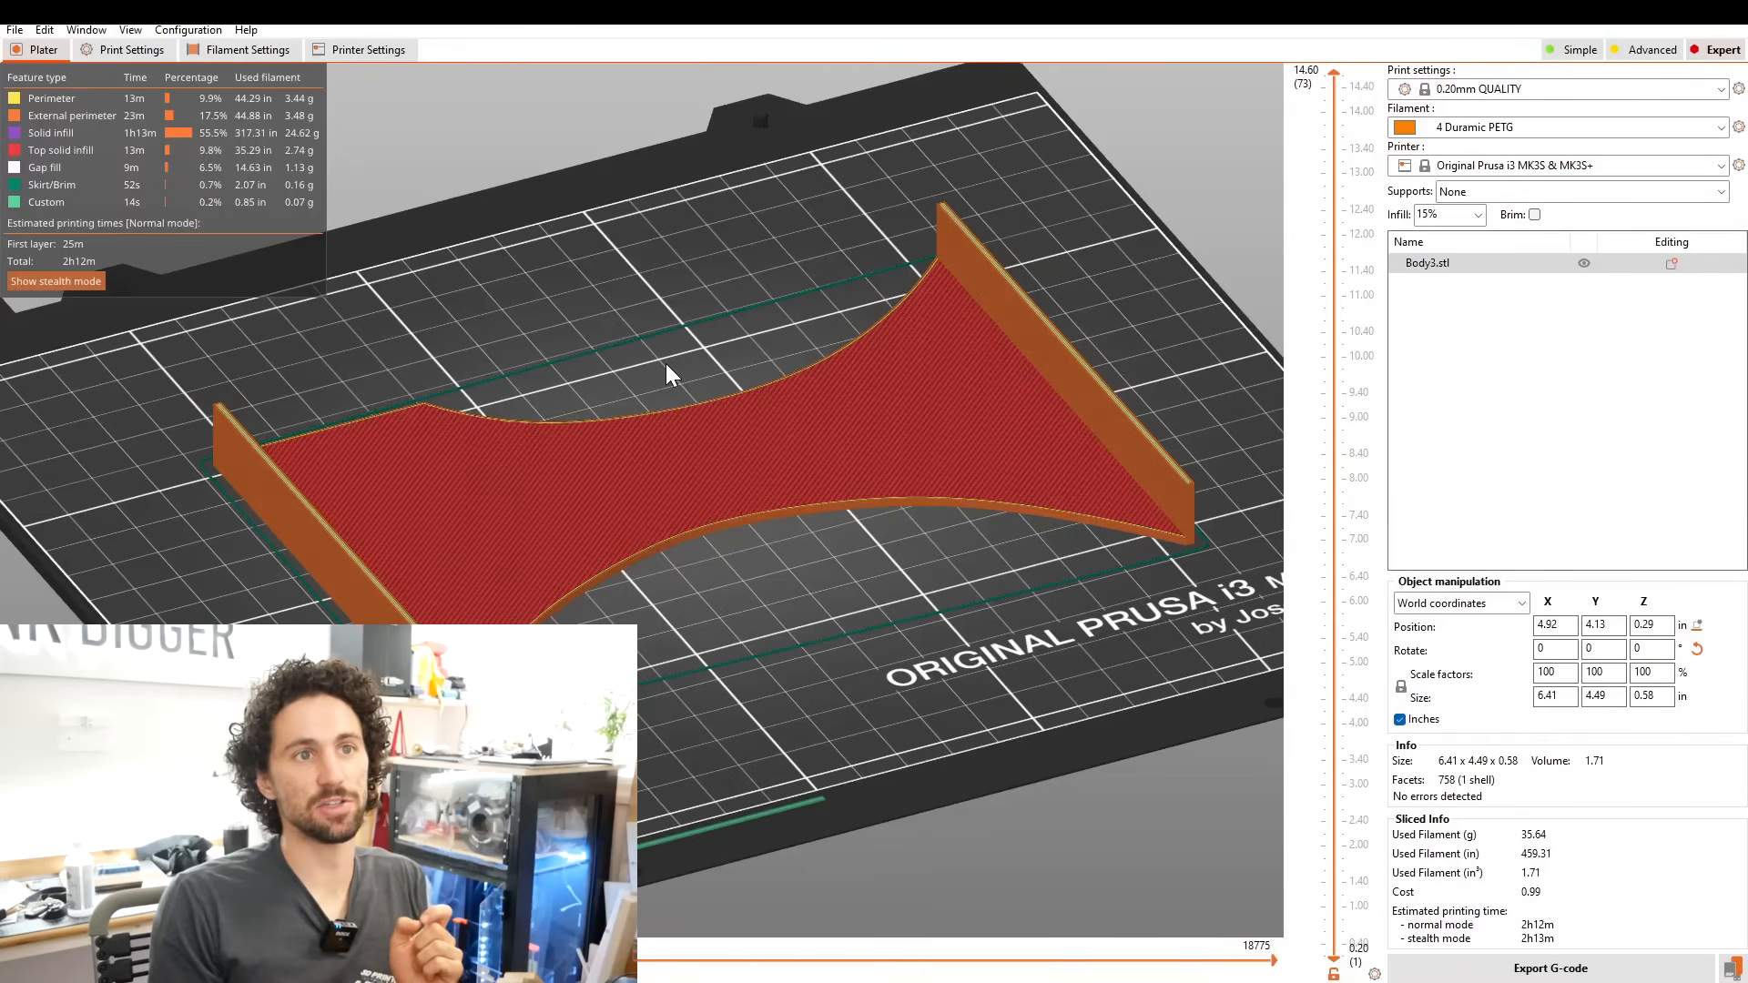
mouse_move(1349, 157)
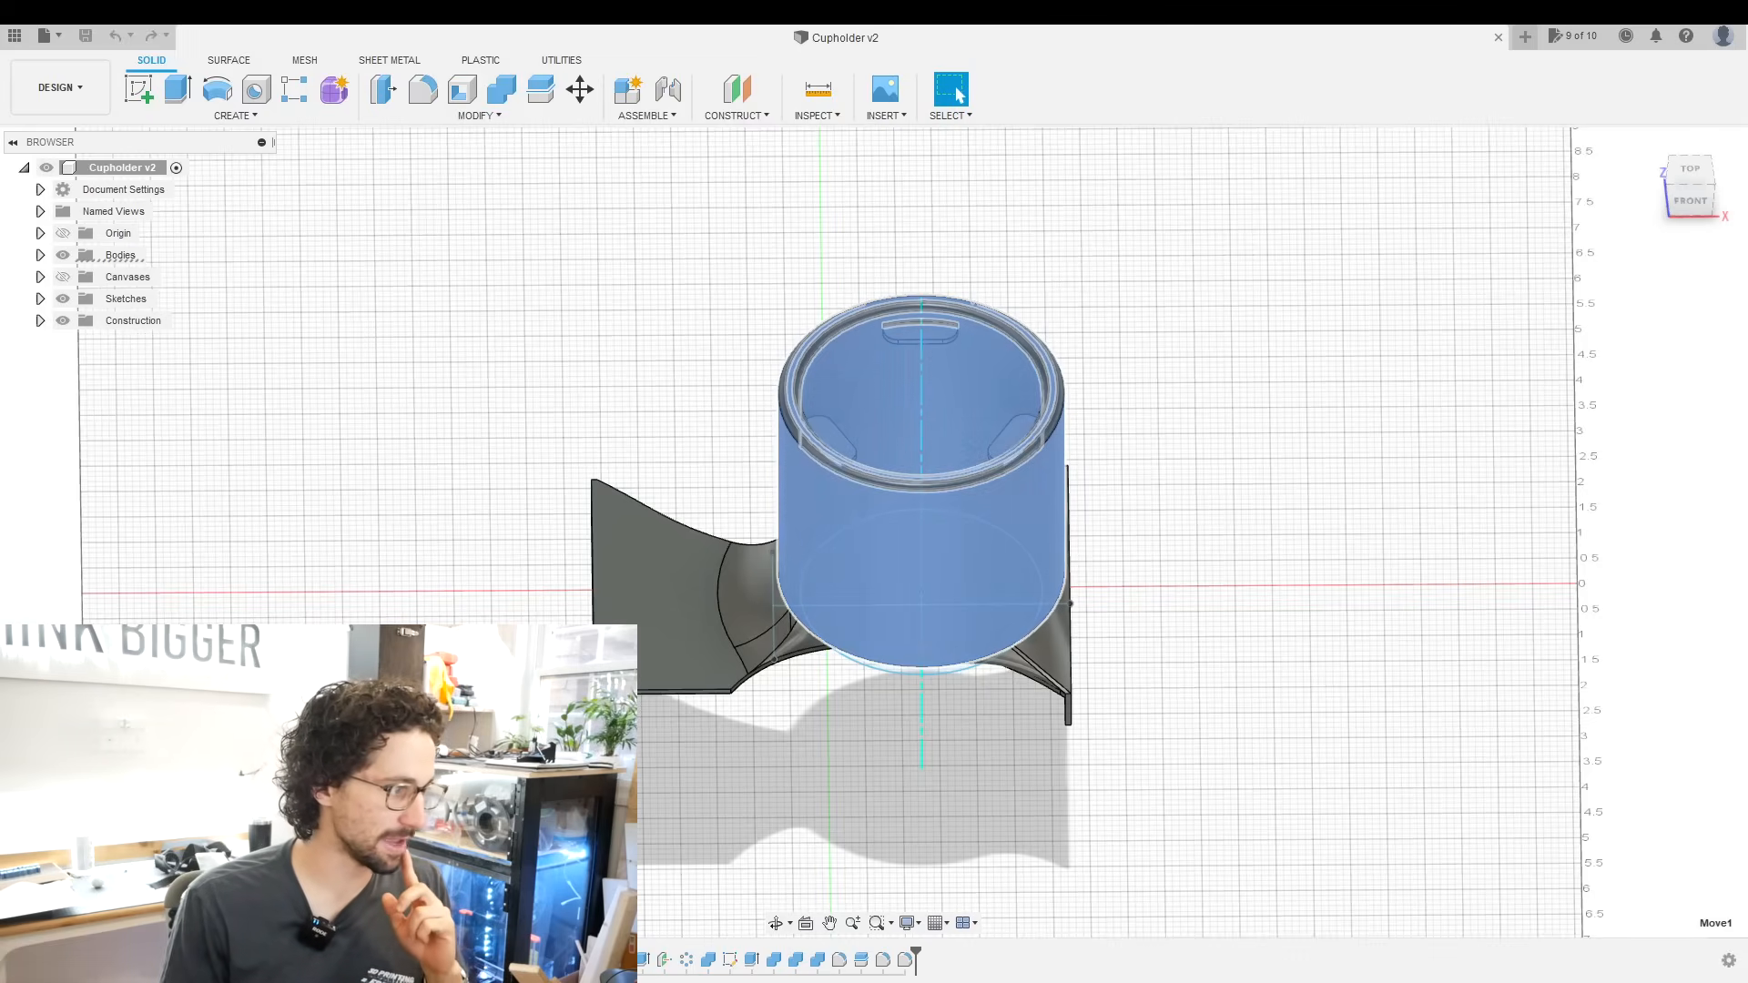
- Edit and confirm the cup body's Move feature, then bring up options on the failing fillet
click(579, 89)
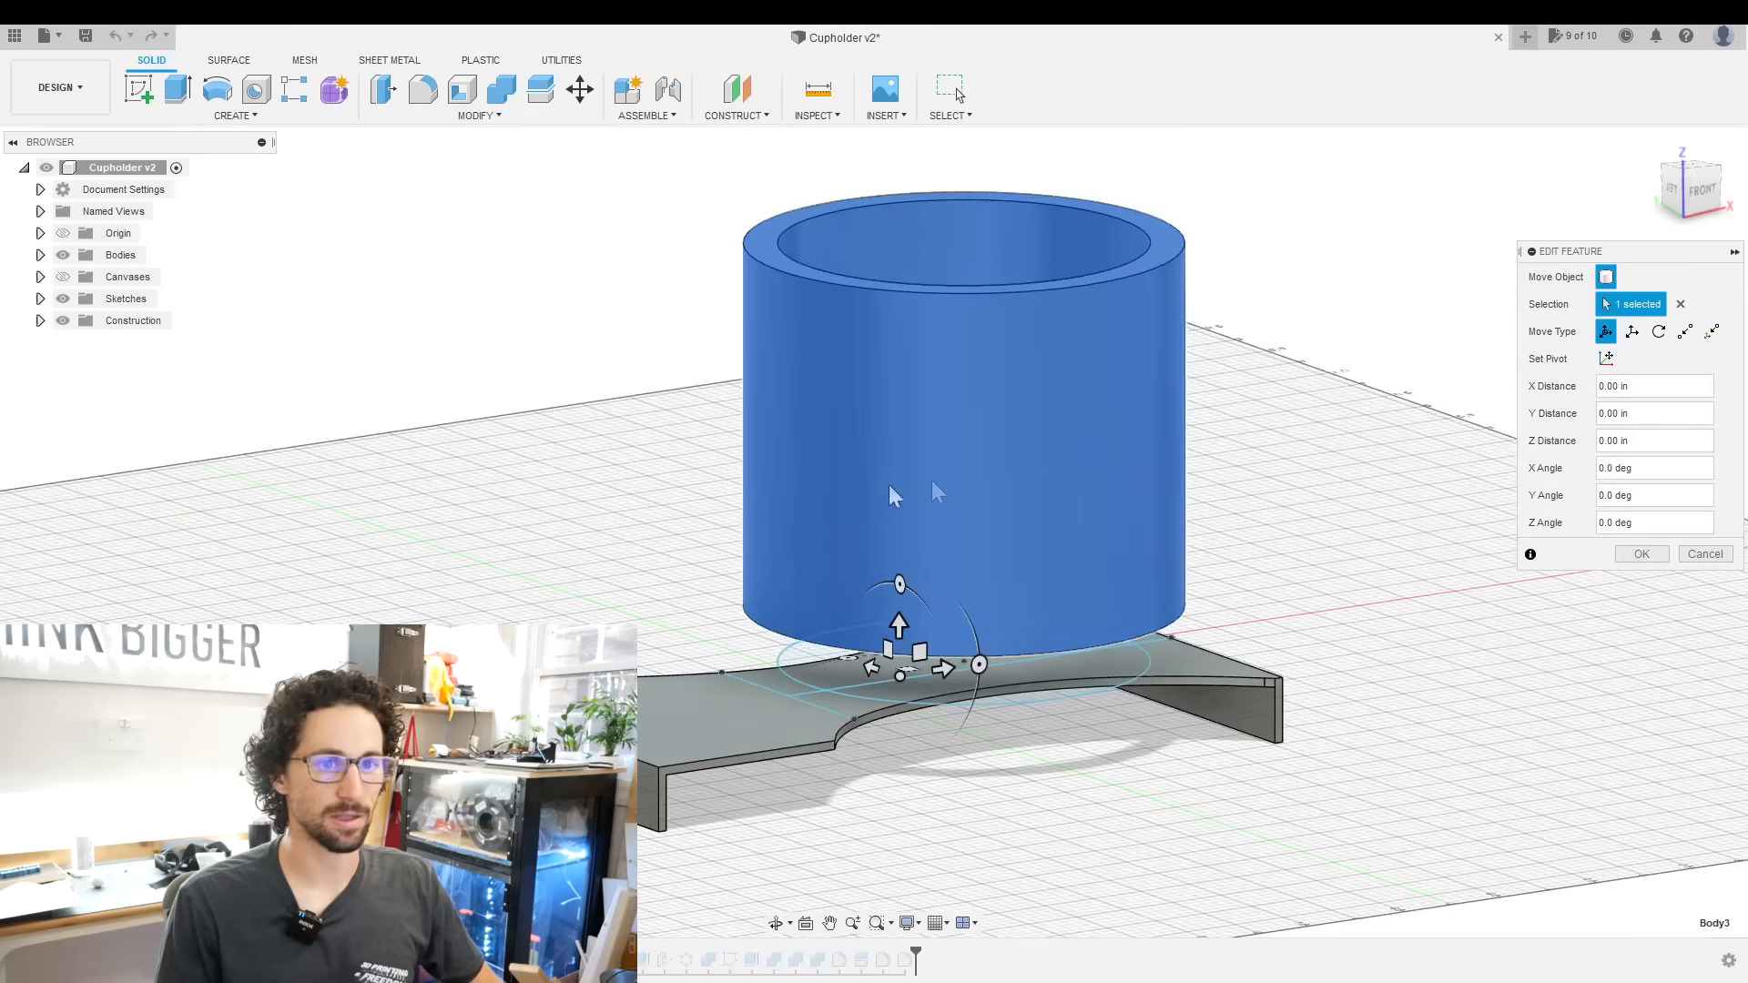
click(1655, 439)
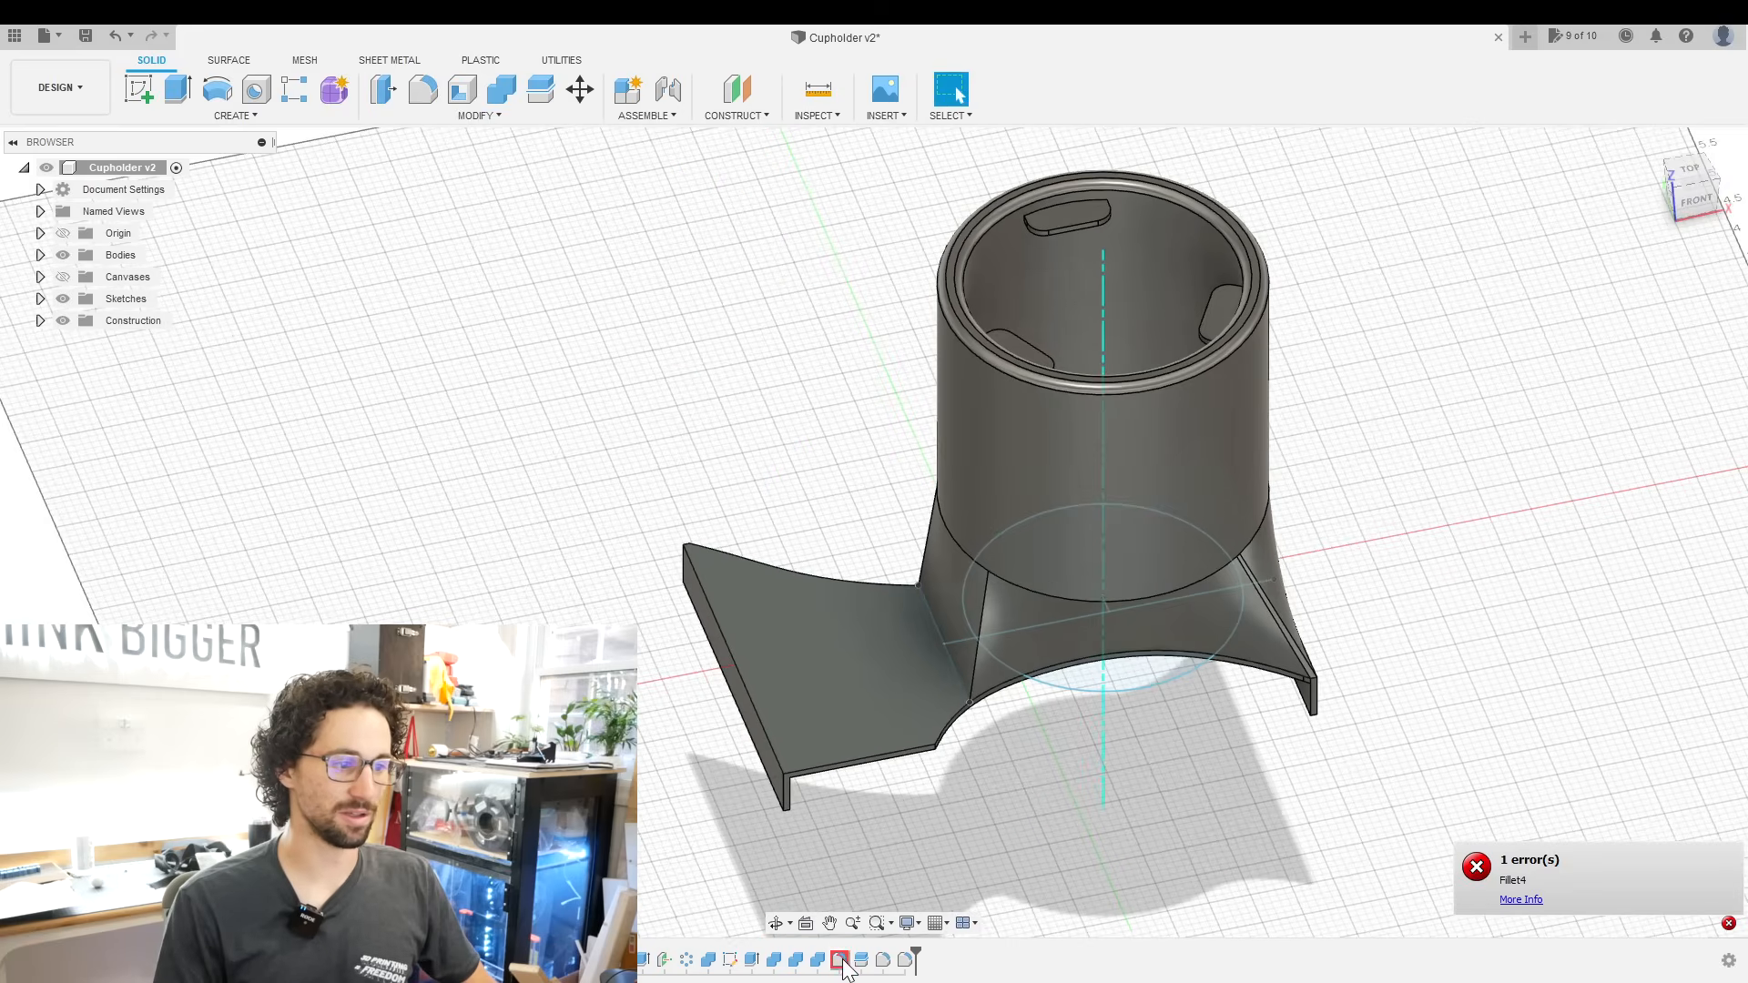
right_click(838, 959)
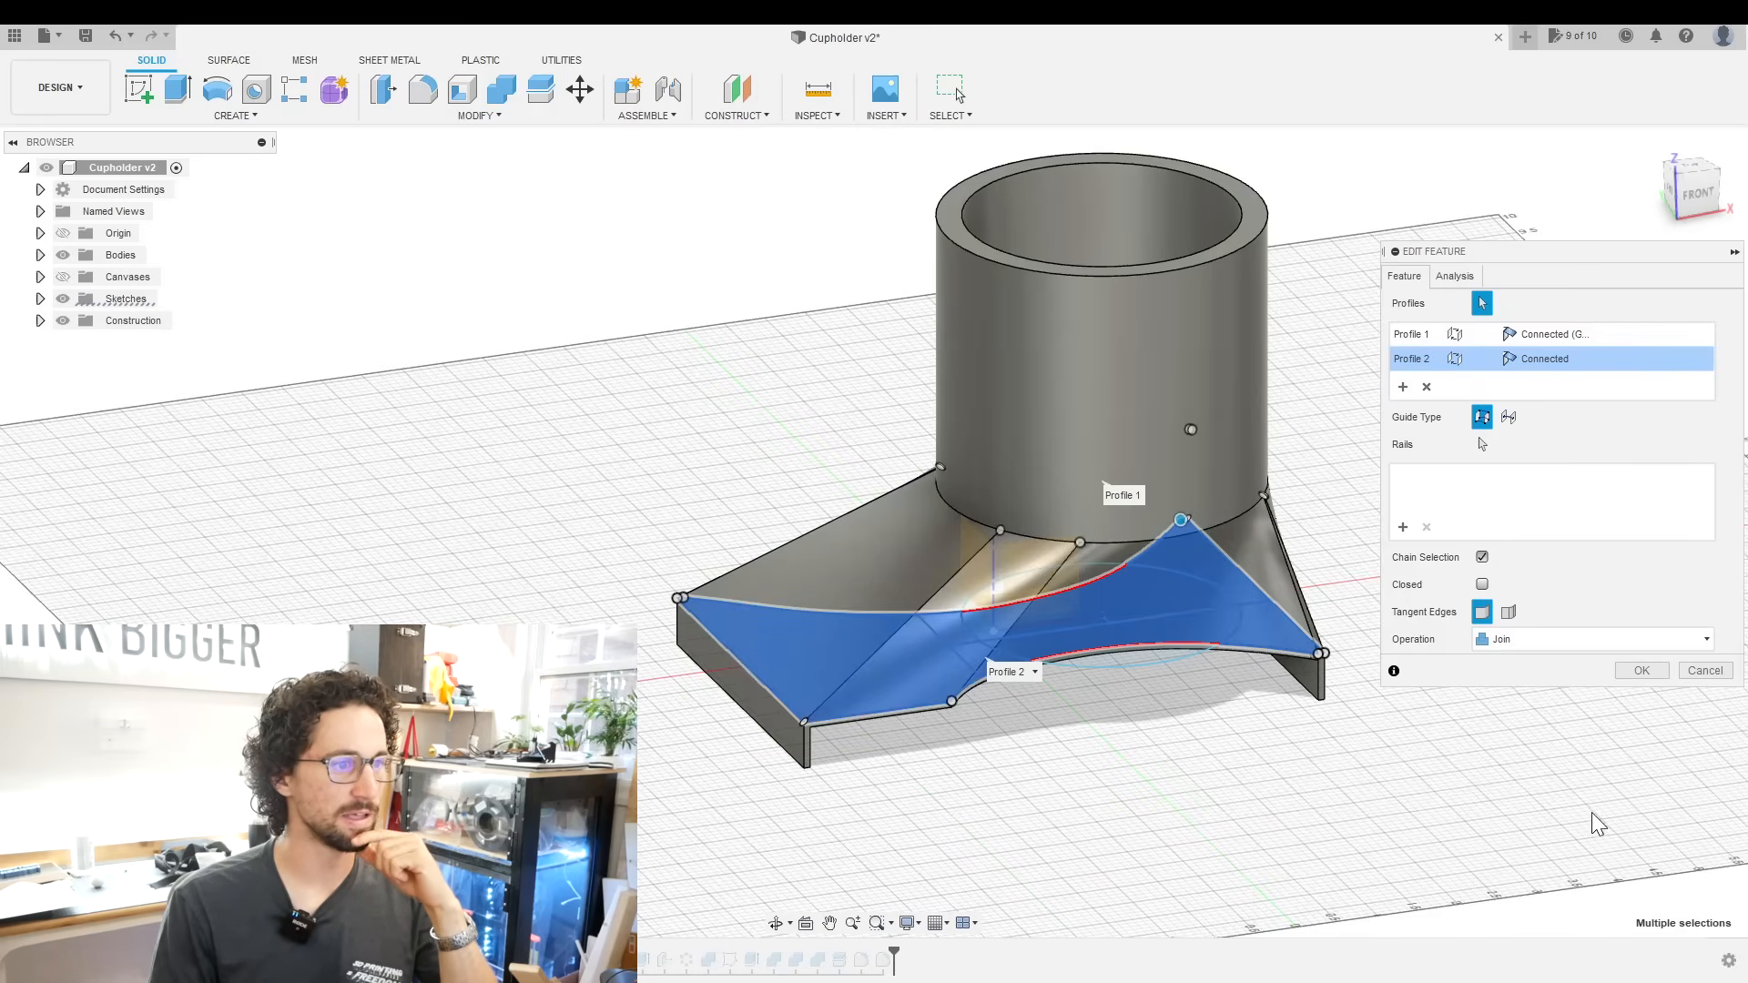
mouse_move(1596, 823)
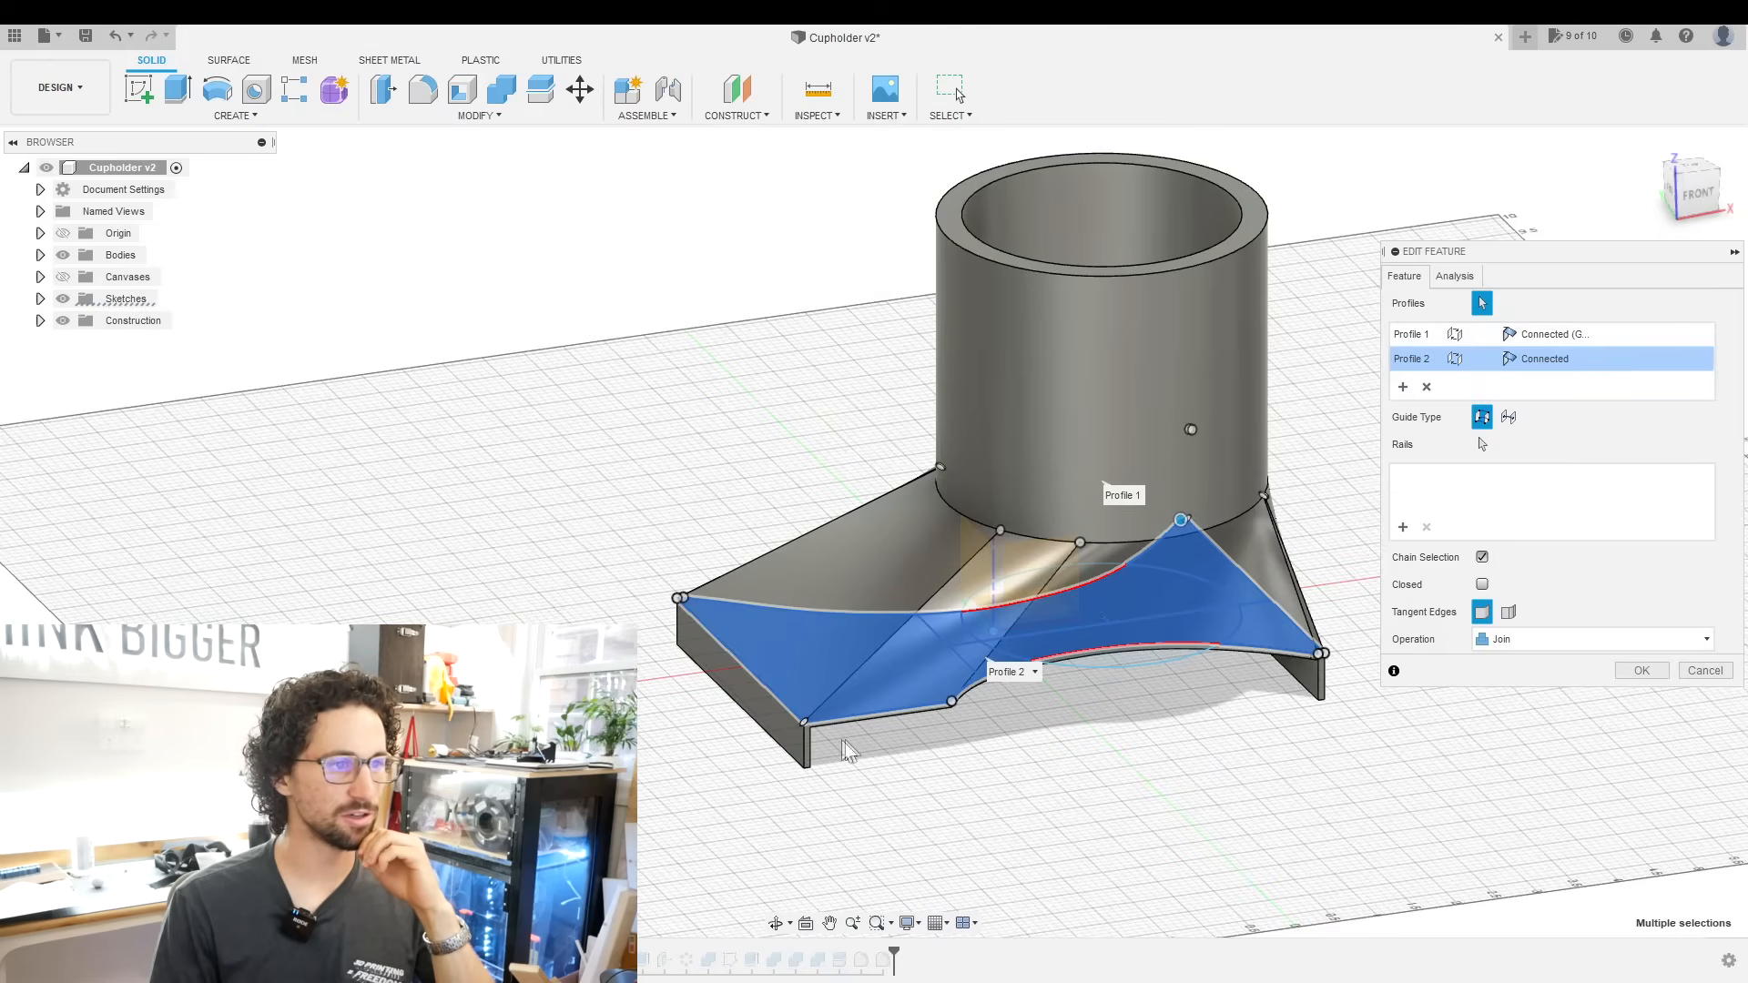
mouse_move(787, 747)
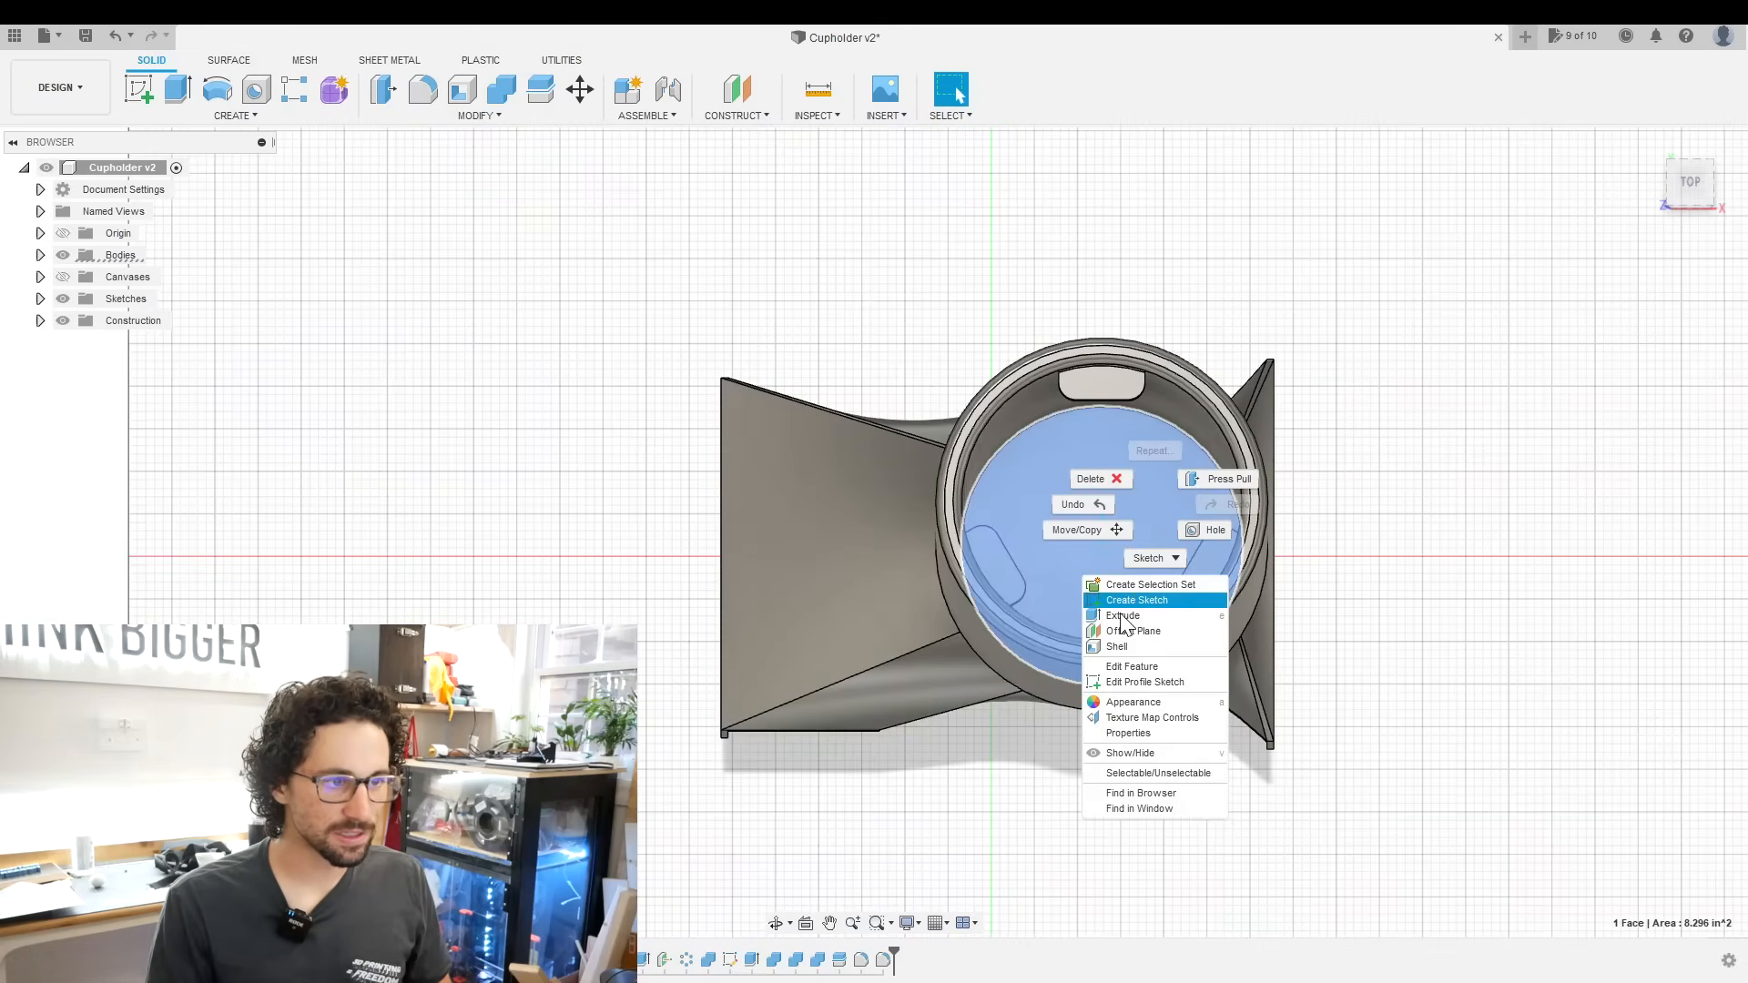
- Start a sketch on the cup's inner floor face after reworking the loft
click(1123, 616)
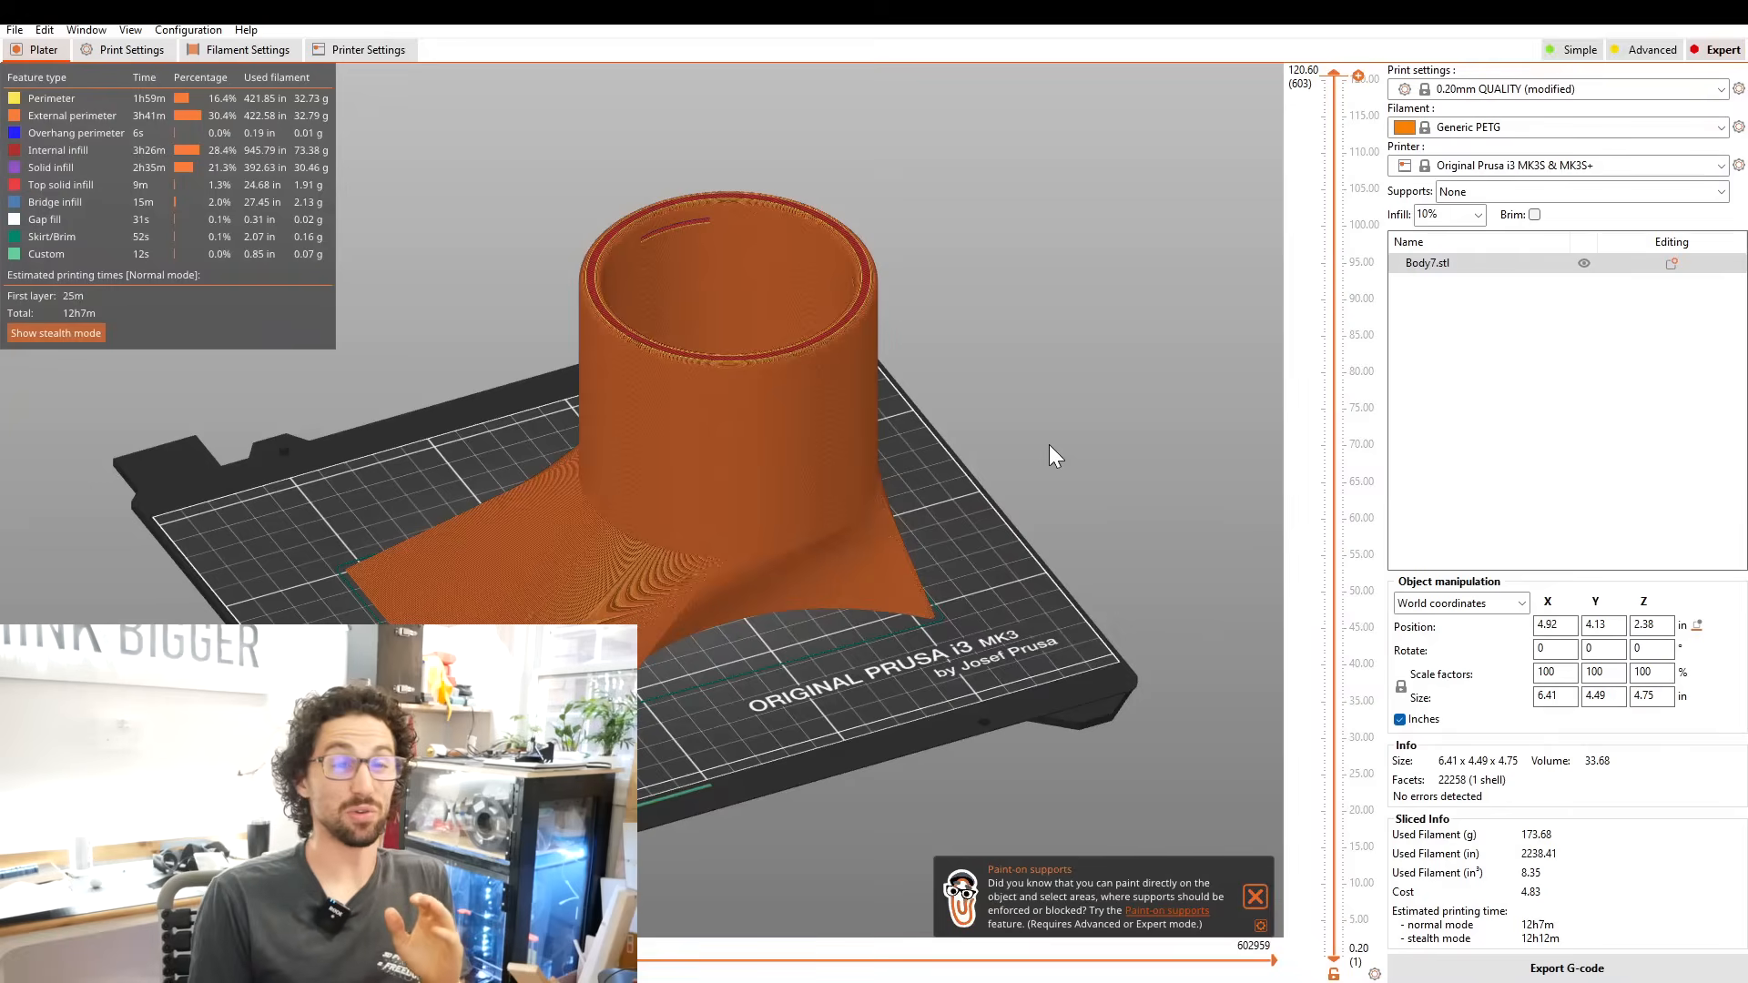
mouse_move(1076, 486)
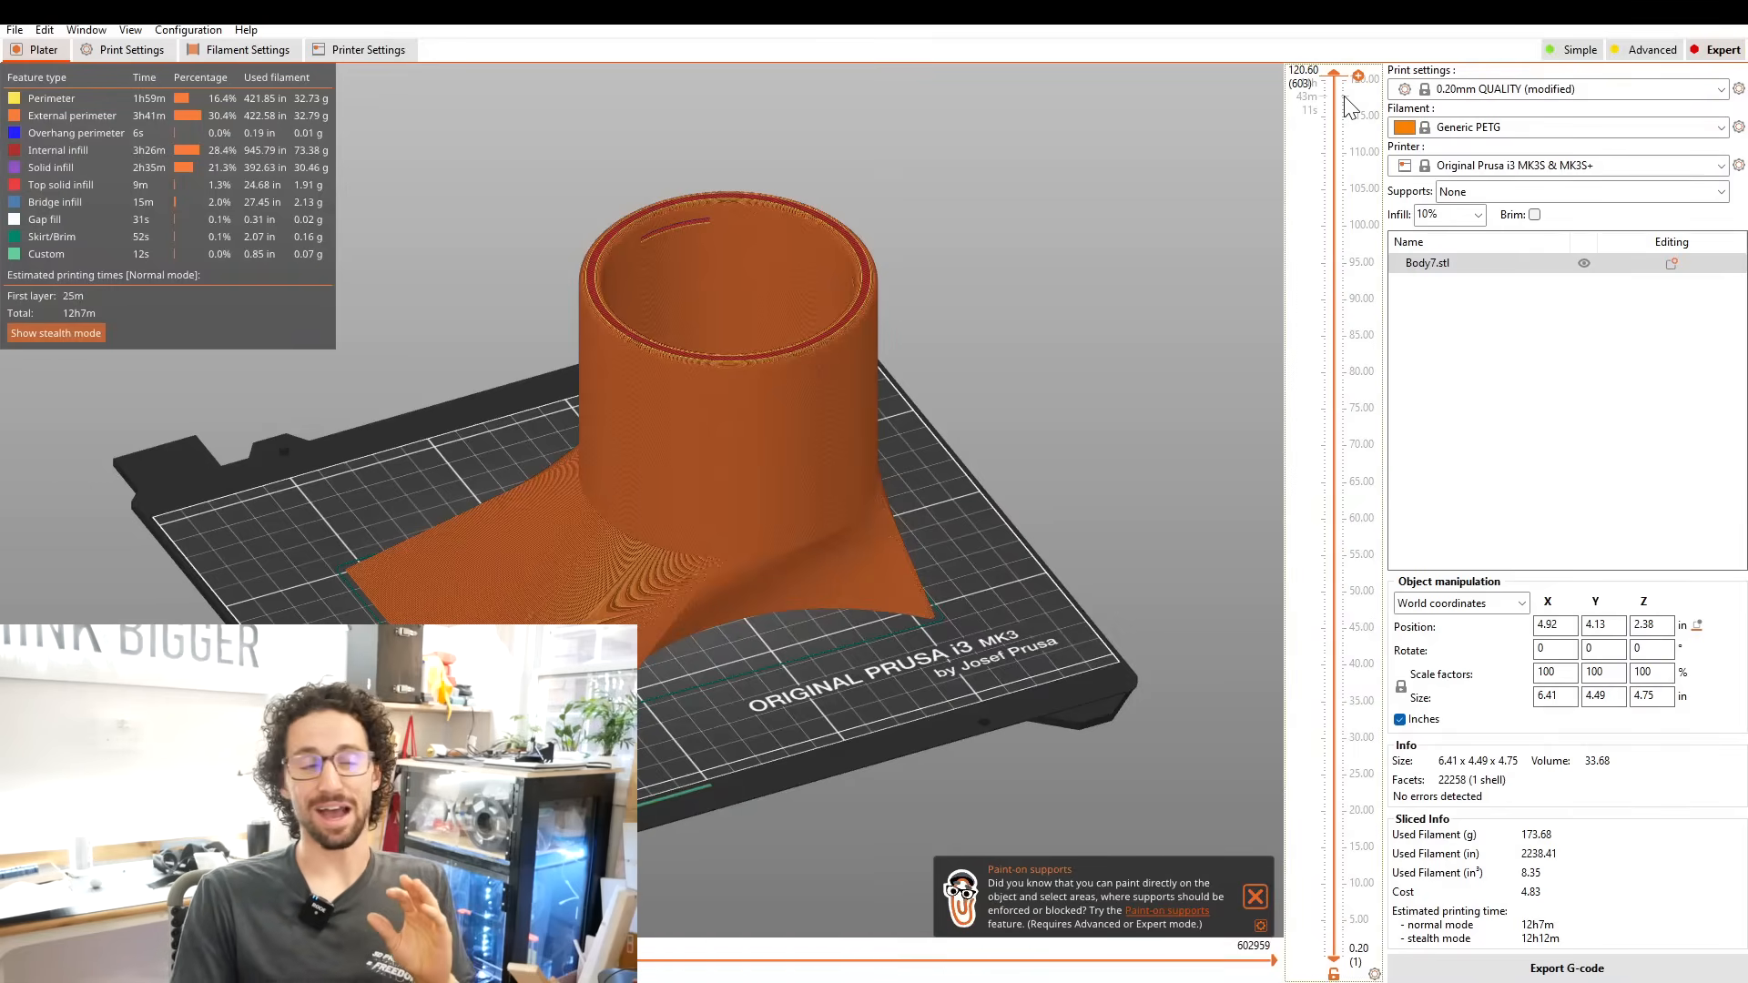
- Drag the layer slider through Body7's slice to inspect the floor bridge and base infill
drag(1358, 77, 1358, 758)
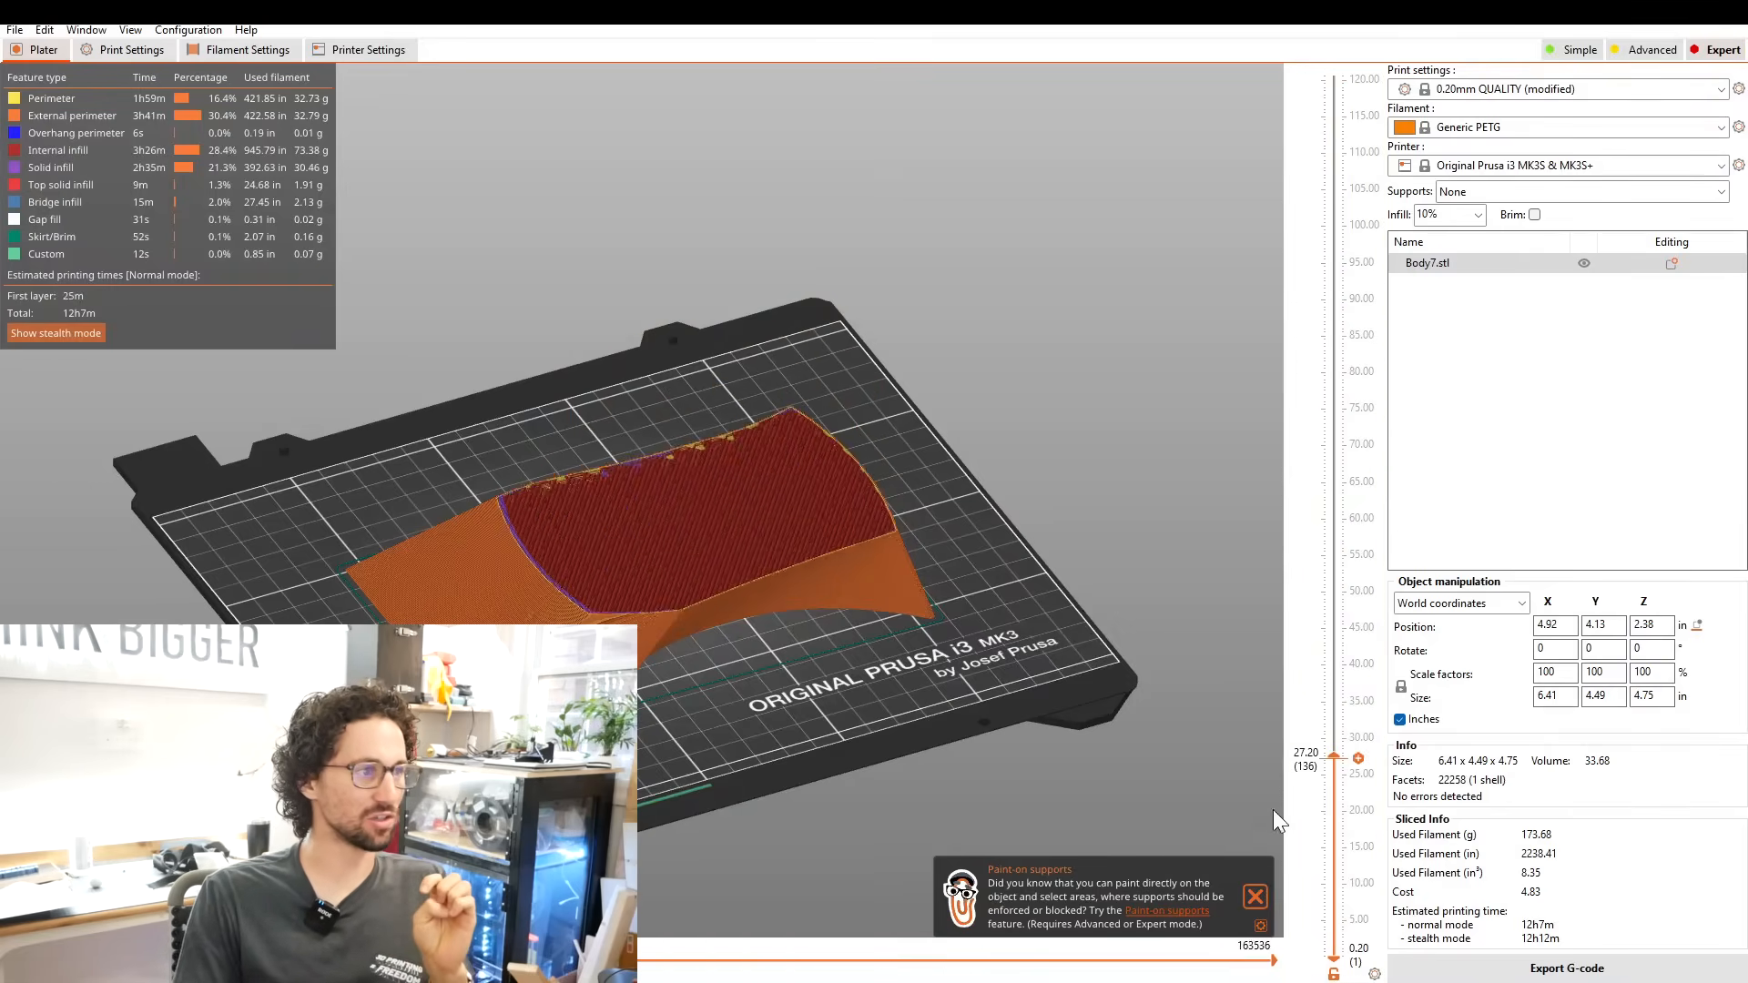
drag(1358, 758, 1358, 73)
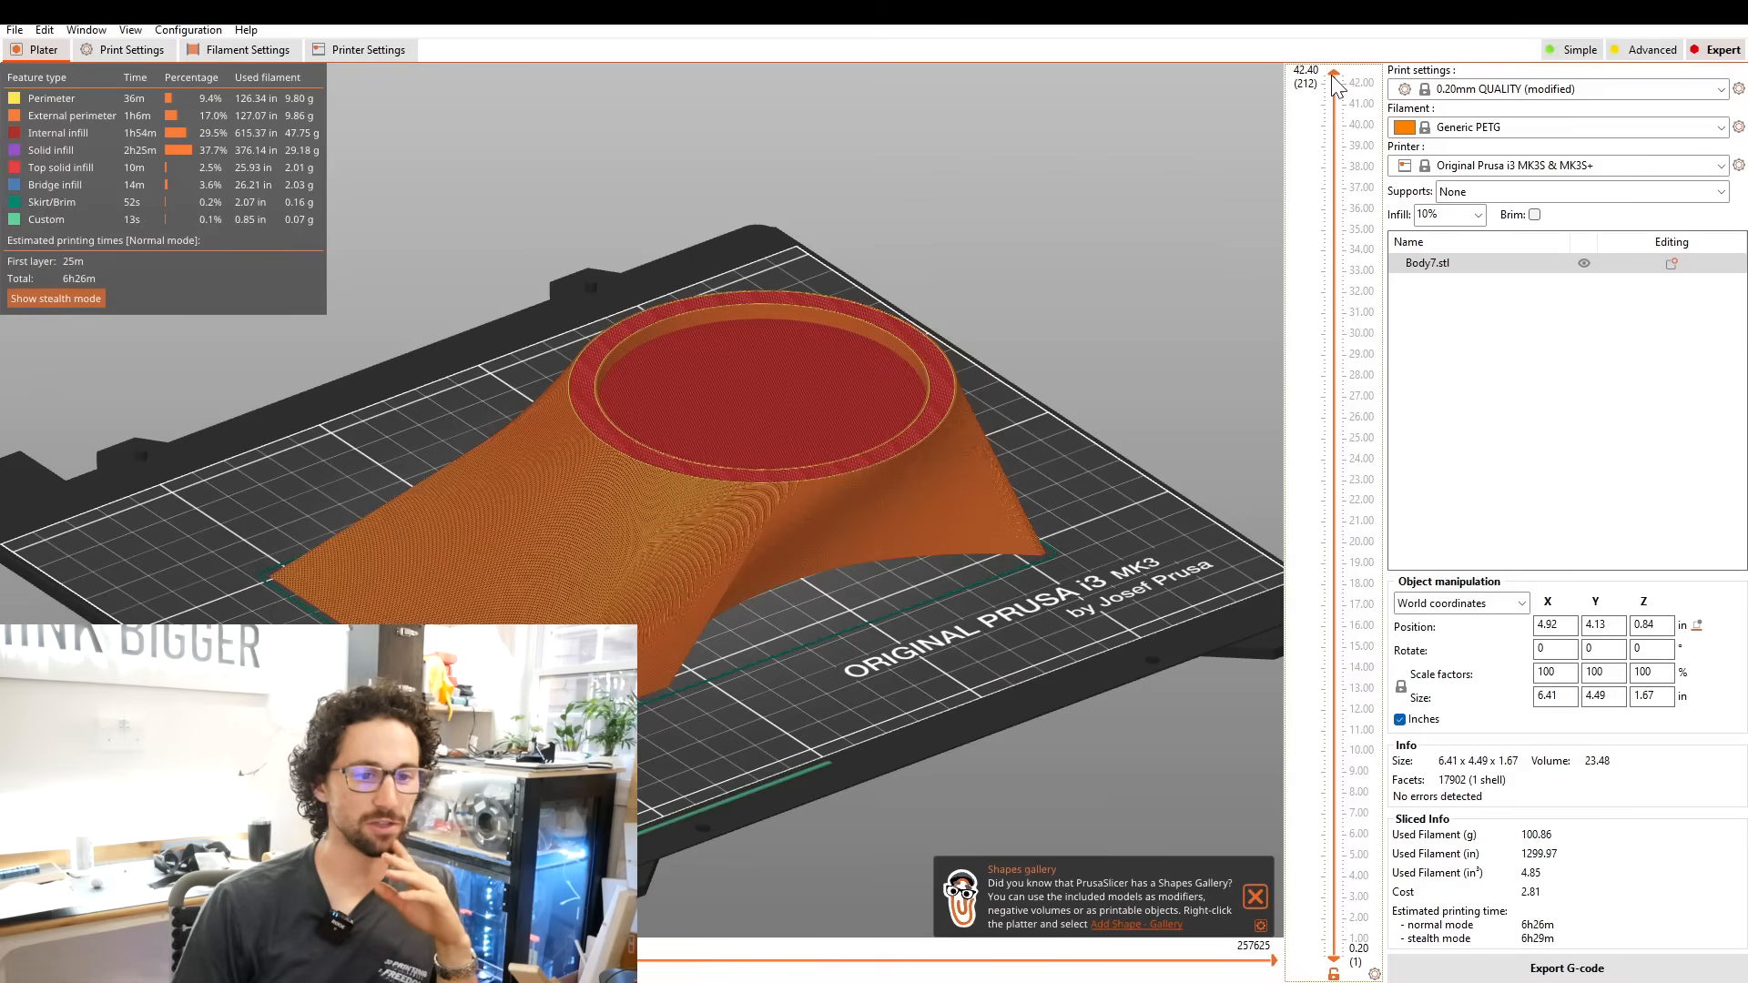
drag(1334, 83, 1358, 210)
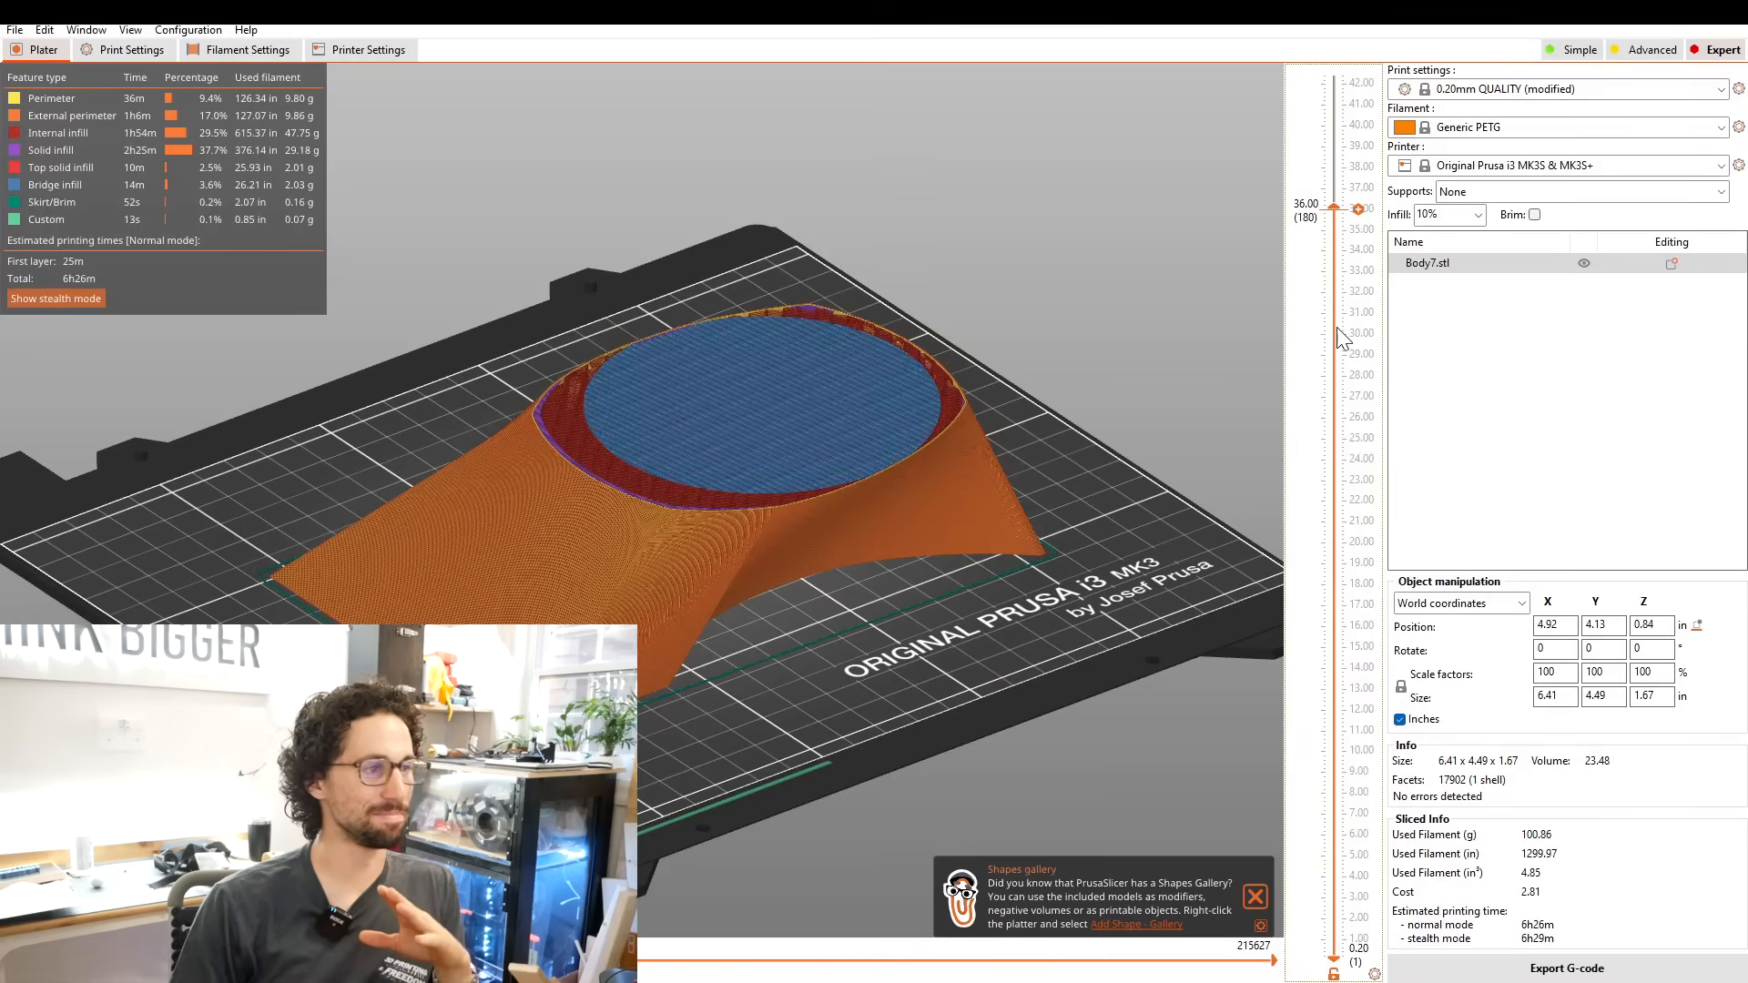
drag(1358, 208, 1358, 581)
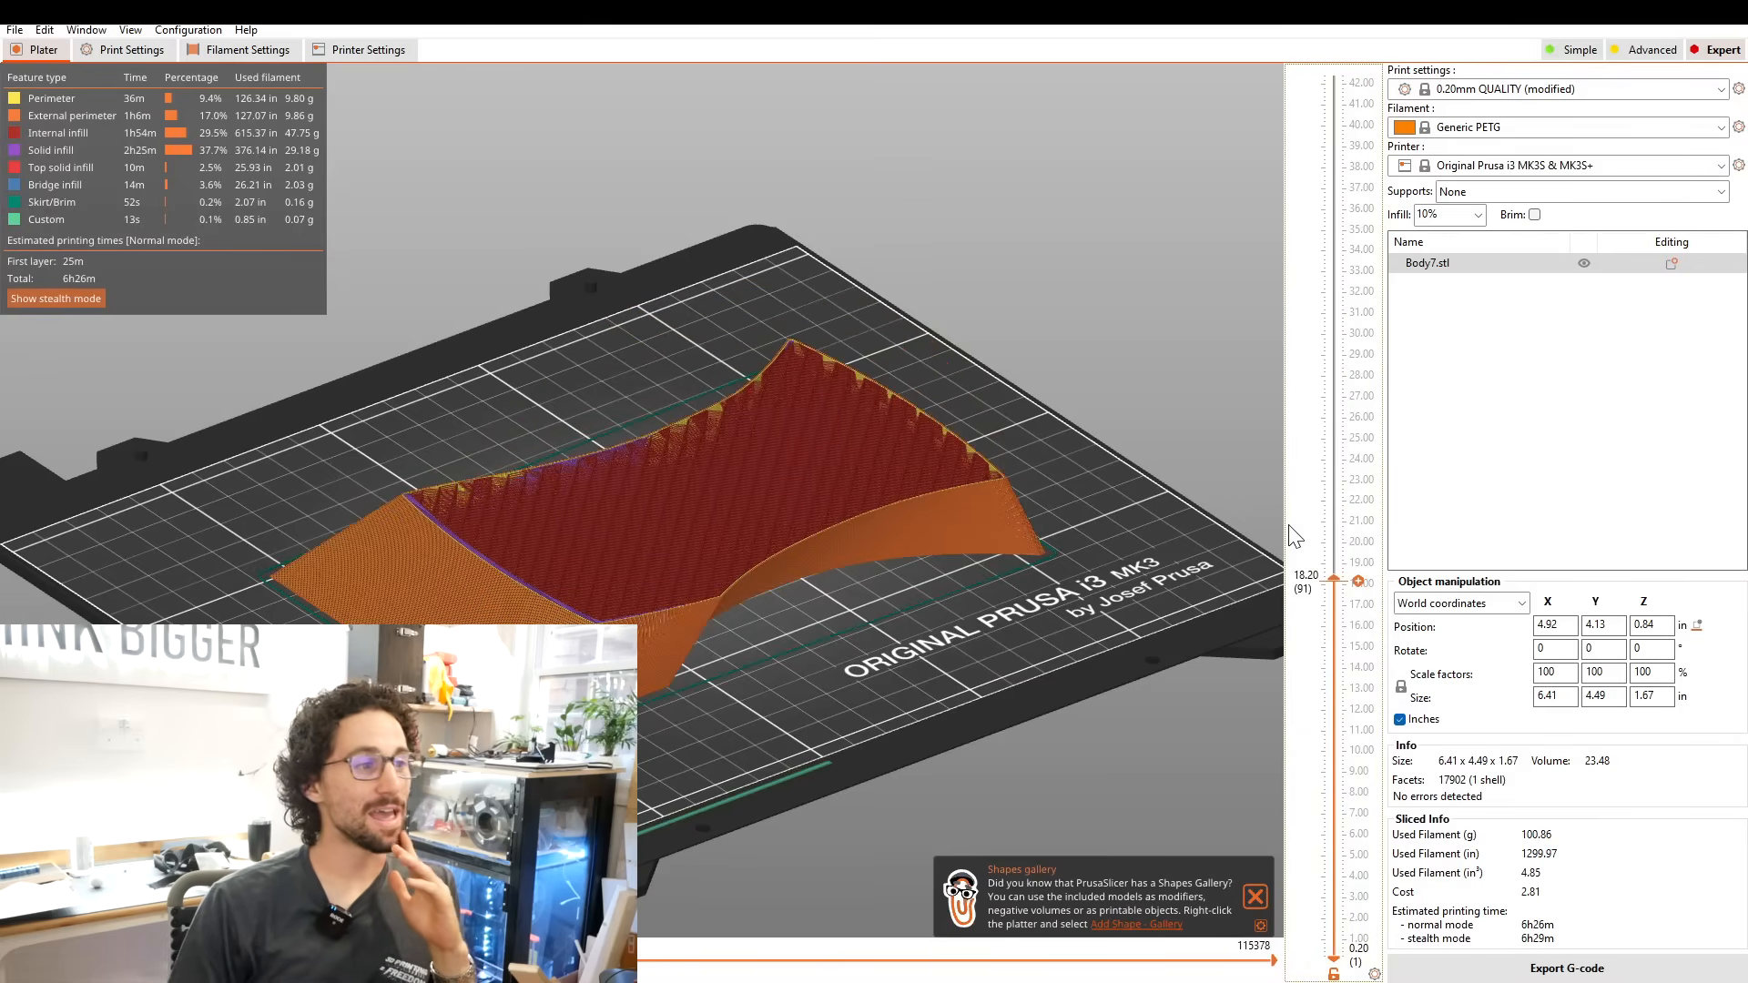
drag(1358, 583, 1358, 493)
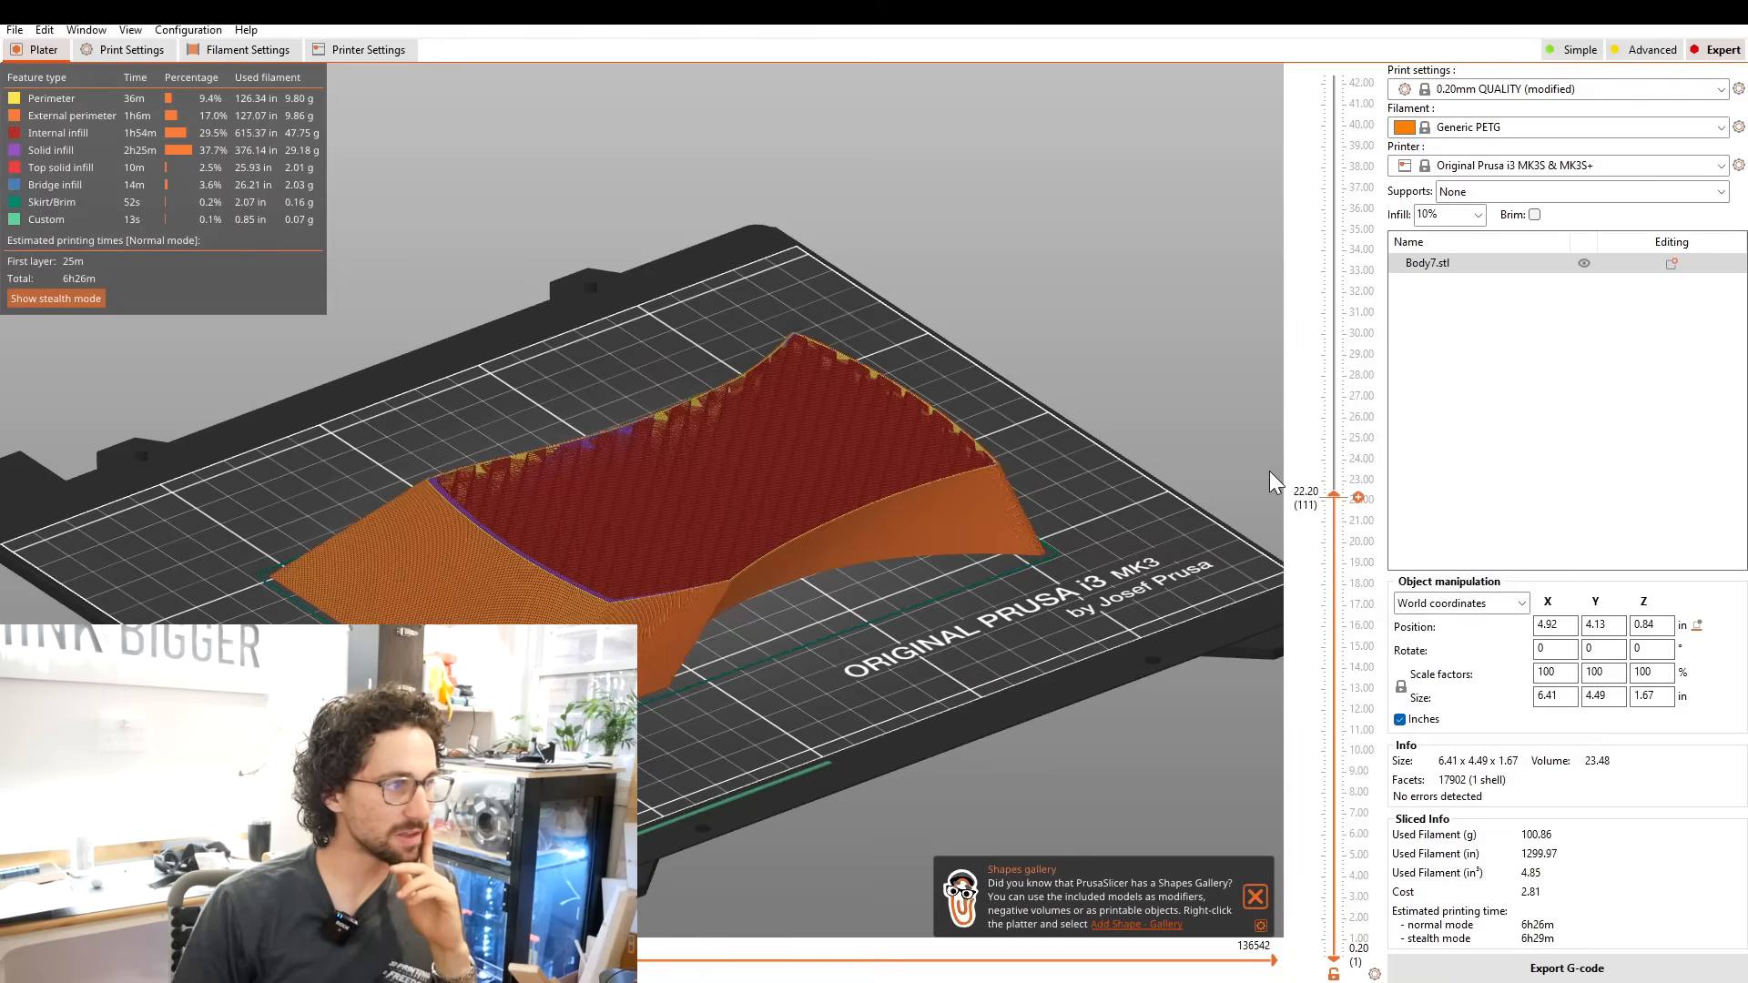
drag(1354, 494, 1338, 69)
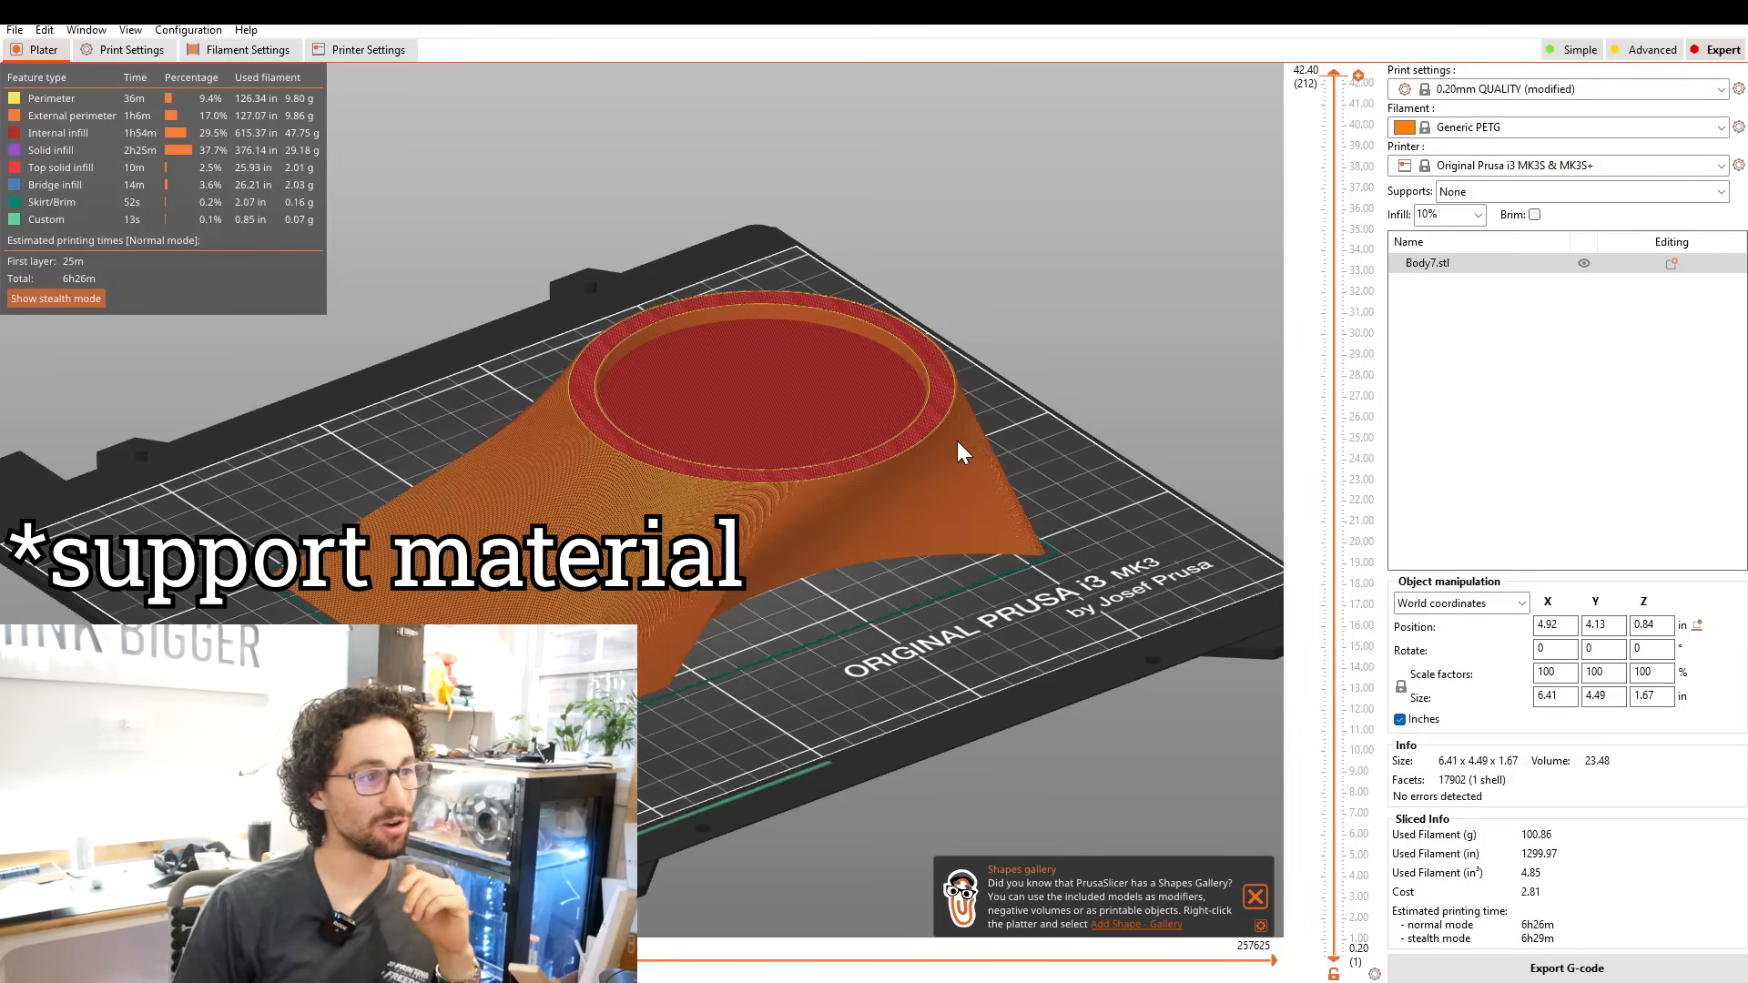
drag(963, 451, 914, 626)
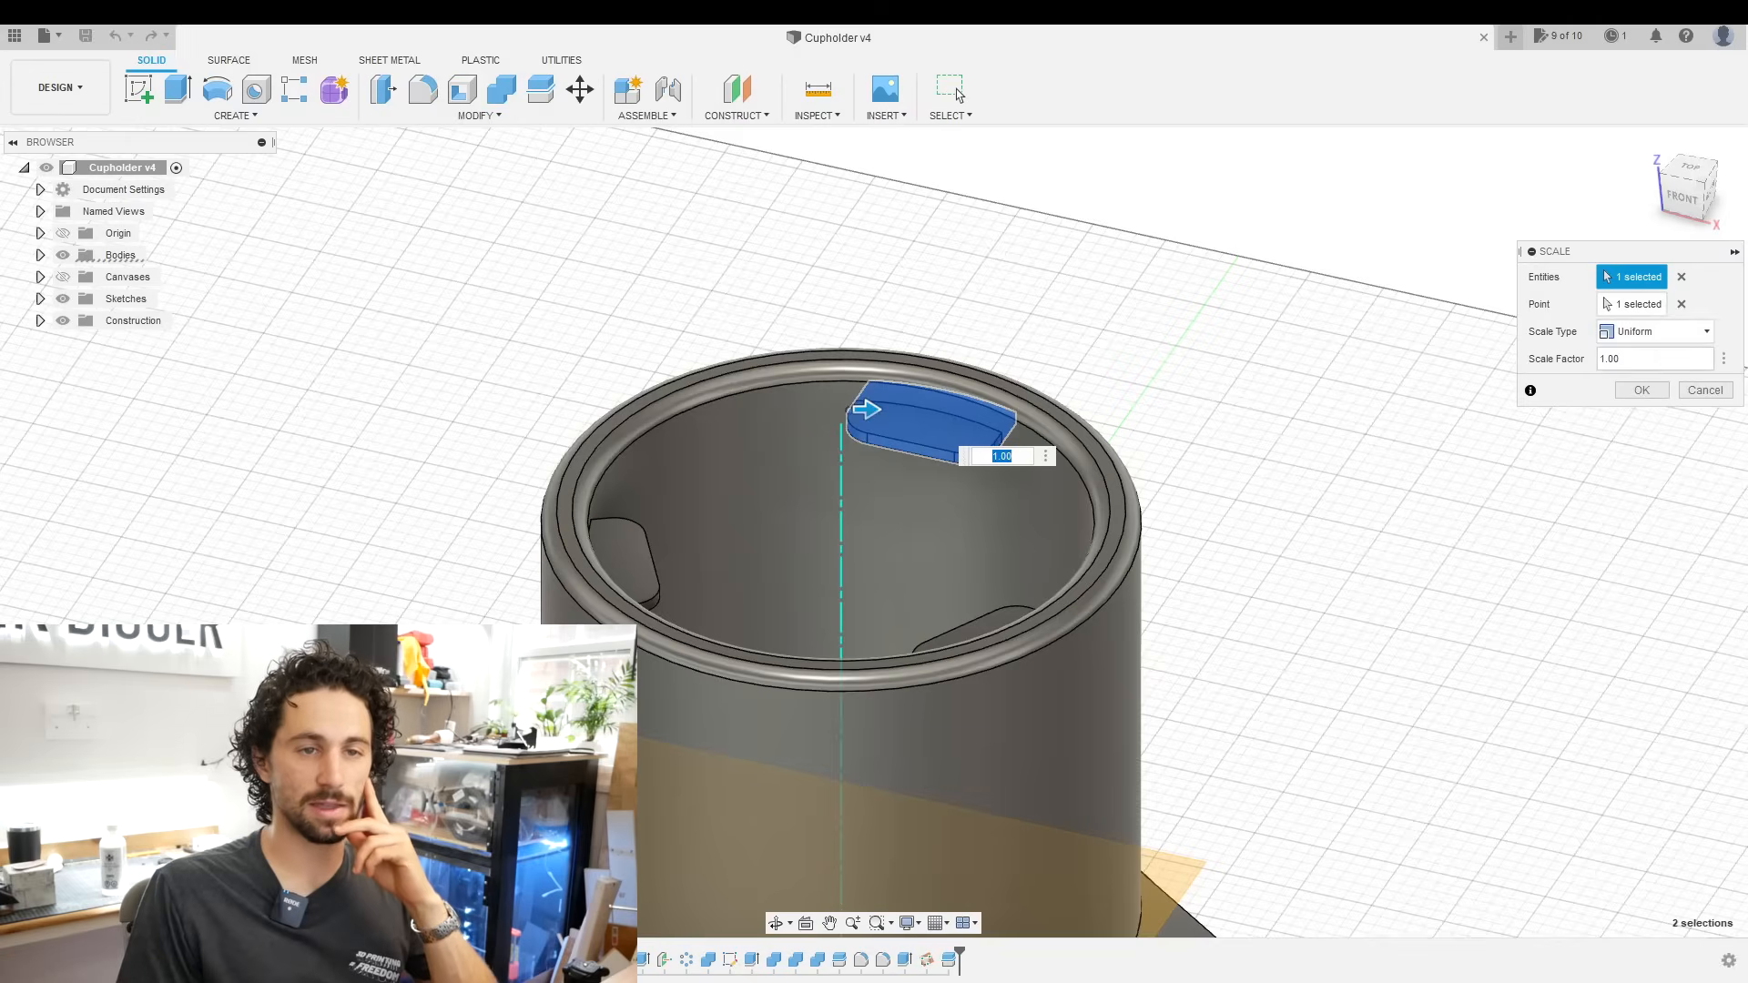
- Enter a scale factor below 1 (starting '0.') for the tab body's uniform scale
text(0.)
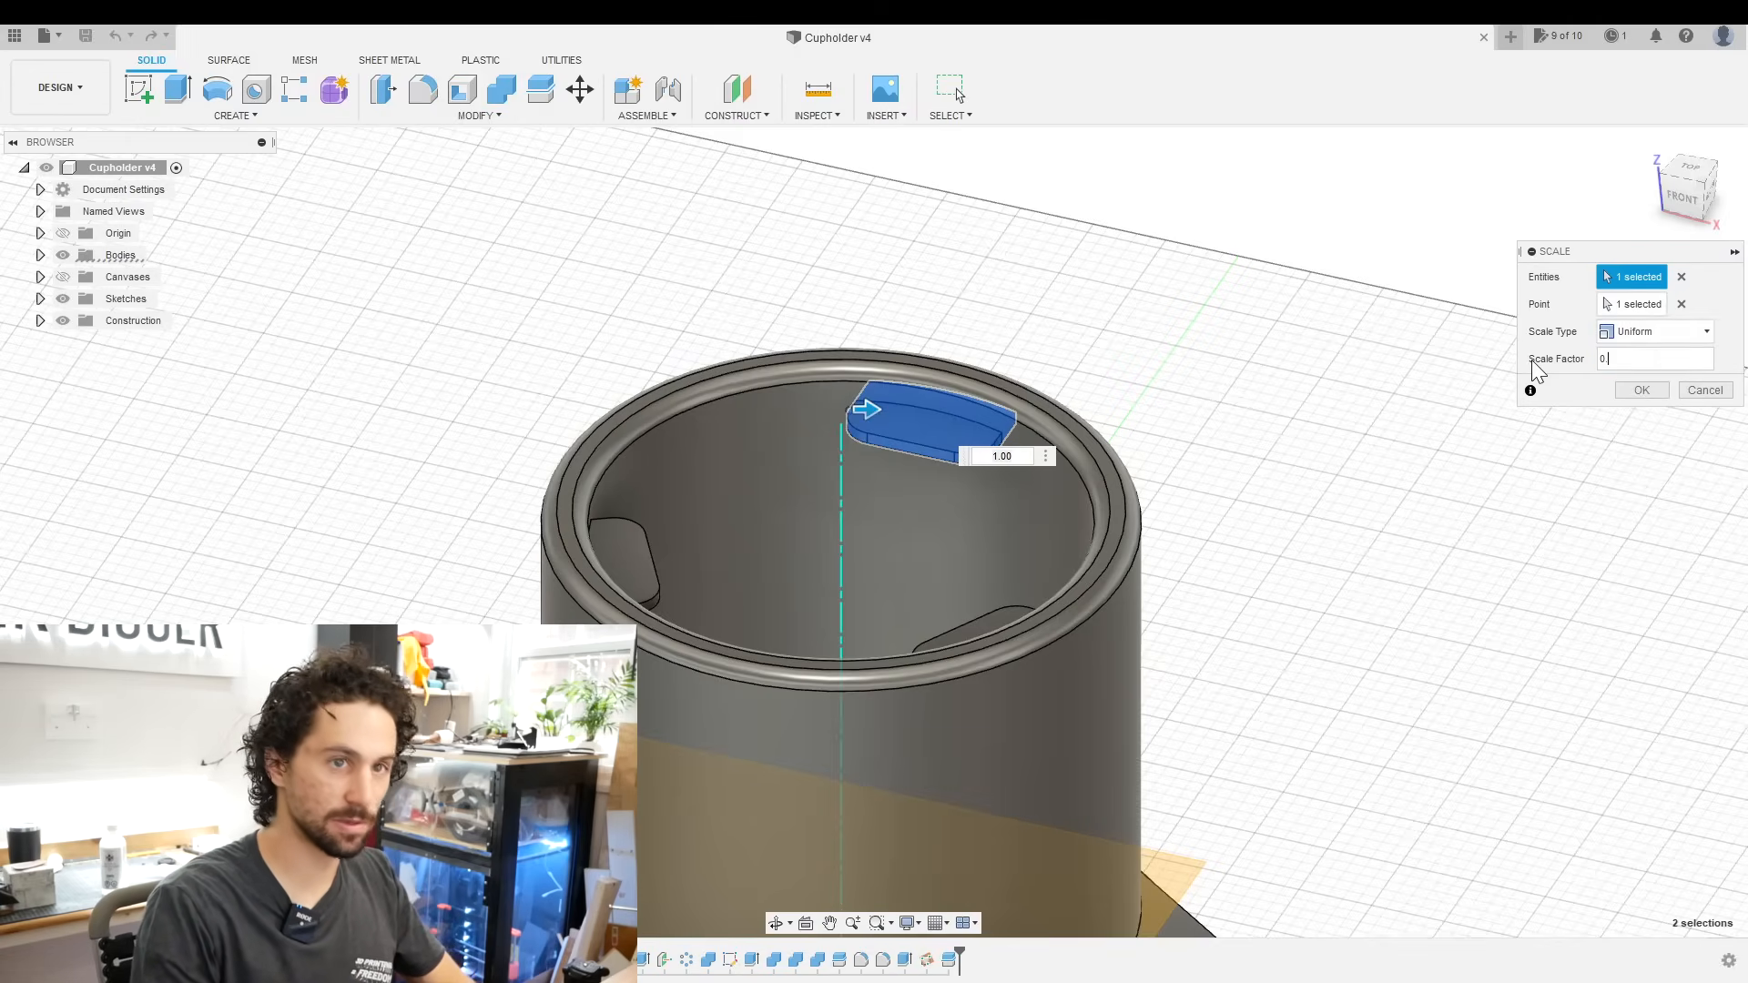